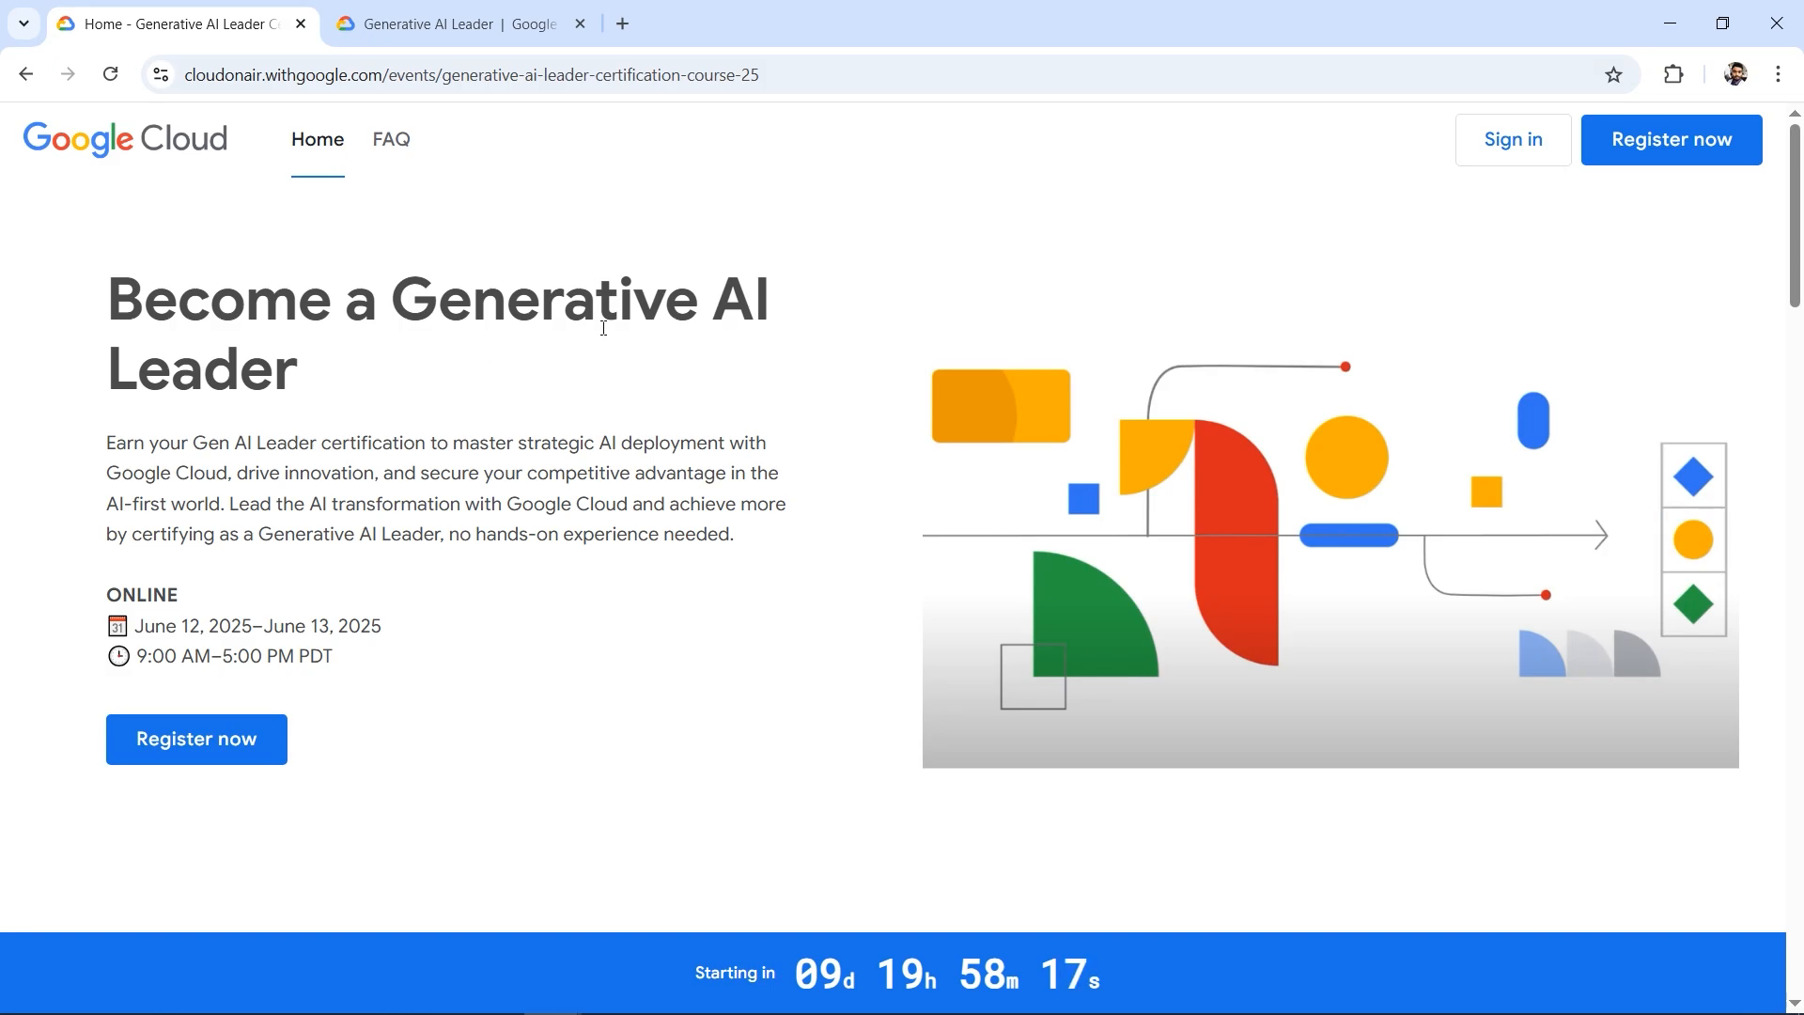
mouse_move(747, 836)
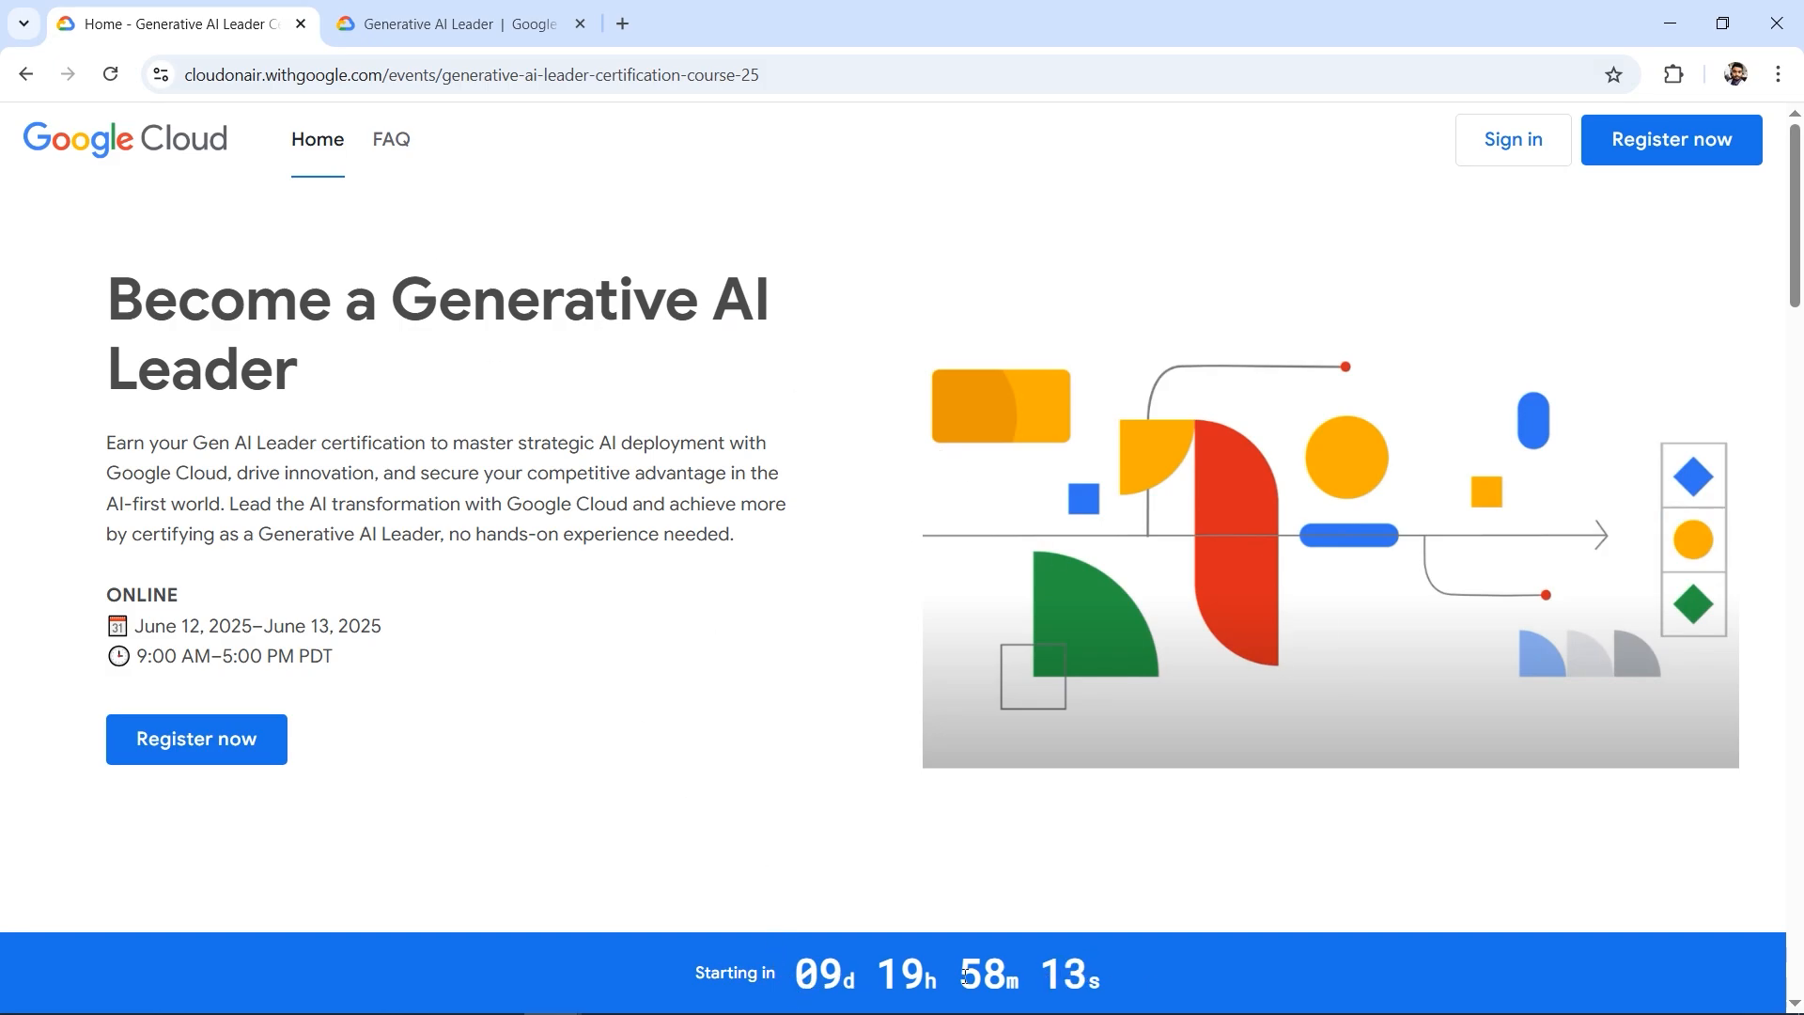
Show the 'About this certification exam' details: 90 minutes, $99 fee, 3-year validity, no prerequisites
left_click(460, 23)
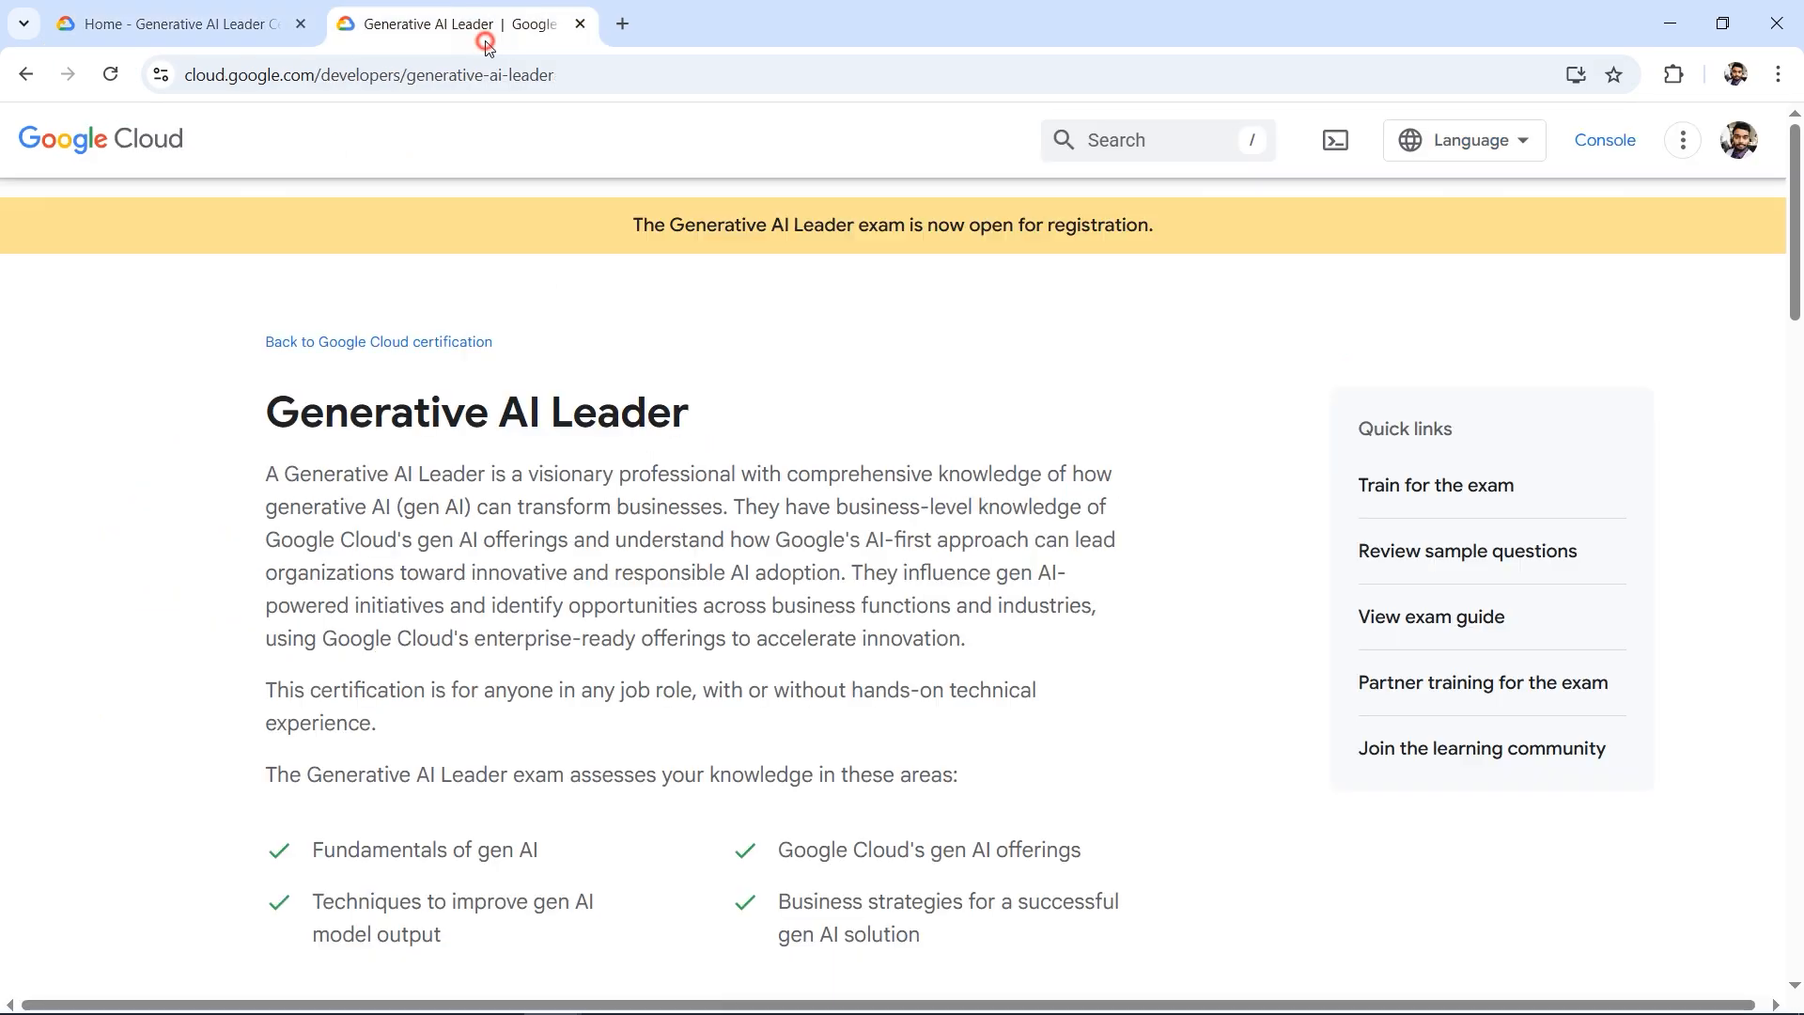
scroll("down", 3)
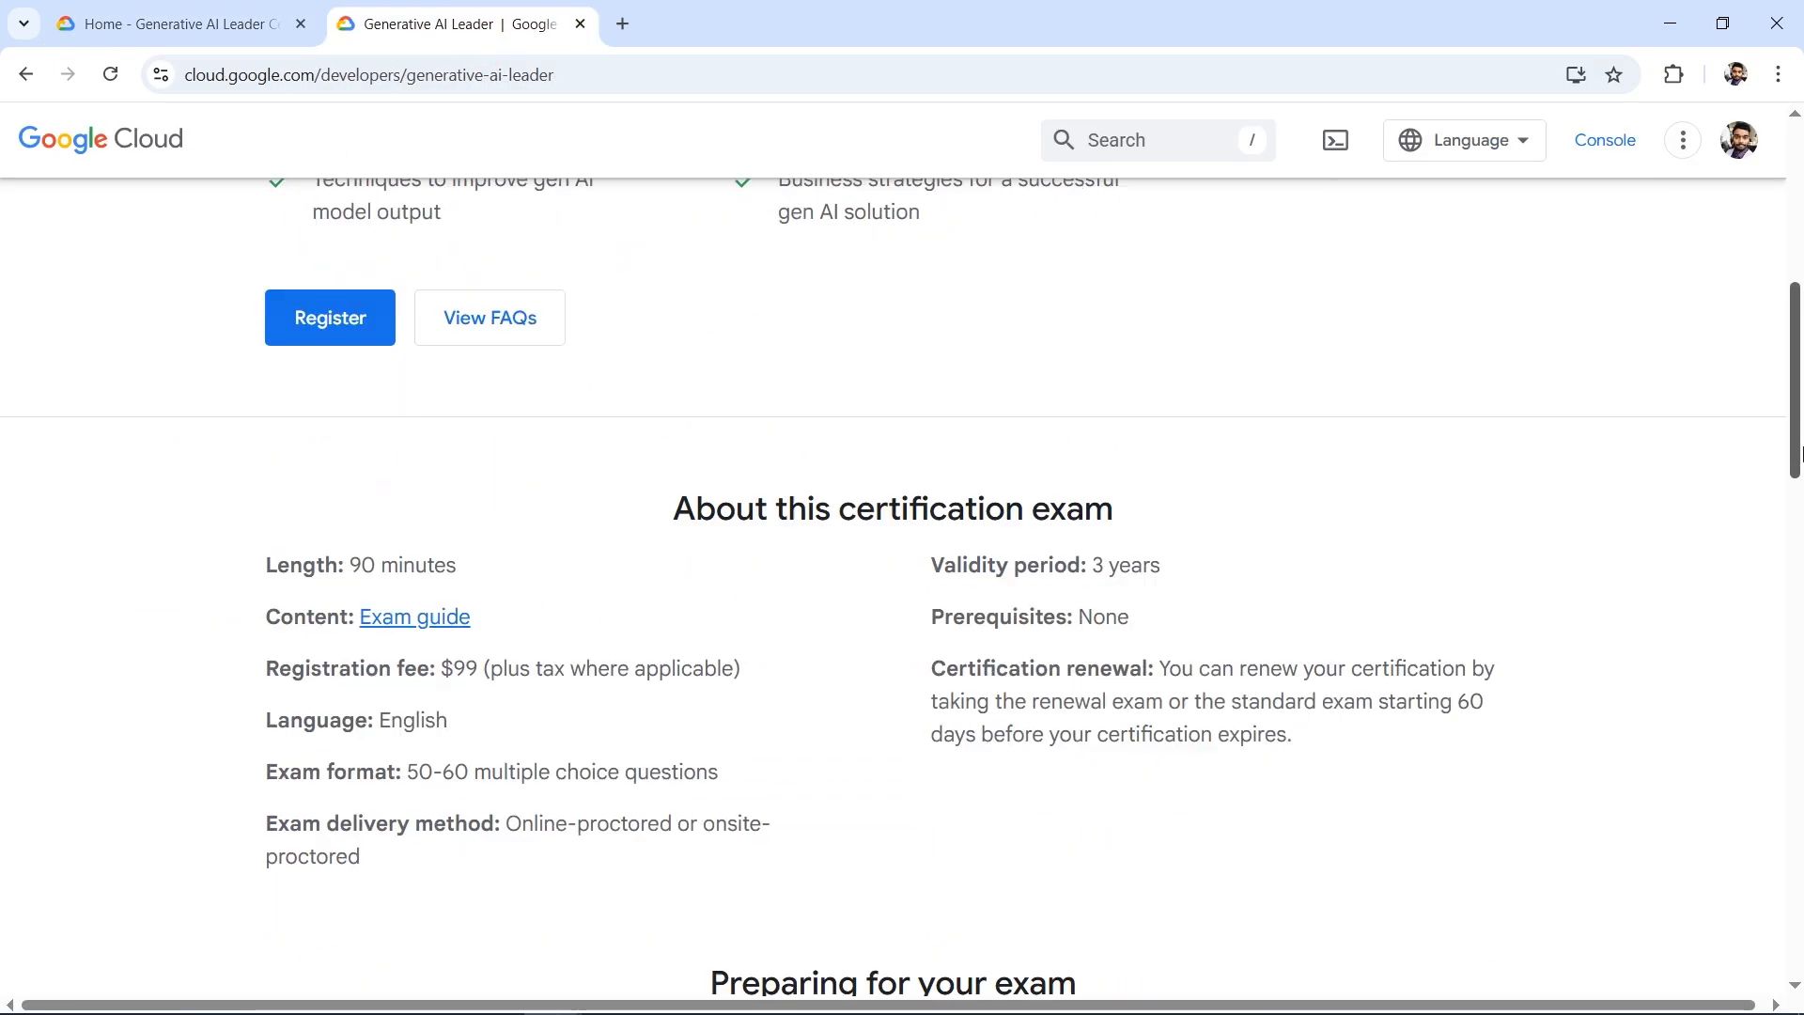
scroll("down", 3)
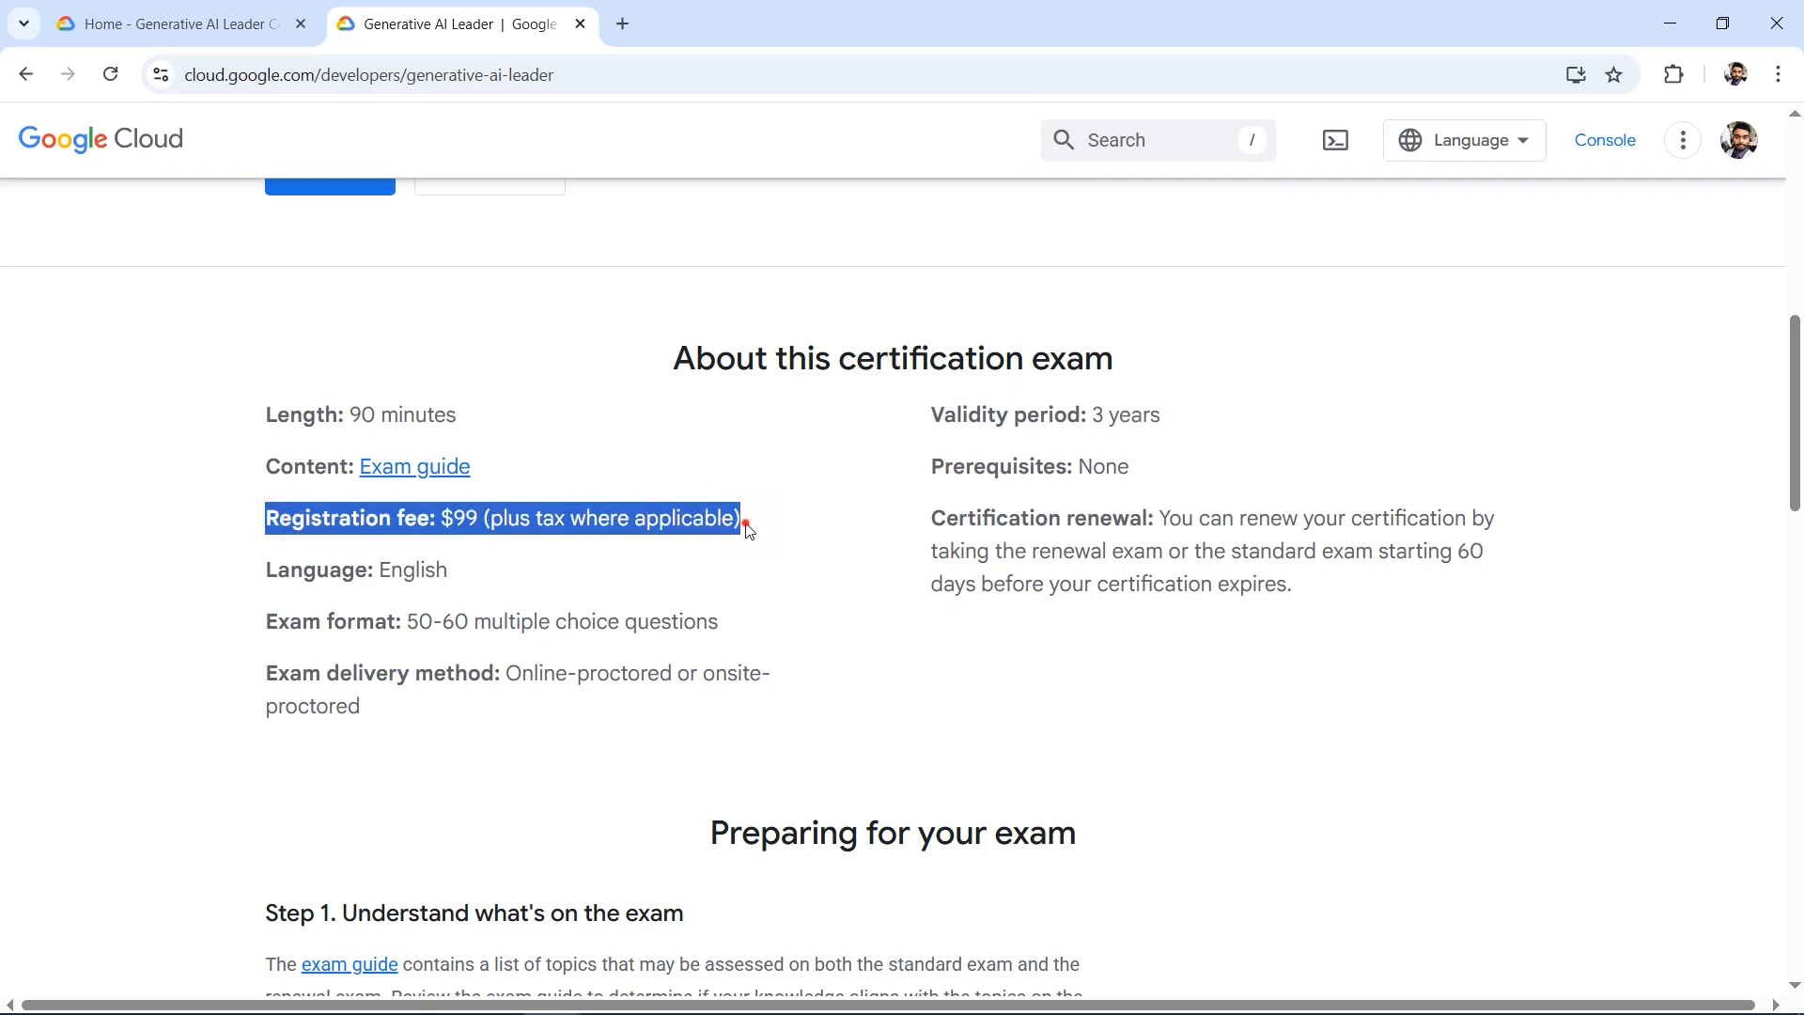
left_click(593, 518)
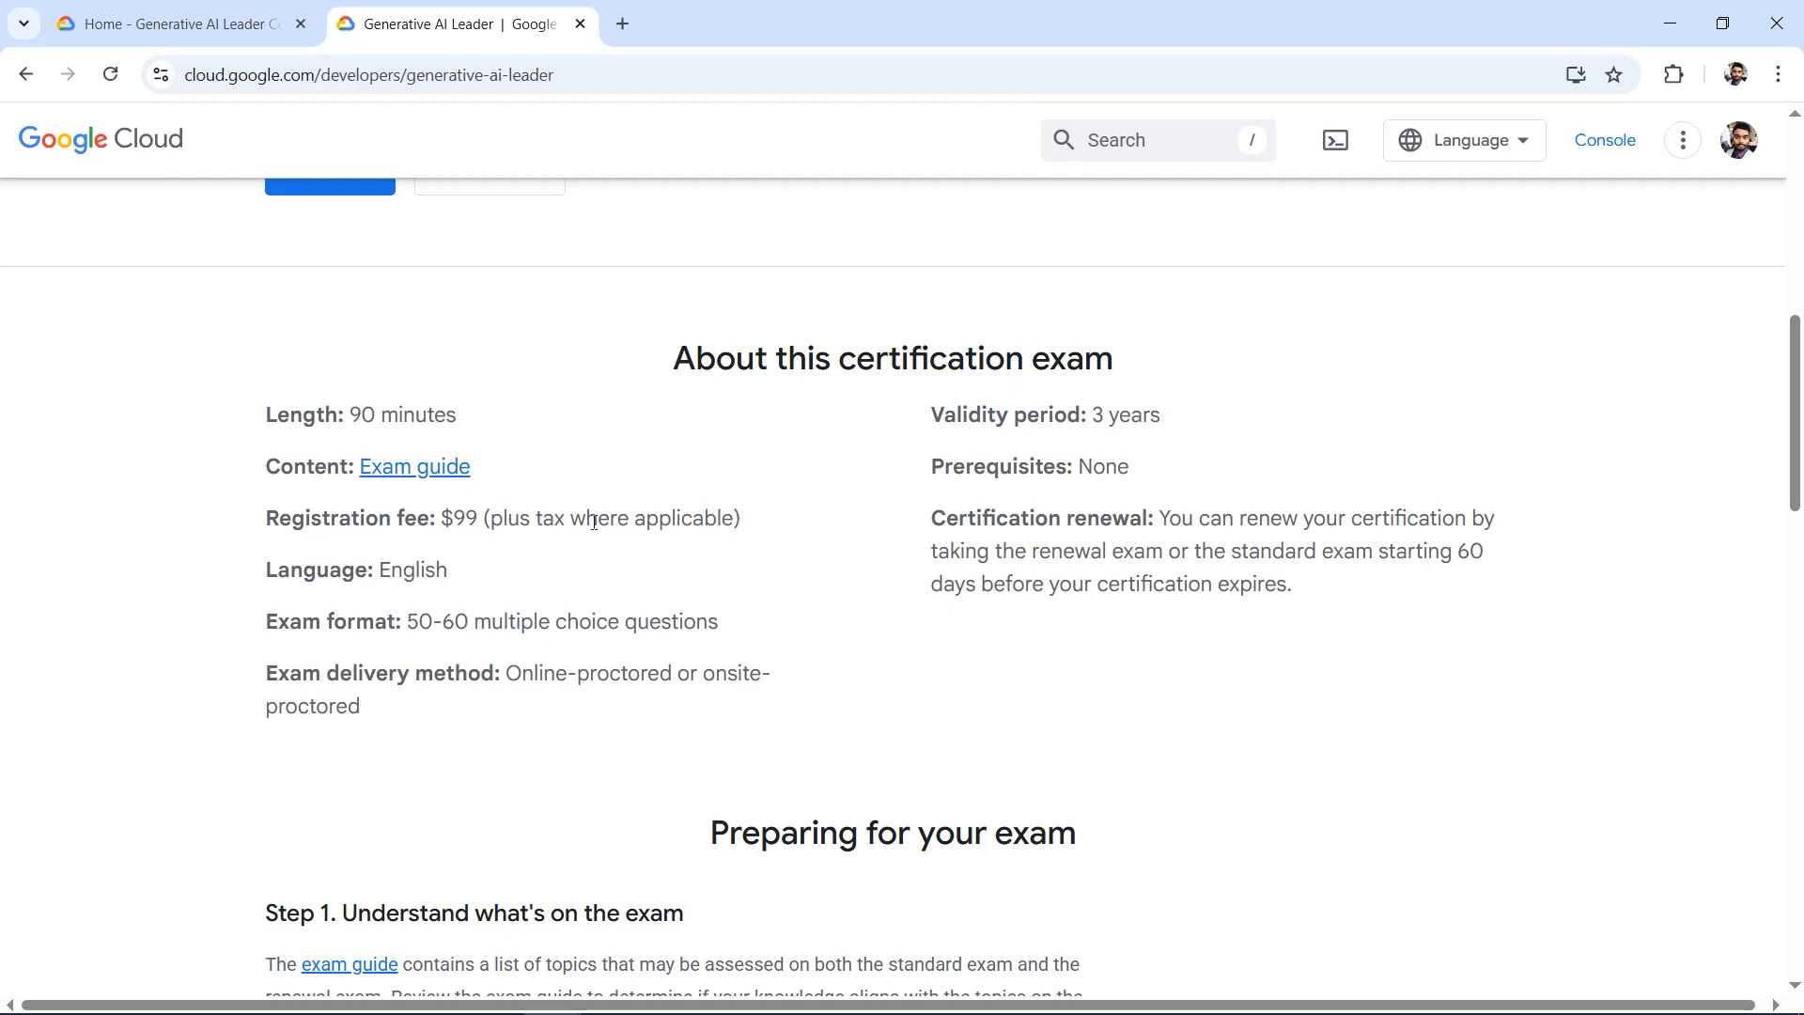
Show 'What is a Generative AI Leader?' and highlight the two-day virtual training dates
left_click(173, 22)
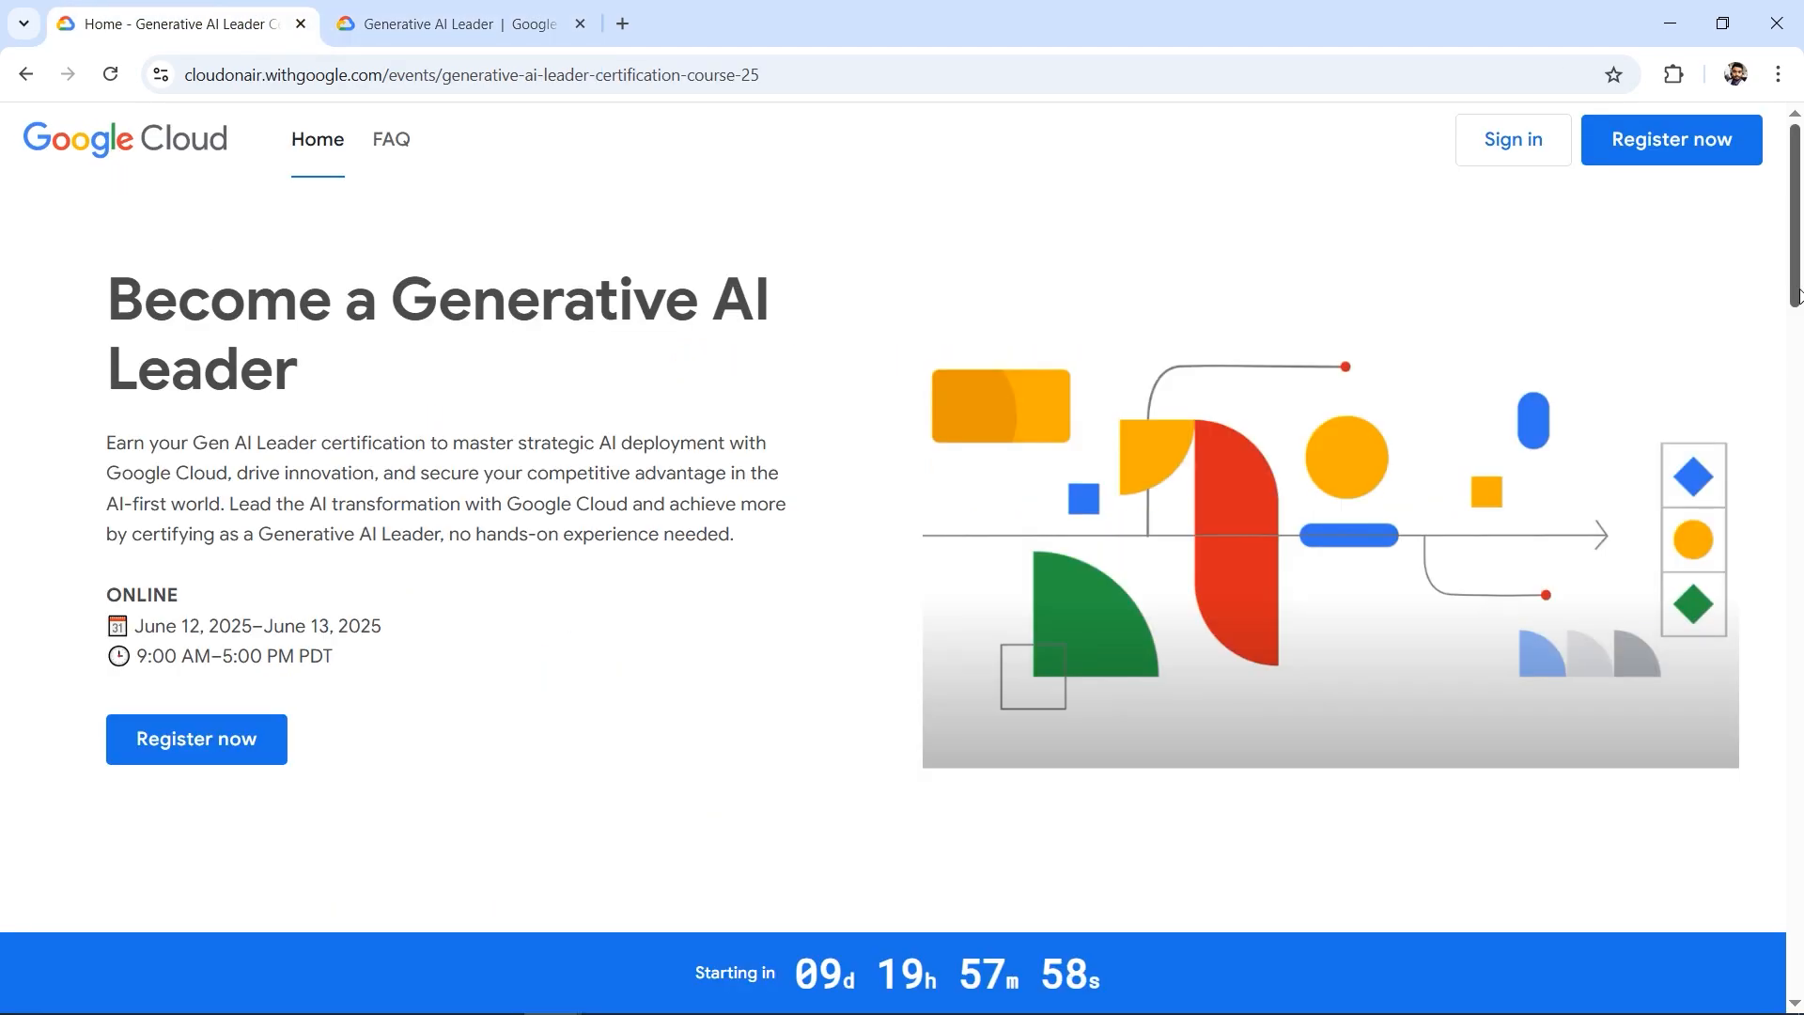
scroll("down", 3)
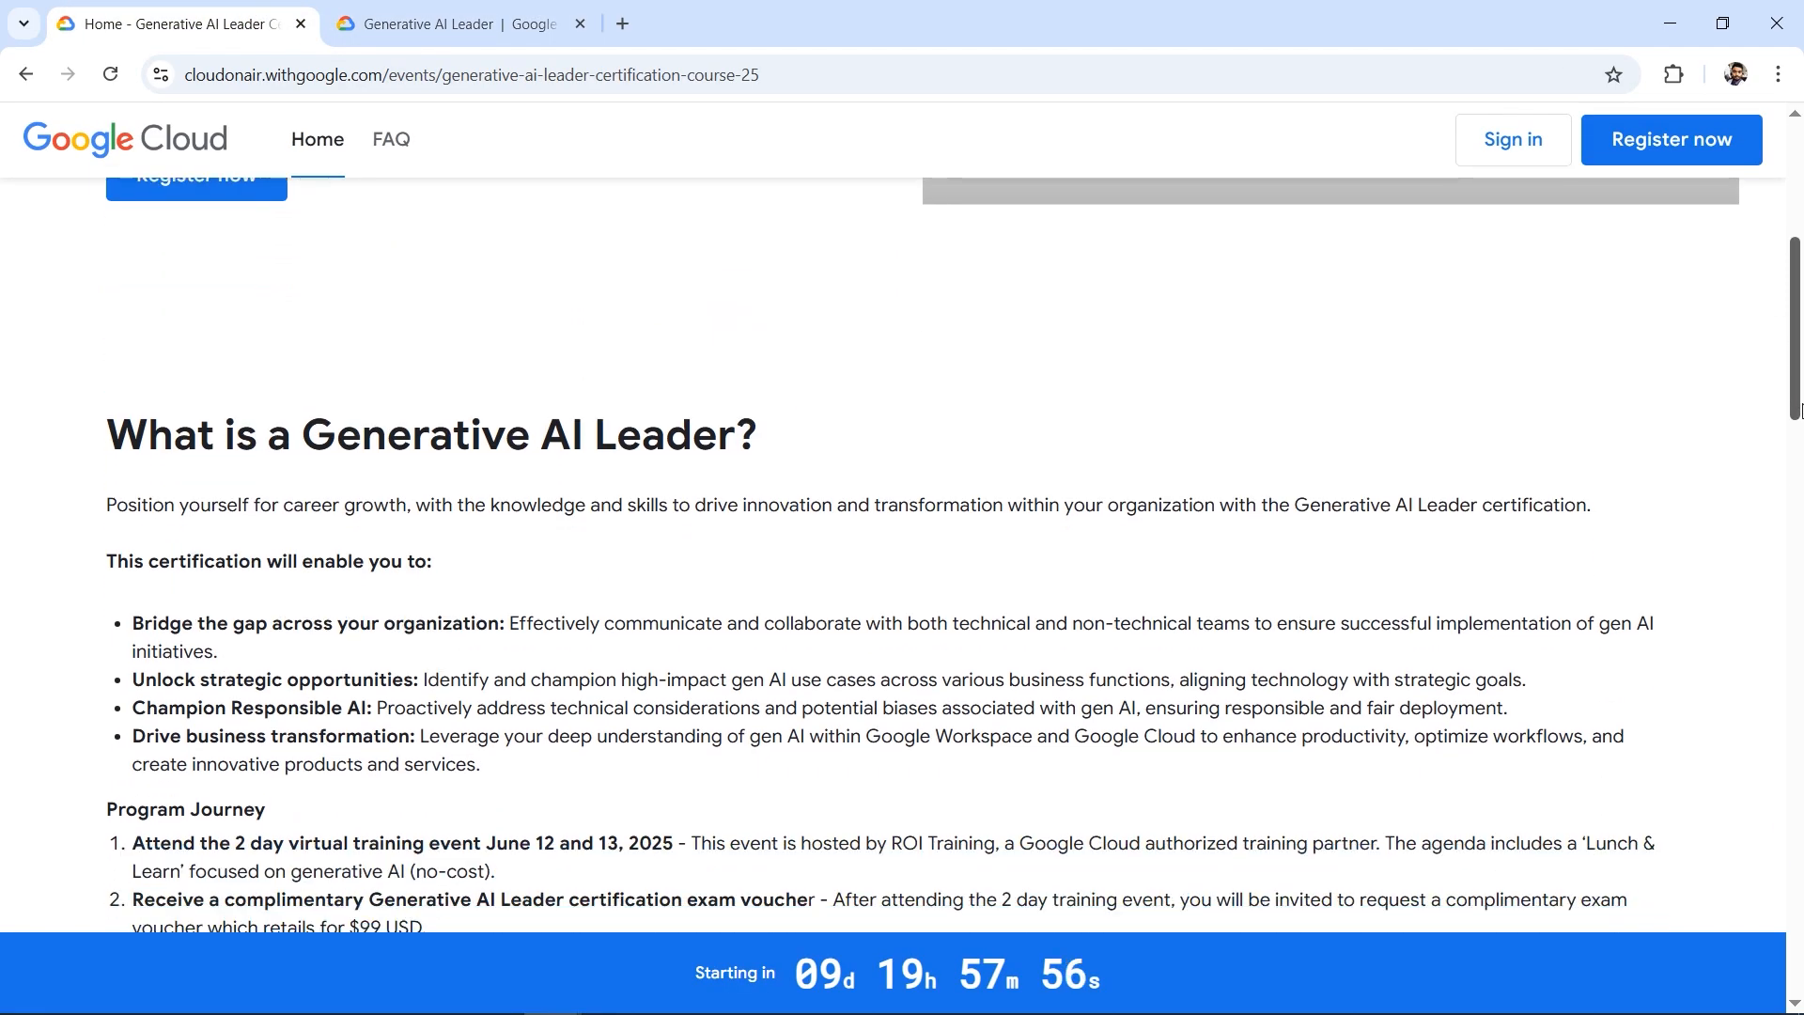
scroll("down", 3)
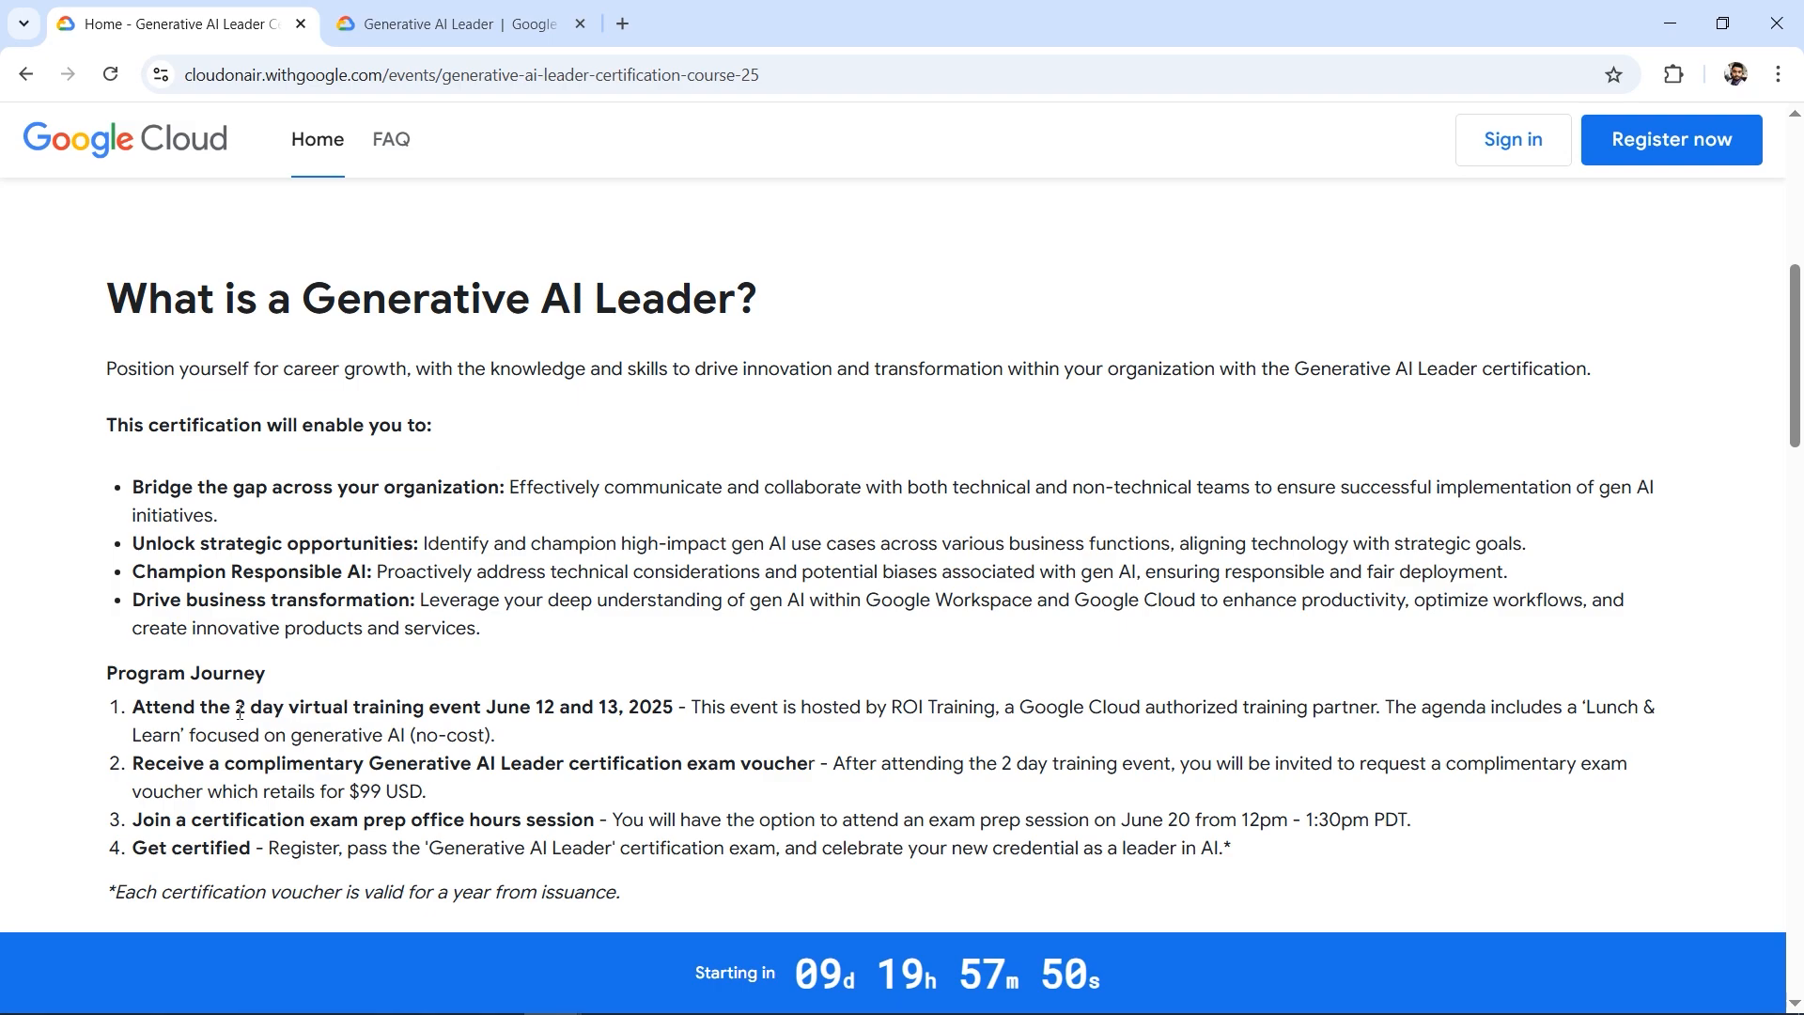
left_click_drag(234, 707, 462, 706)
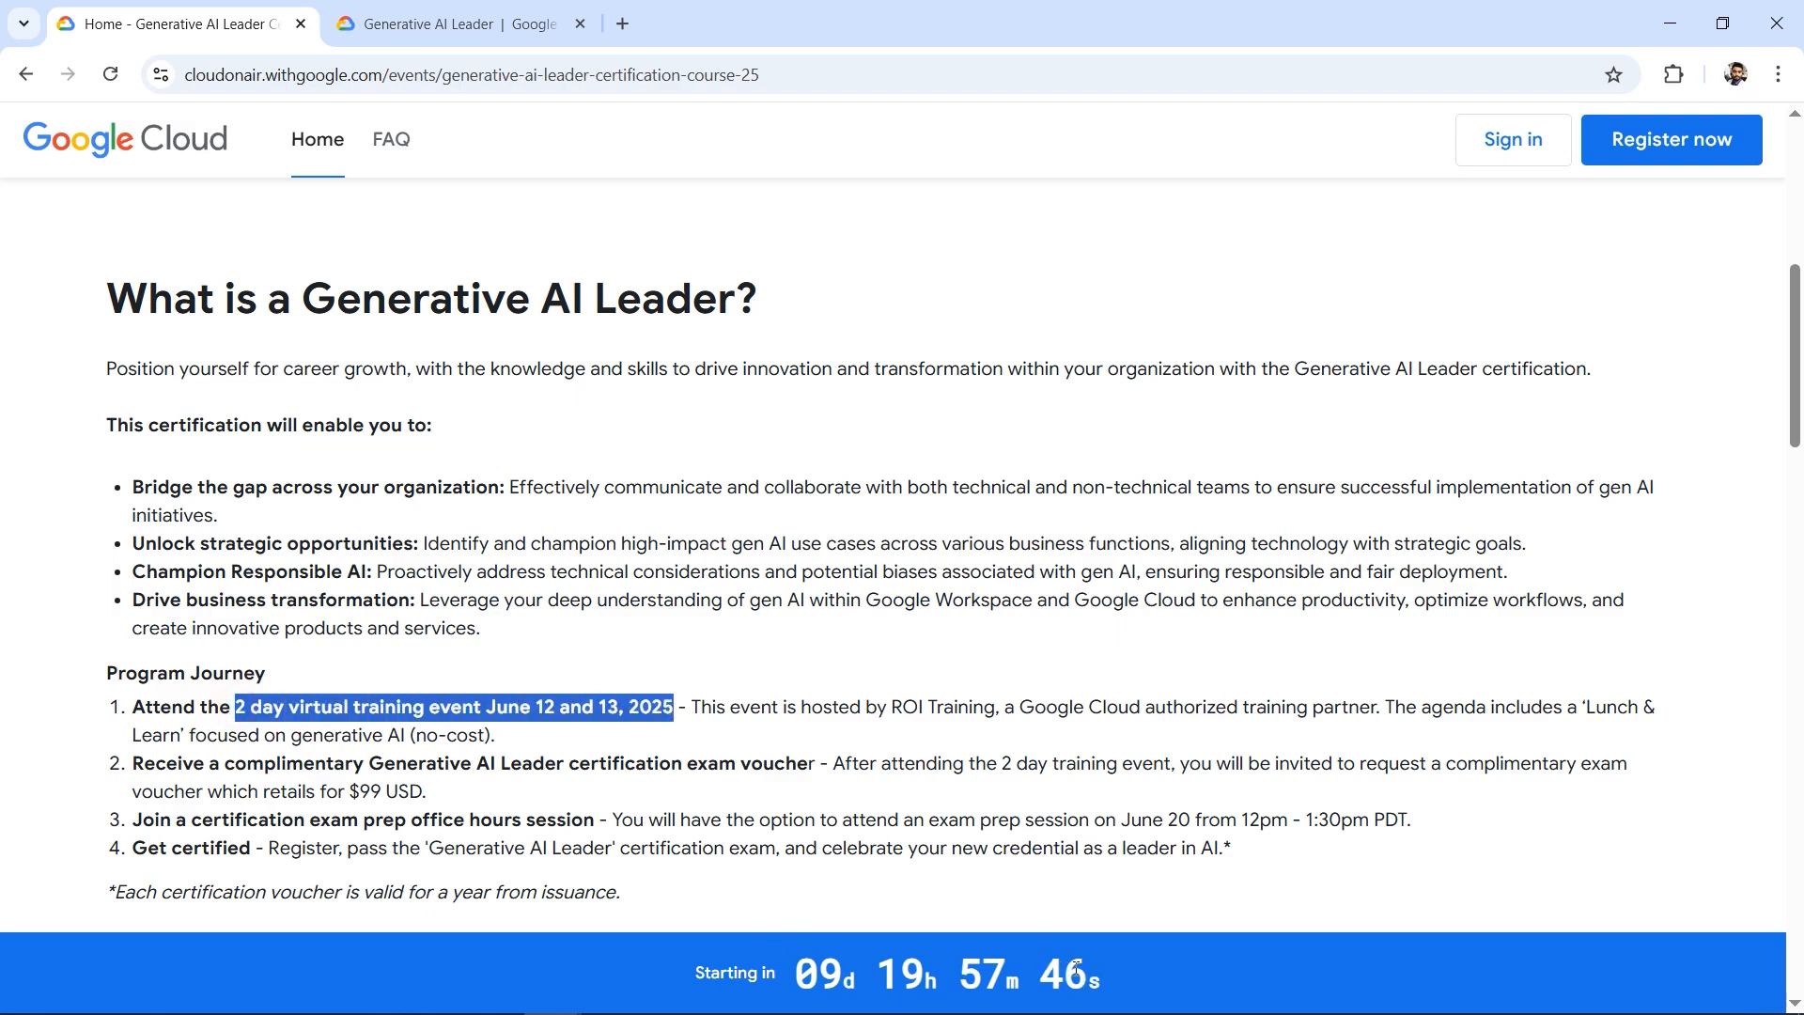
left_click(532, 707)
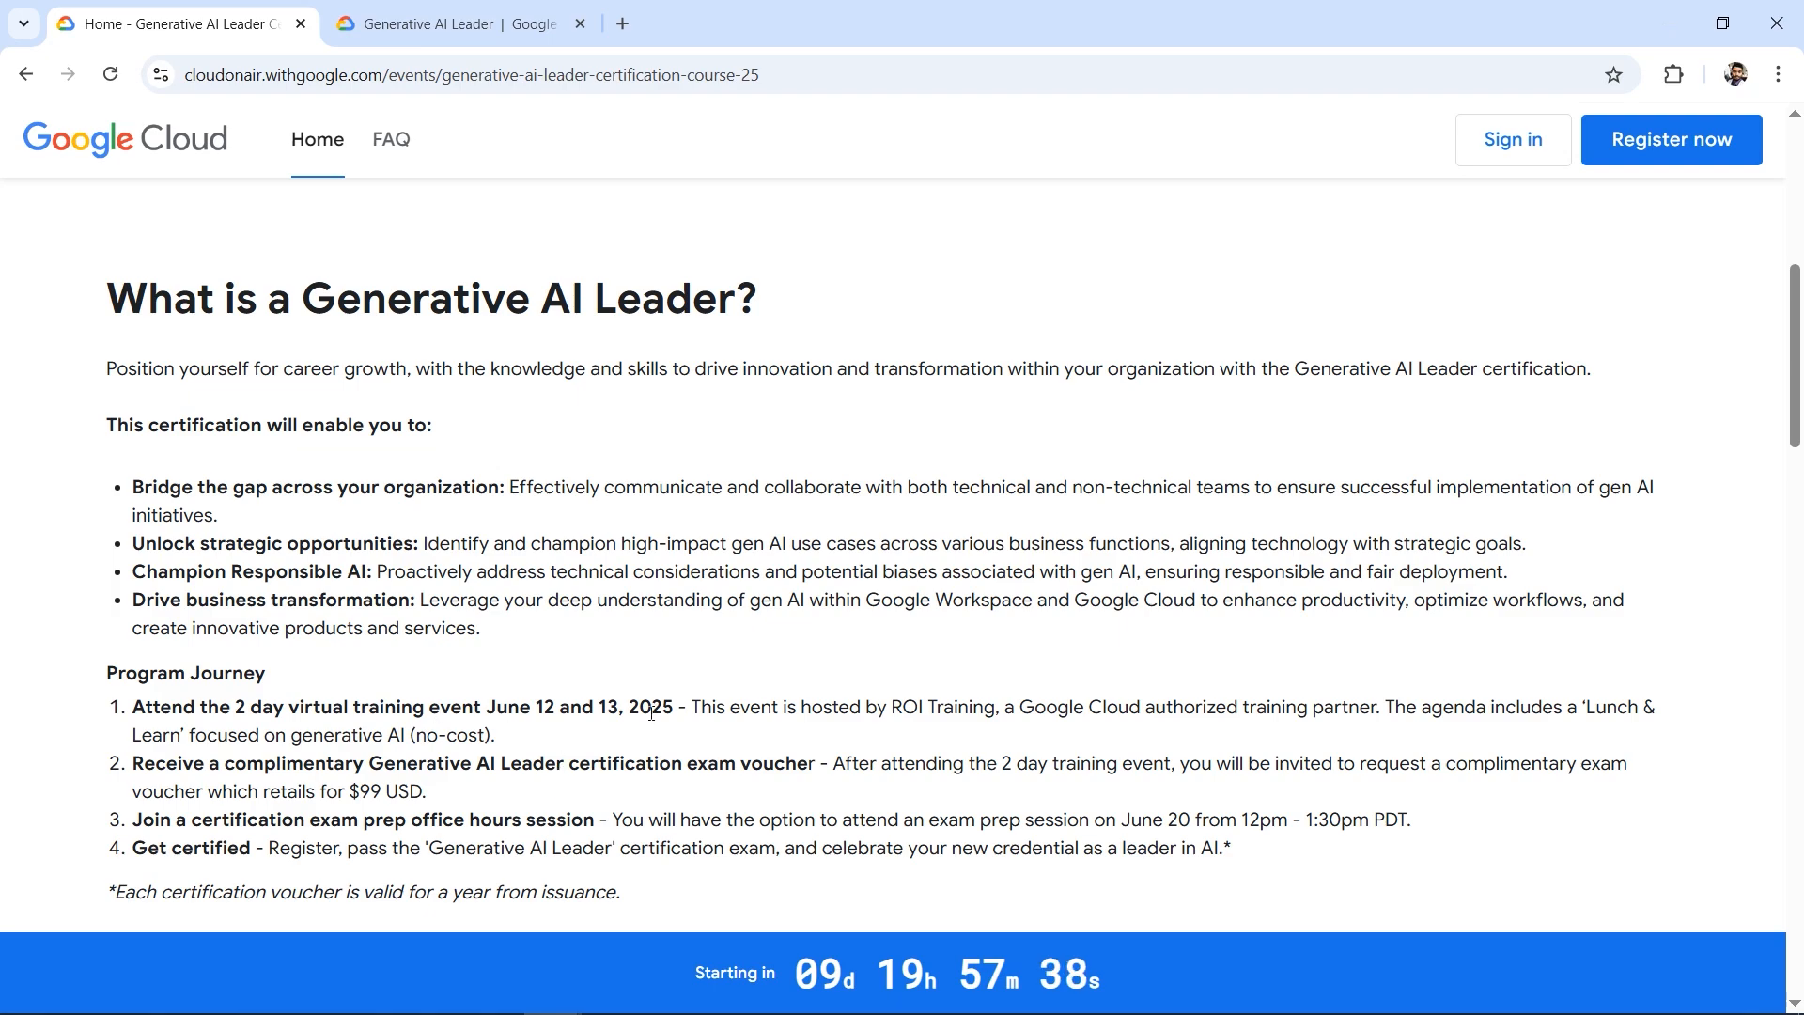
Highlight the voucher, June 20 exam prep session and Get certified steps of the Program Journey
left_click_drag(834, 763, 988, 763)
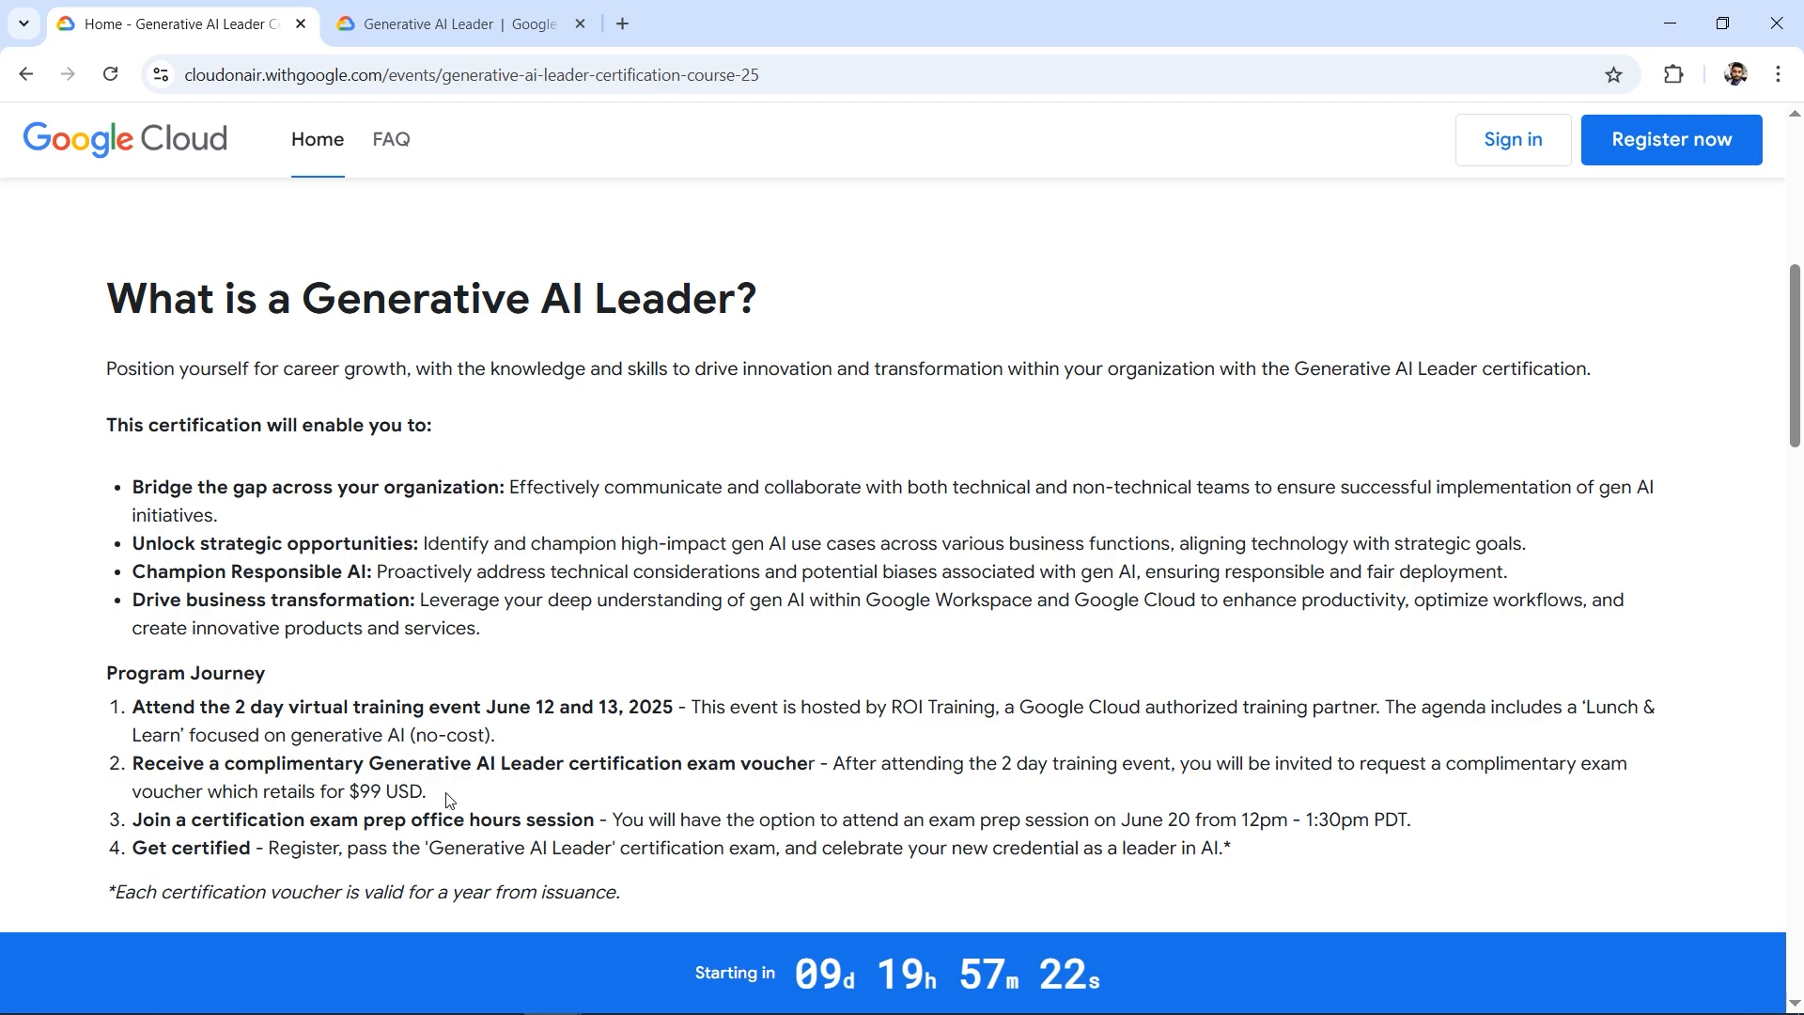
mouse_move(821, 823)
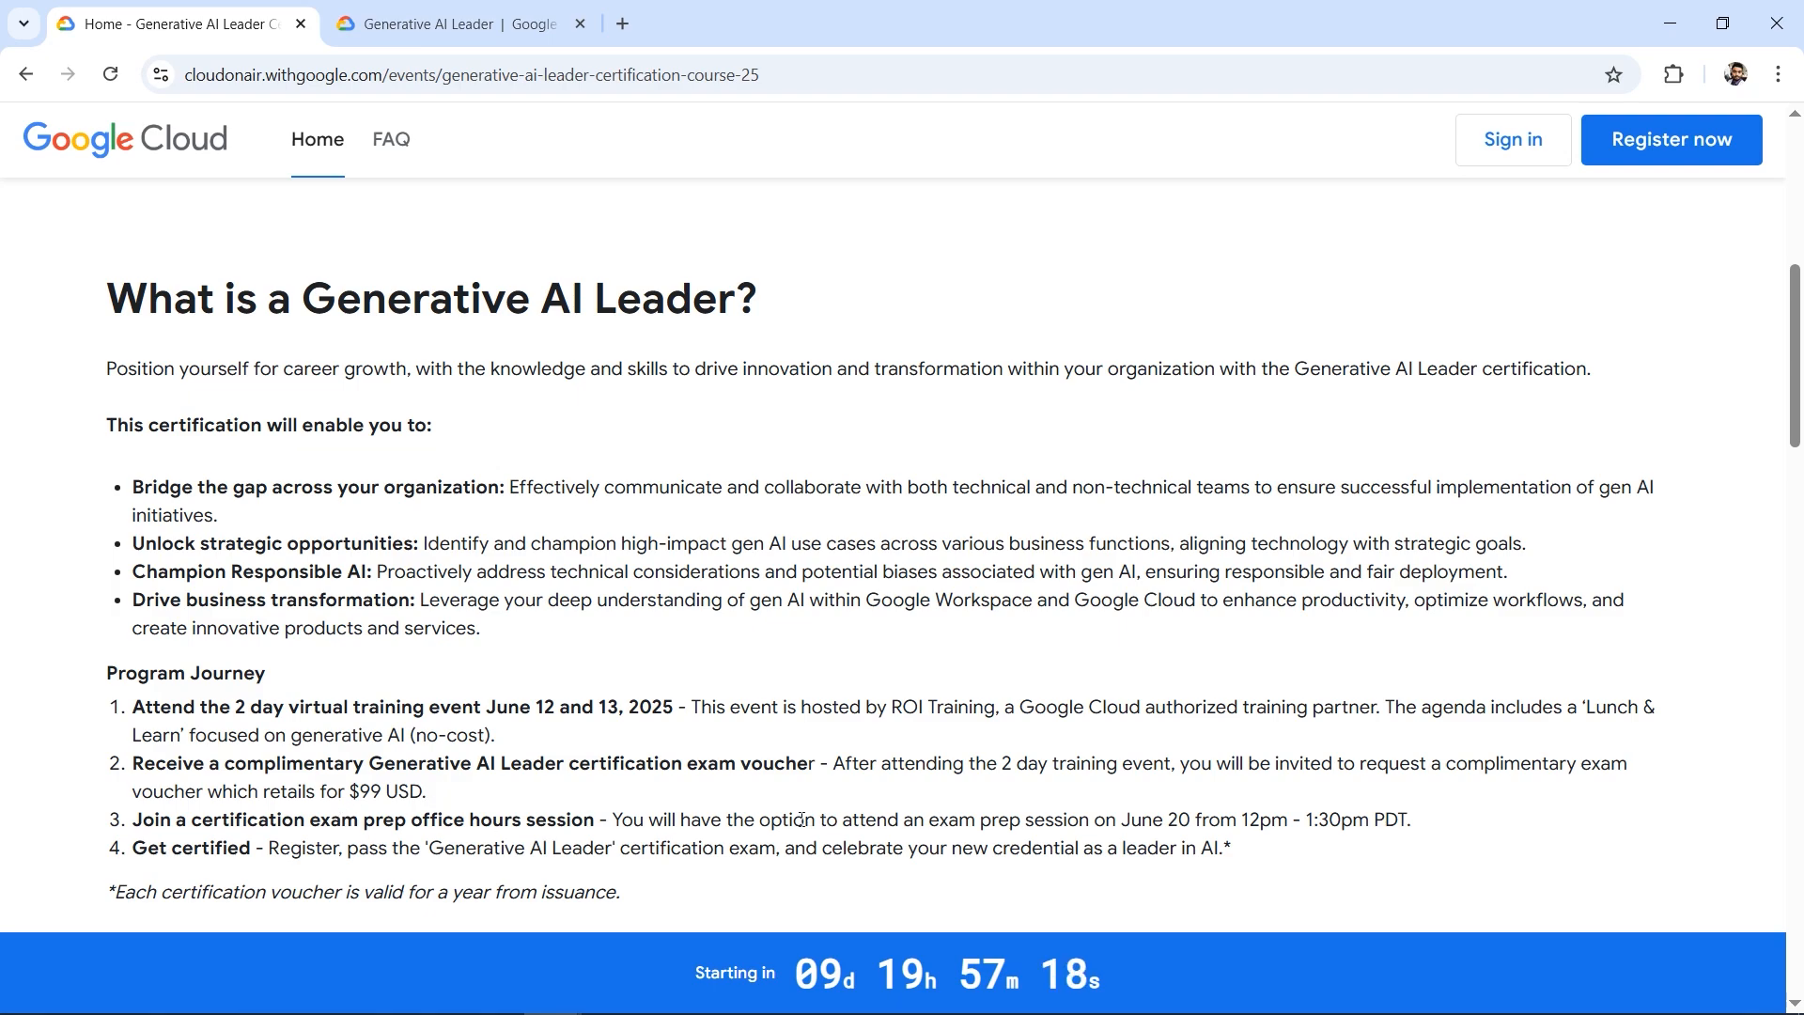
left_click_drag(927, 819, 1102, 819)
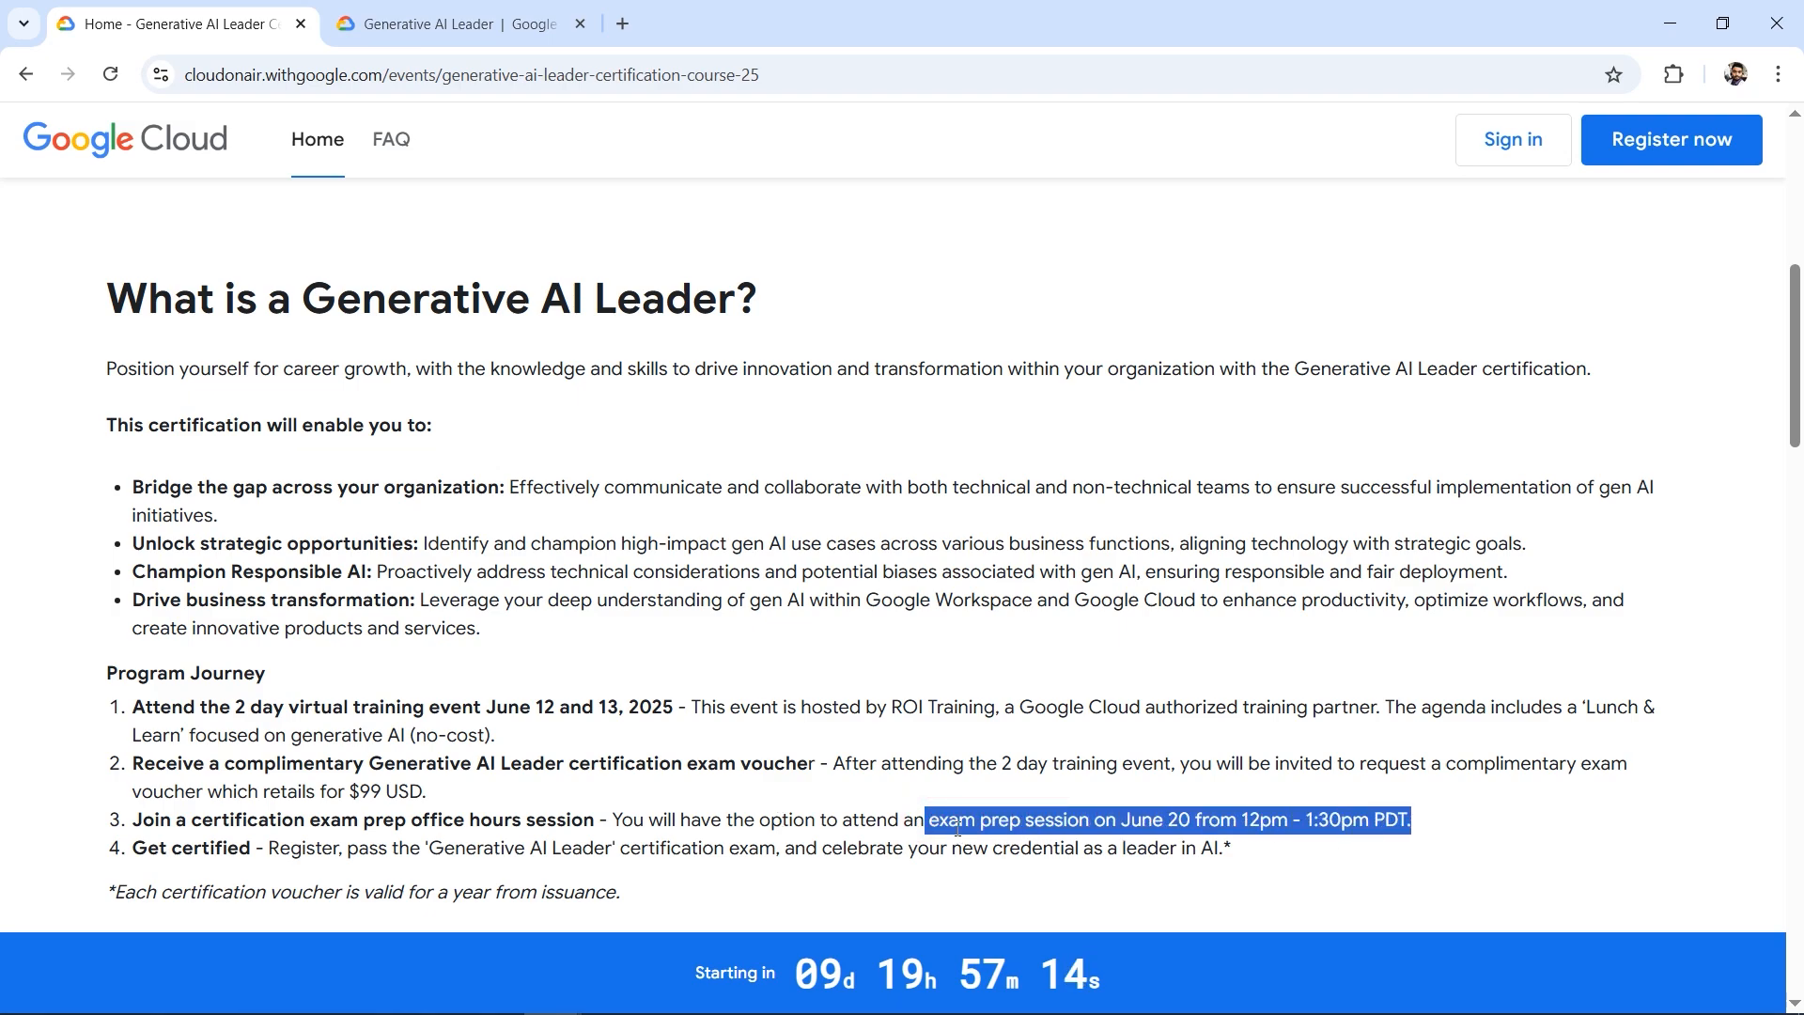
left_click(1009, 820)
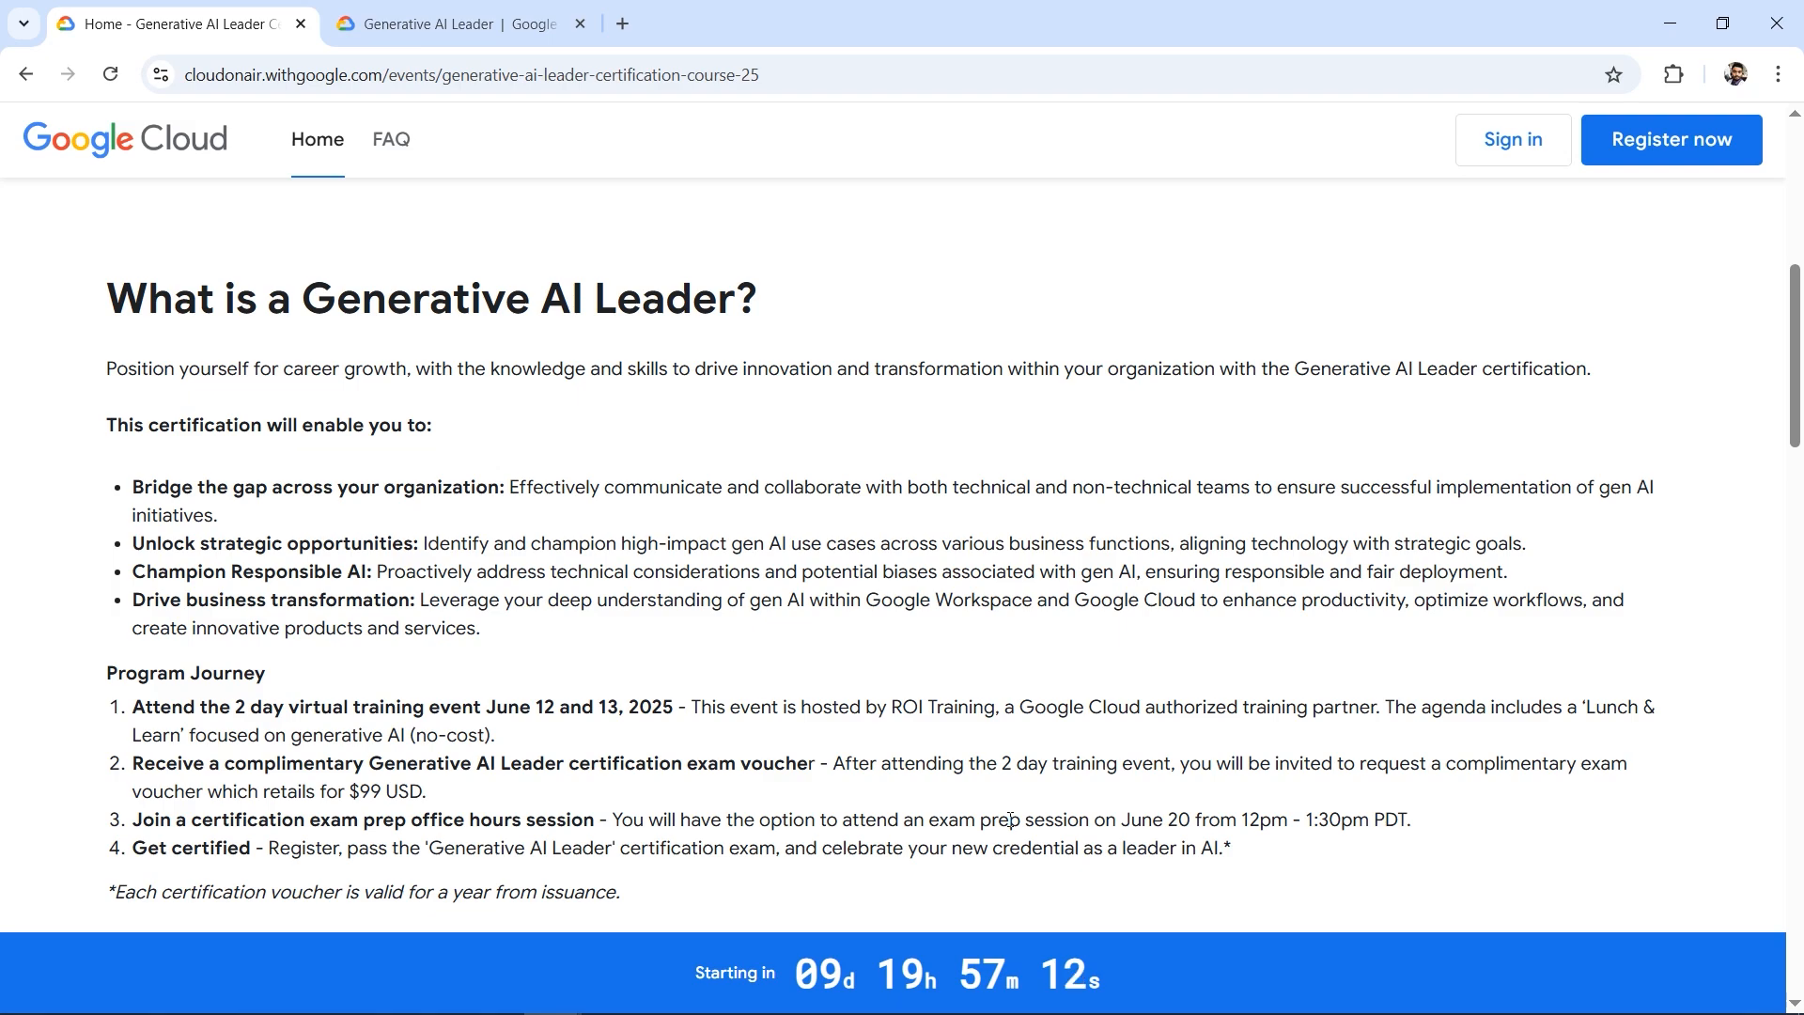
mouse_move(906, 820)
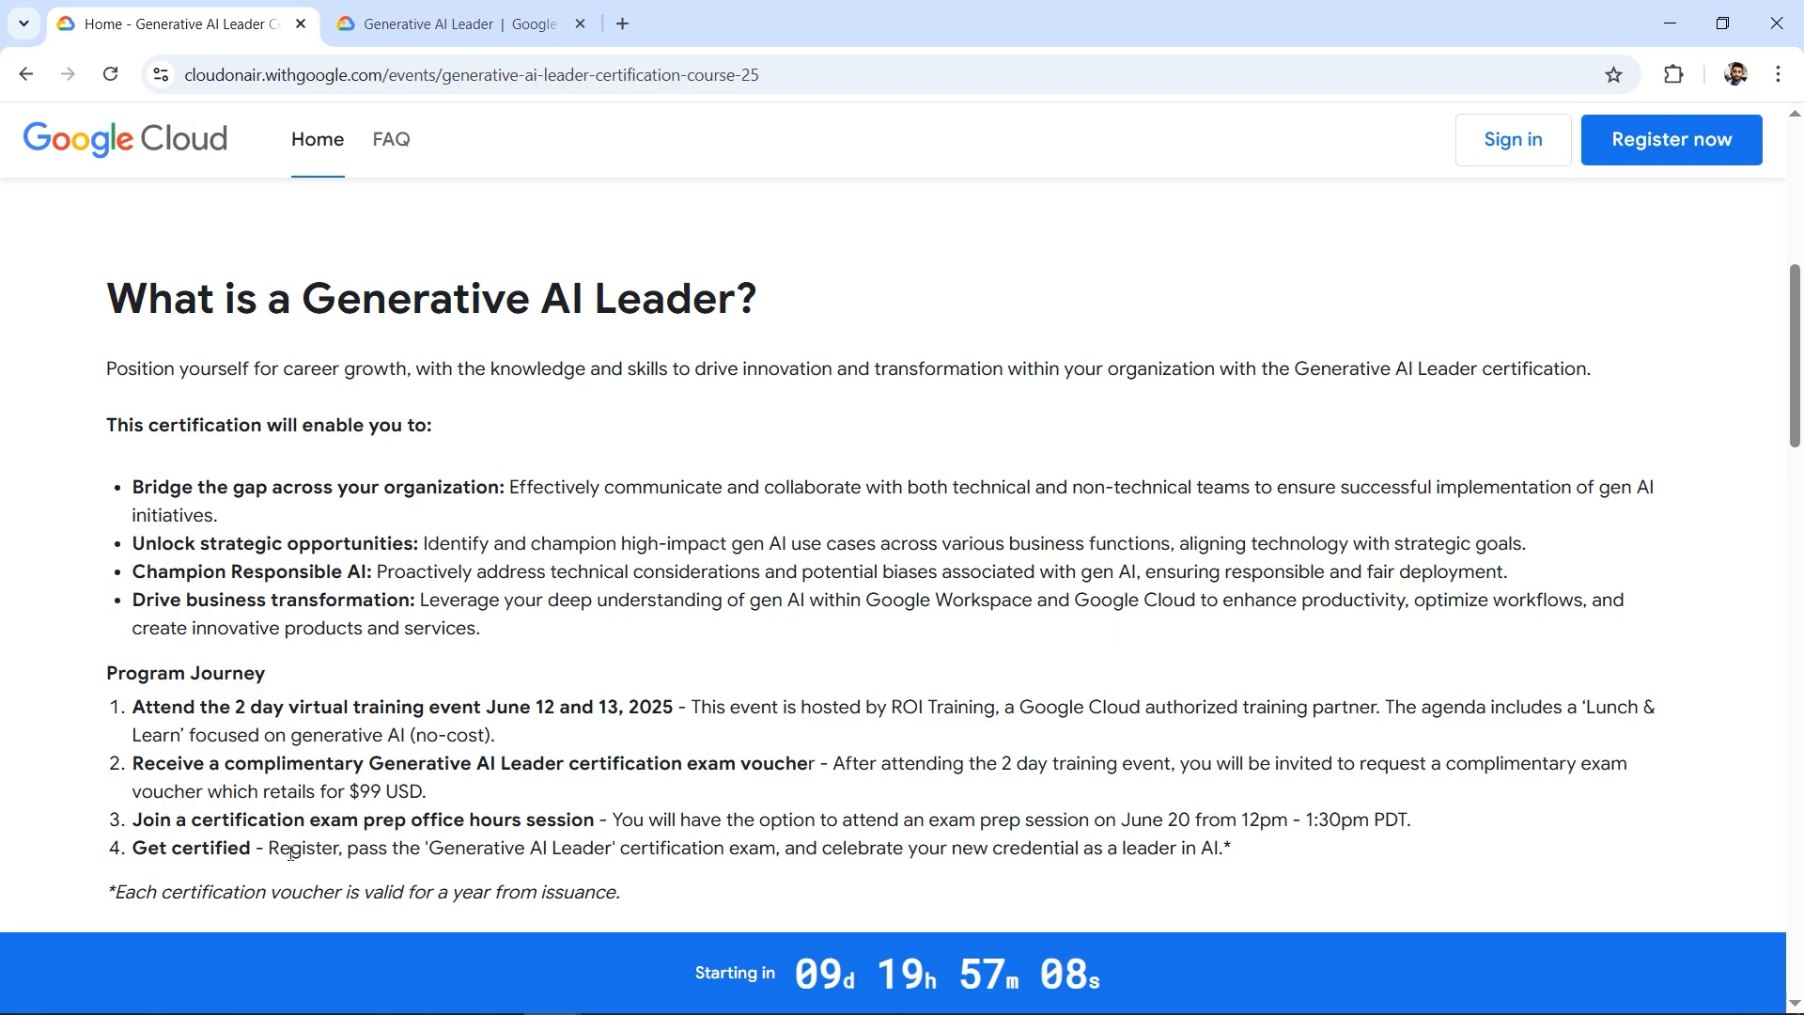
left_click_drag(256, 848, 1230, 848)
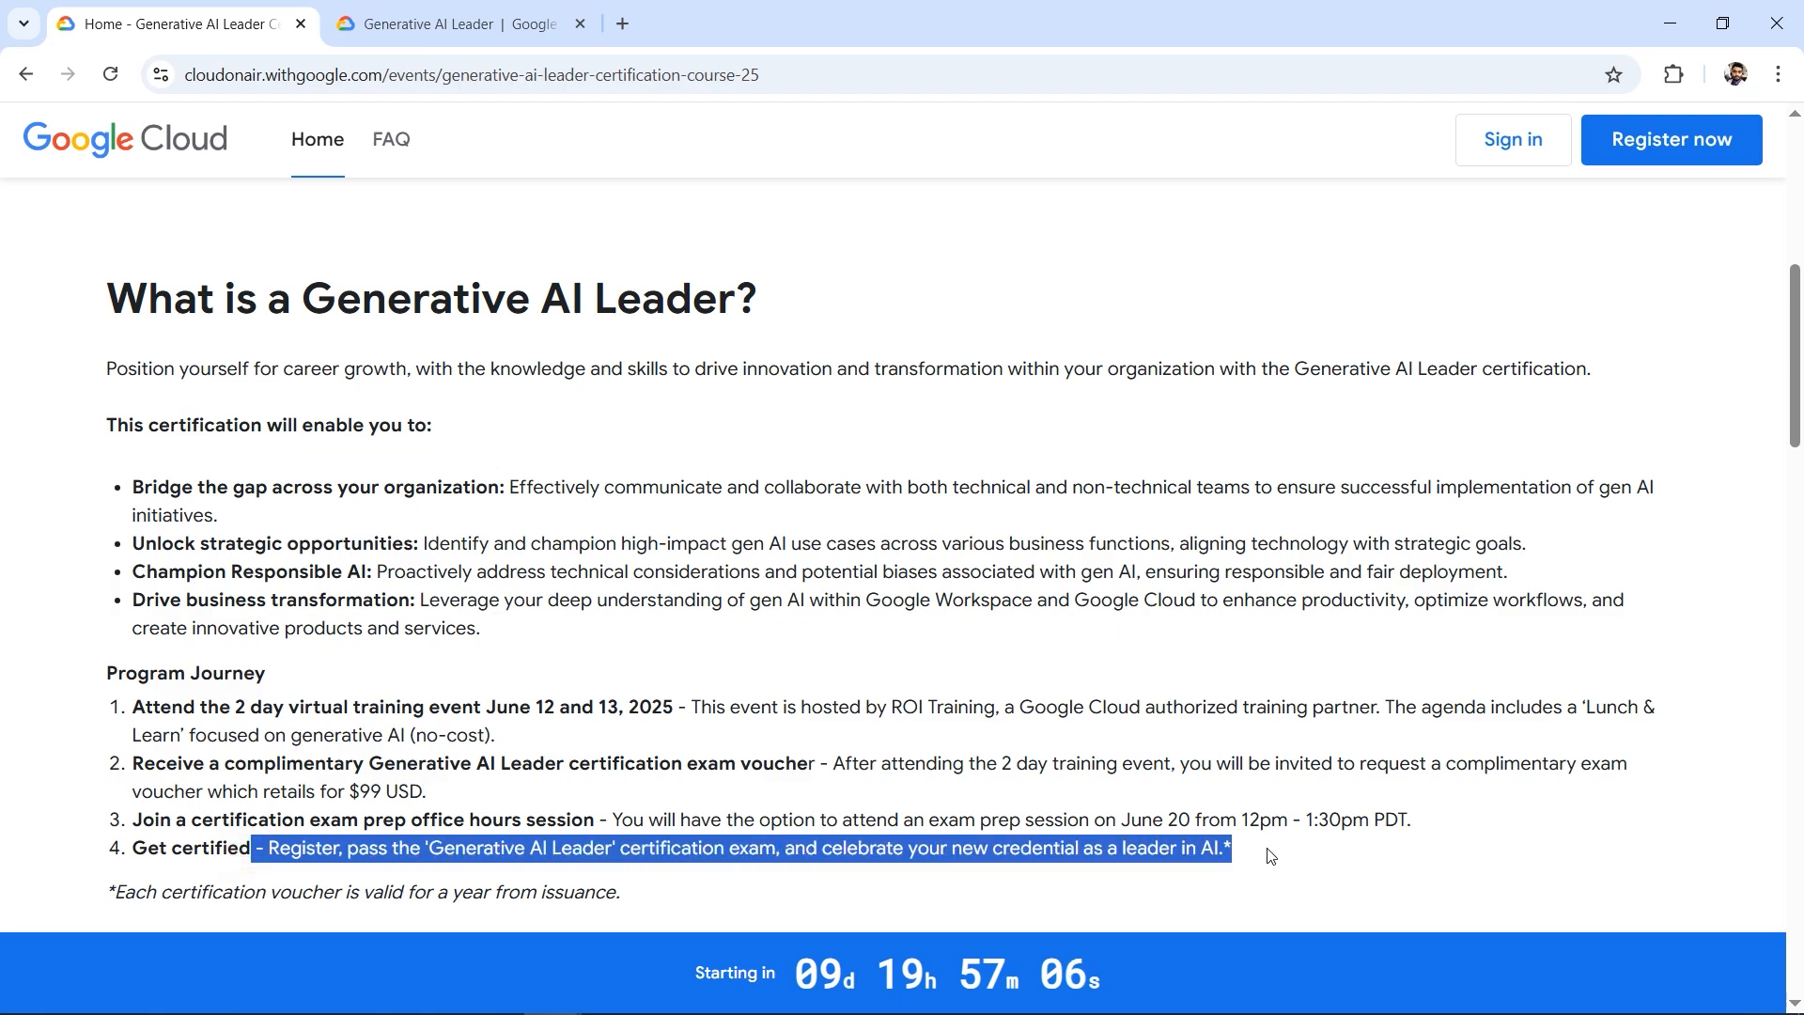
Review the 'Preparing for your exam' steps 1–4, then return to the OnAir event page
left_click(452, 22)
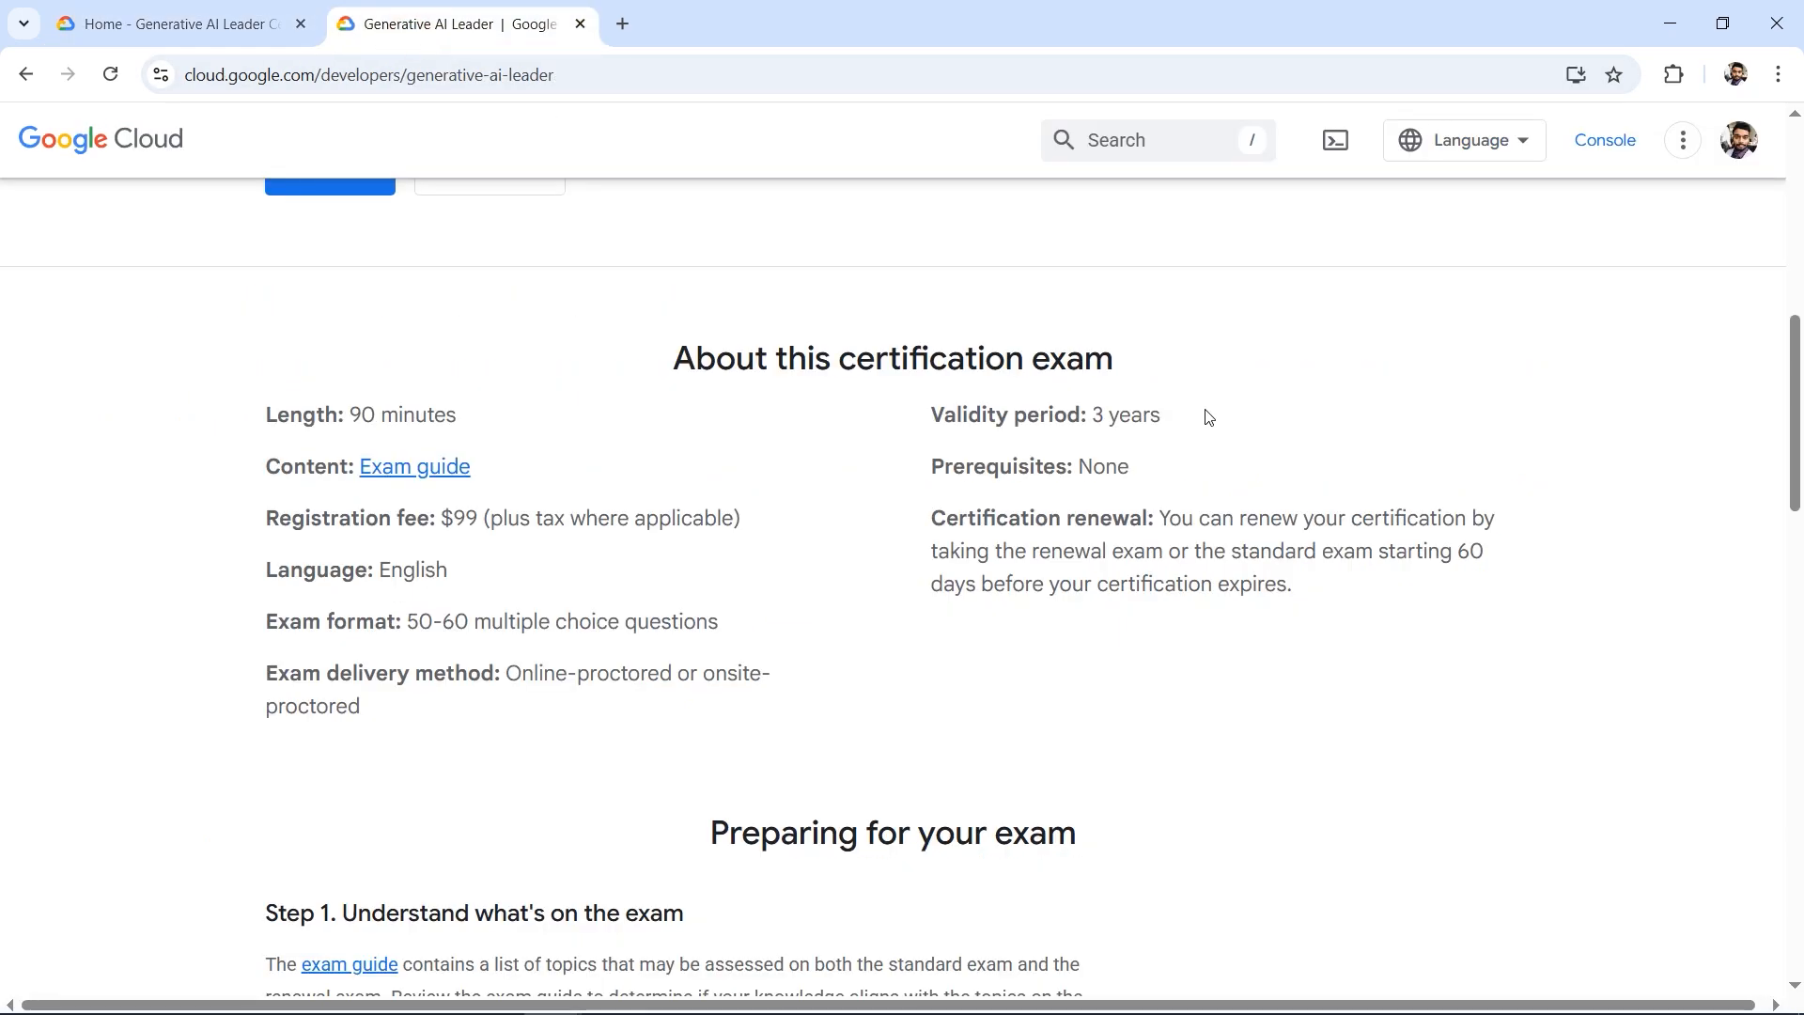
scroll("down", 3)
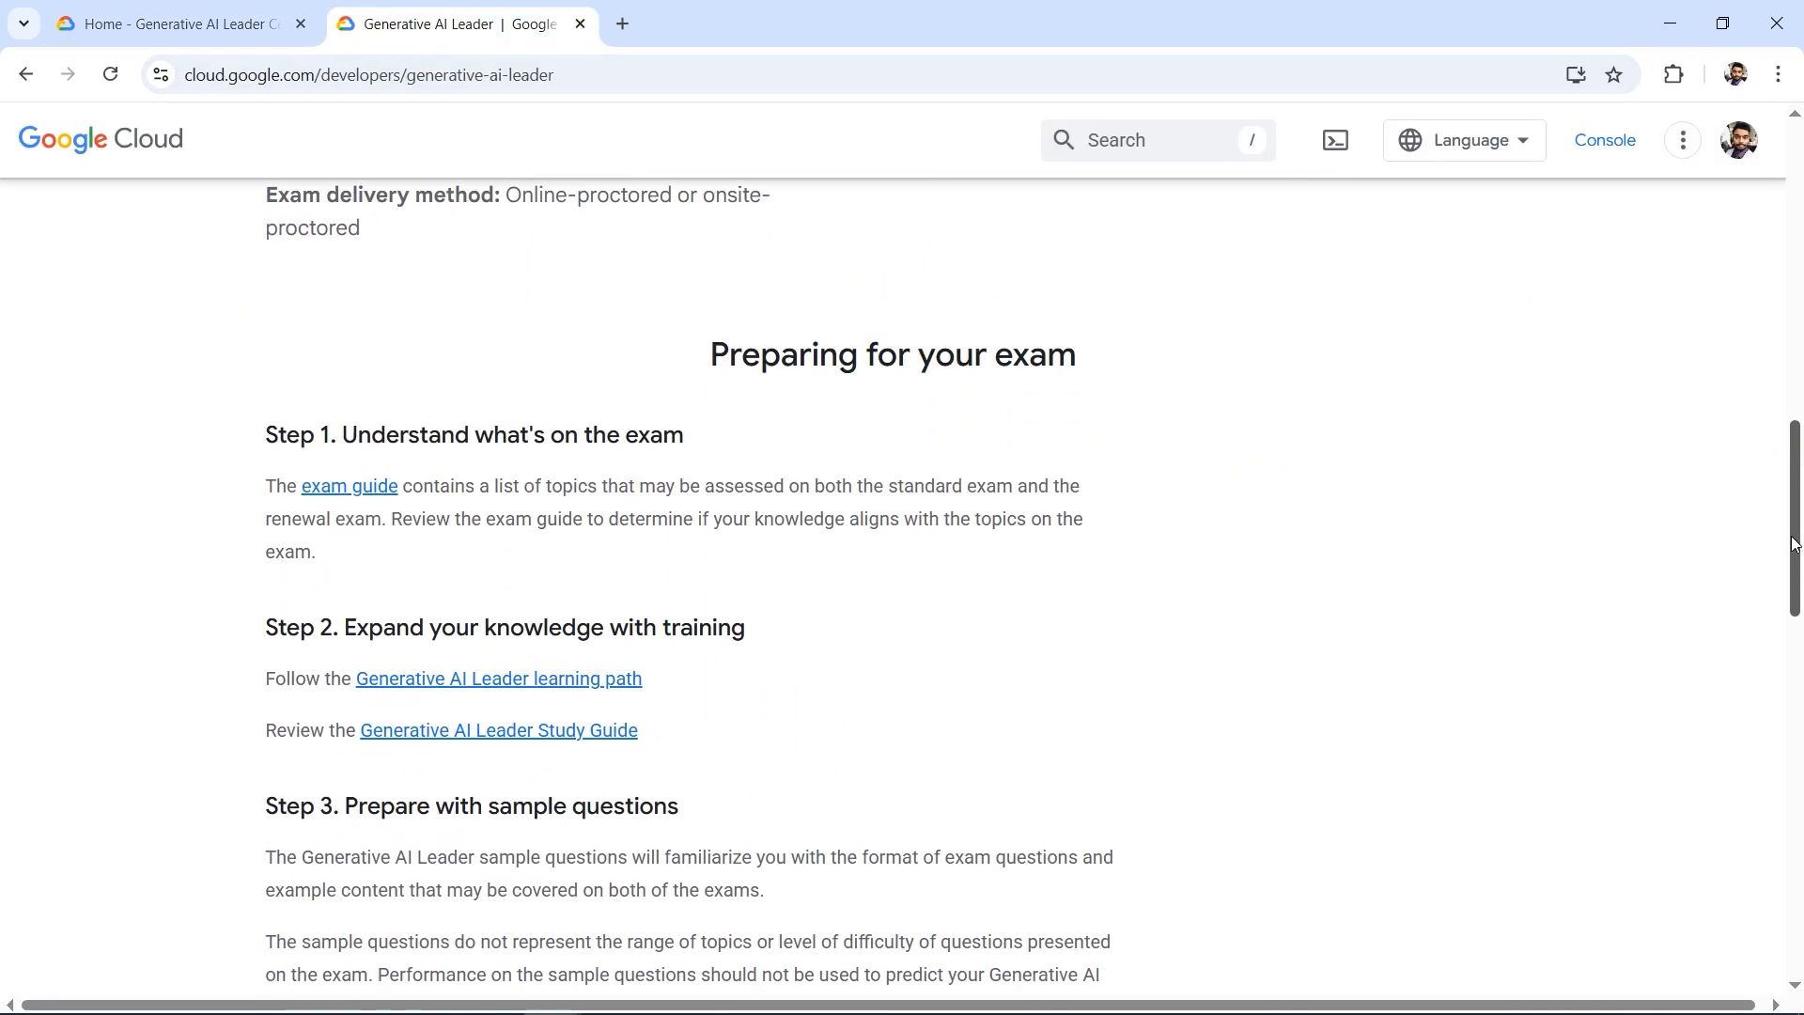
scroll("down", 3)
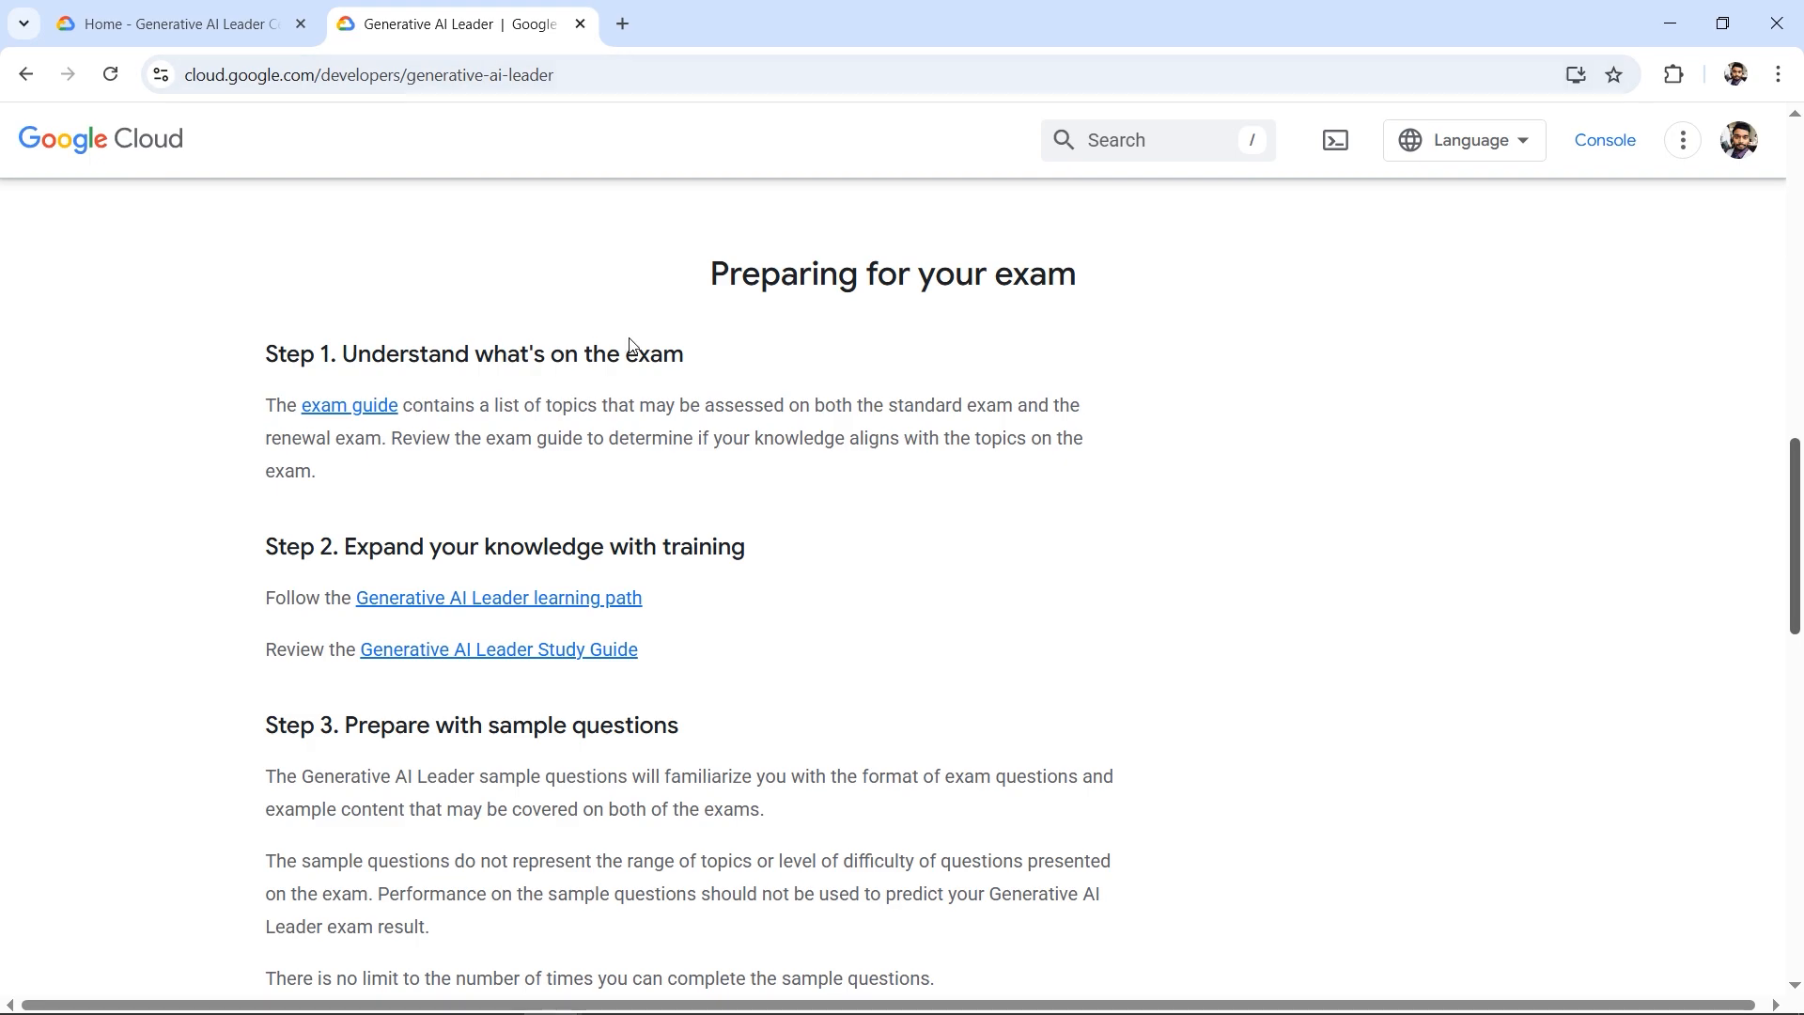
scroll("down", 3)
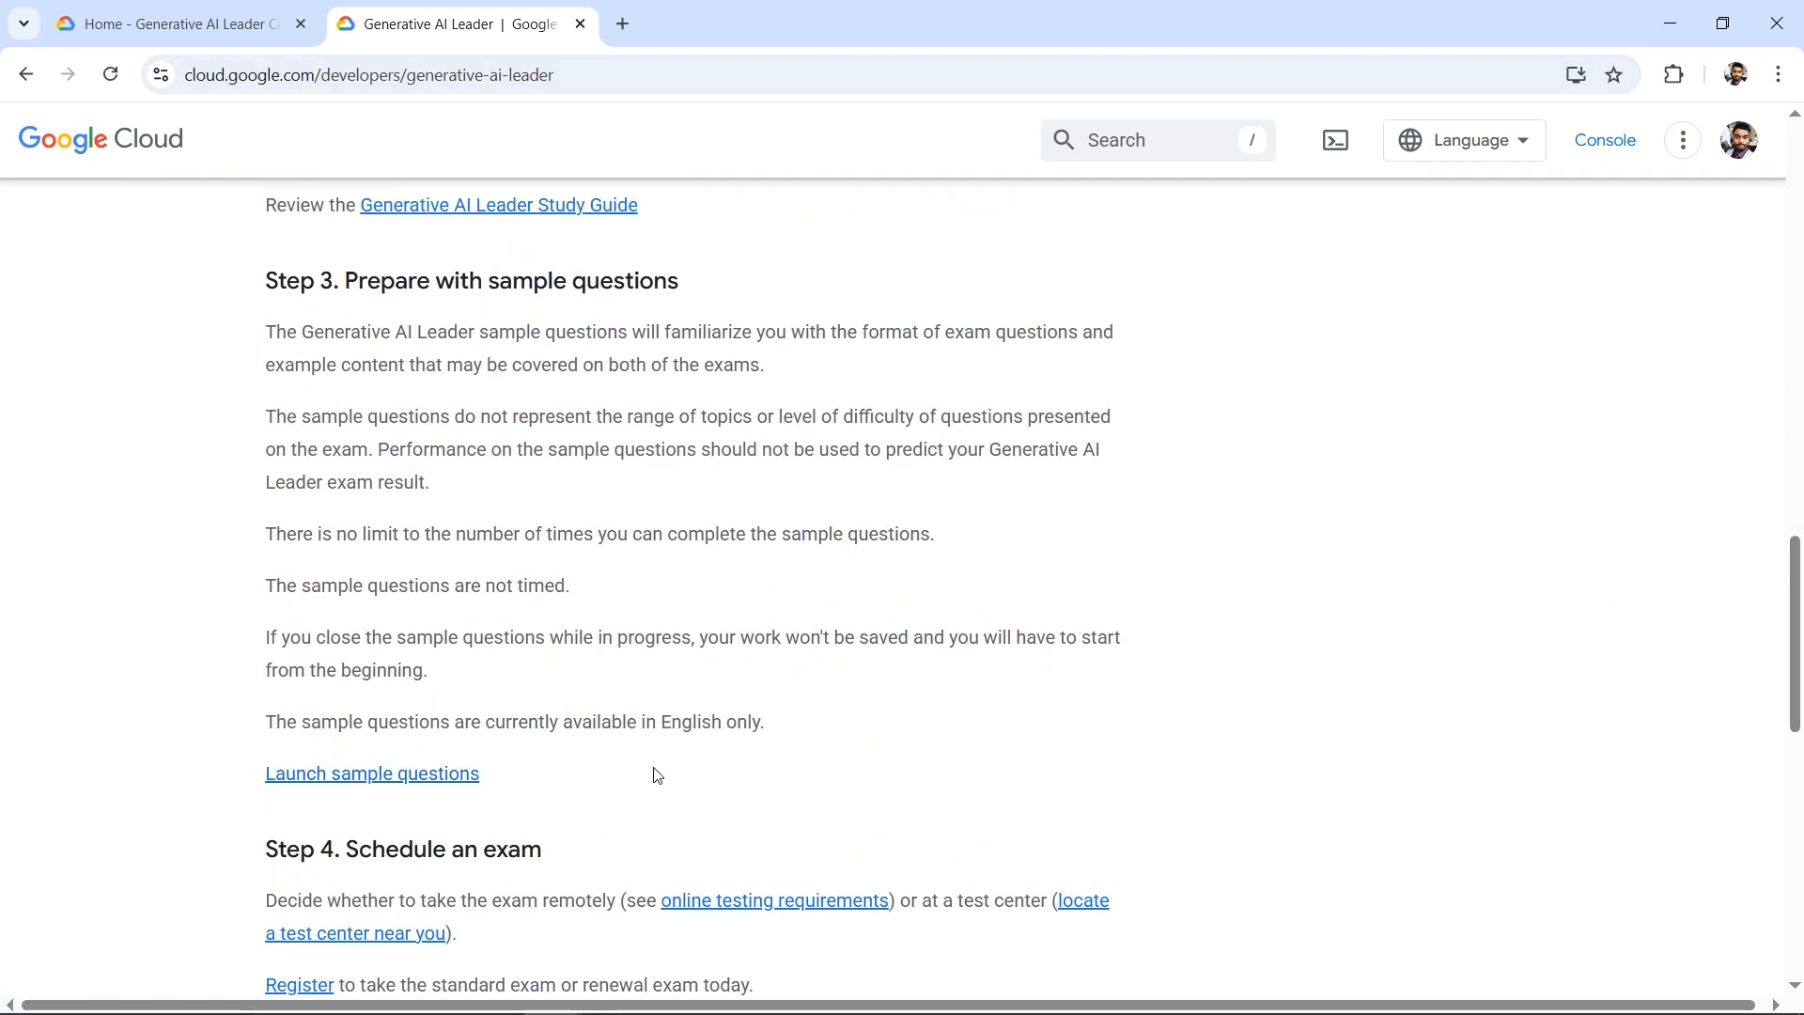
scroll("up", 3)
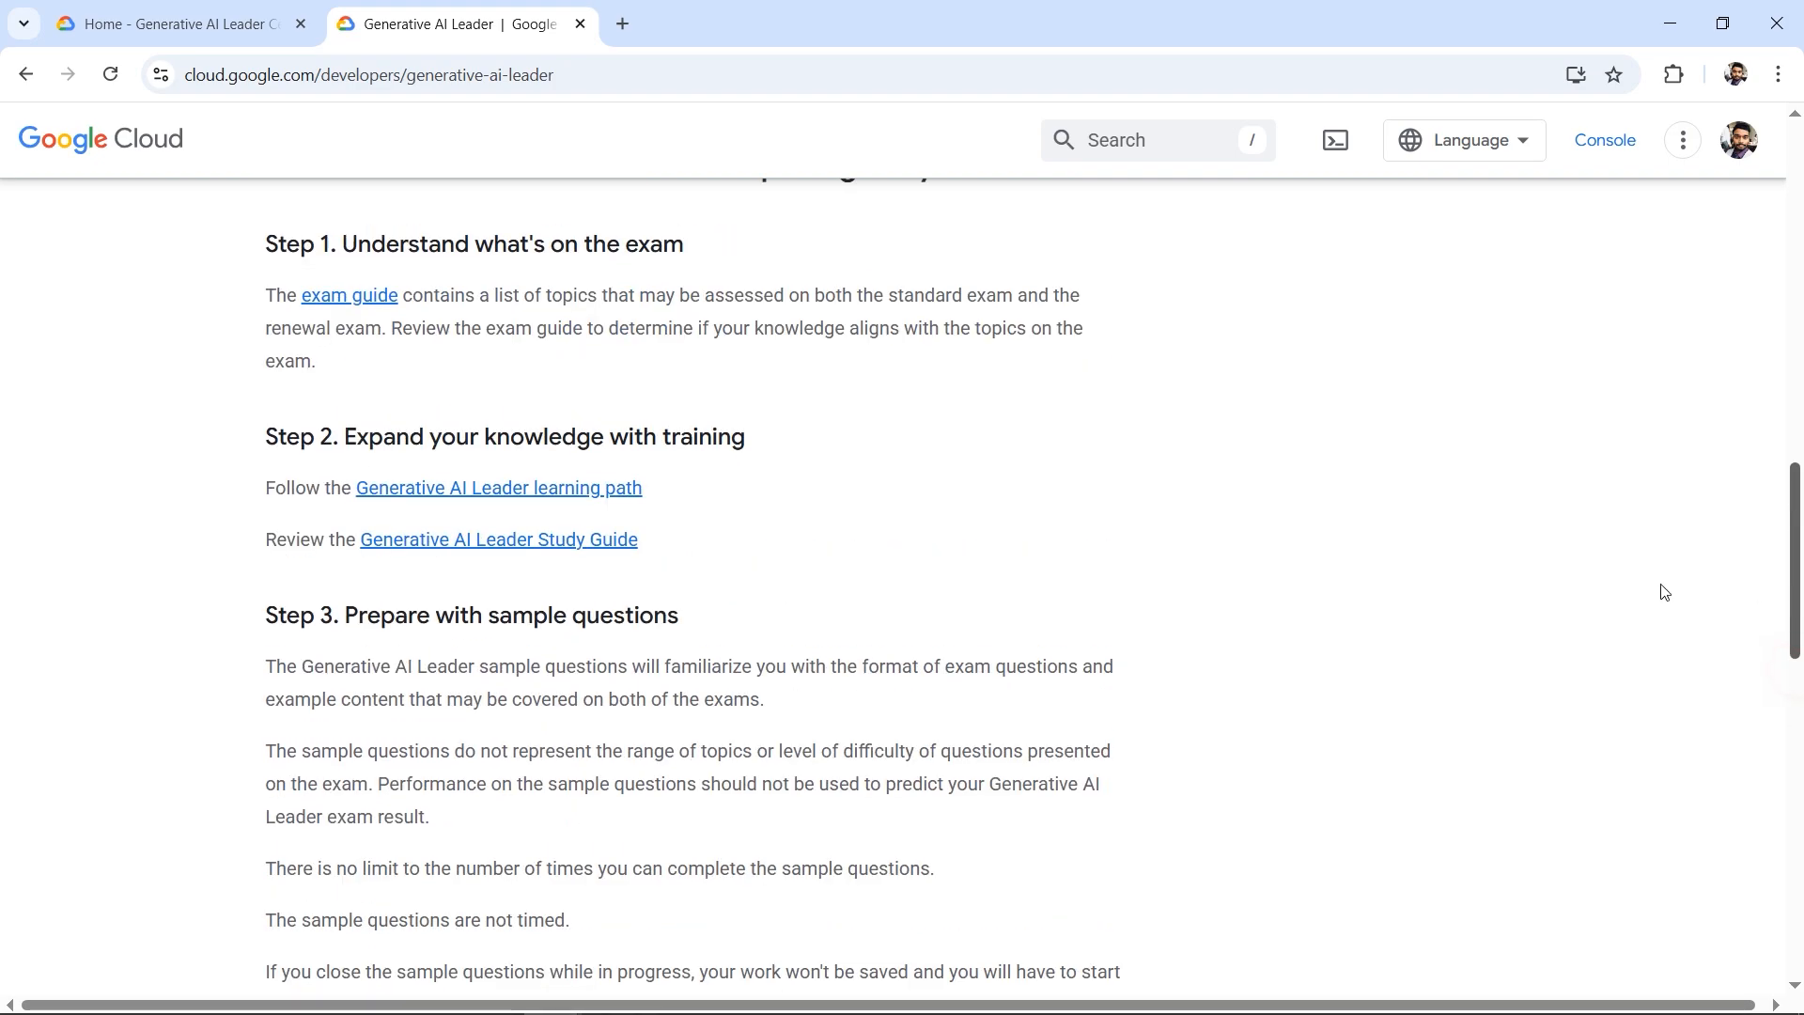
mouse_move(621, 557)
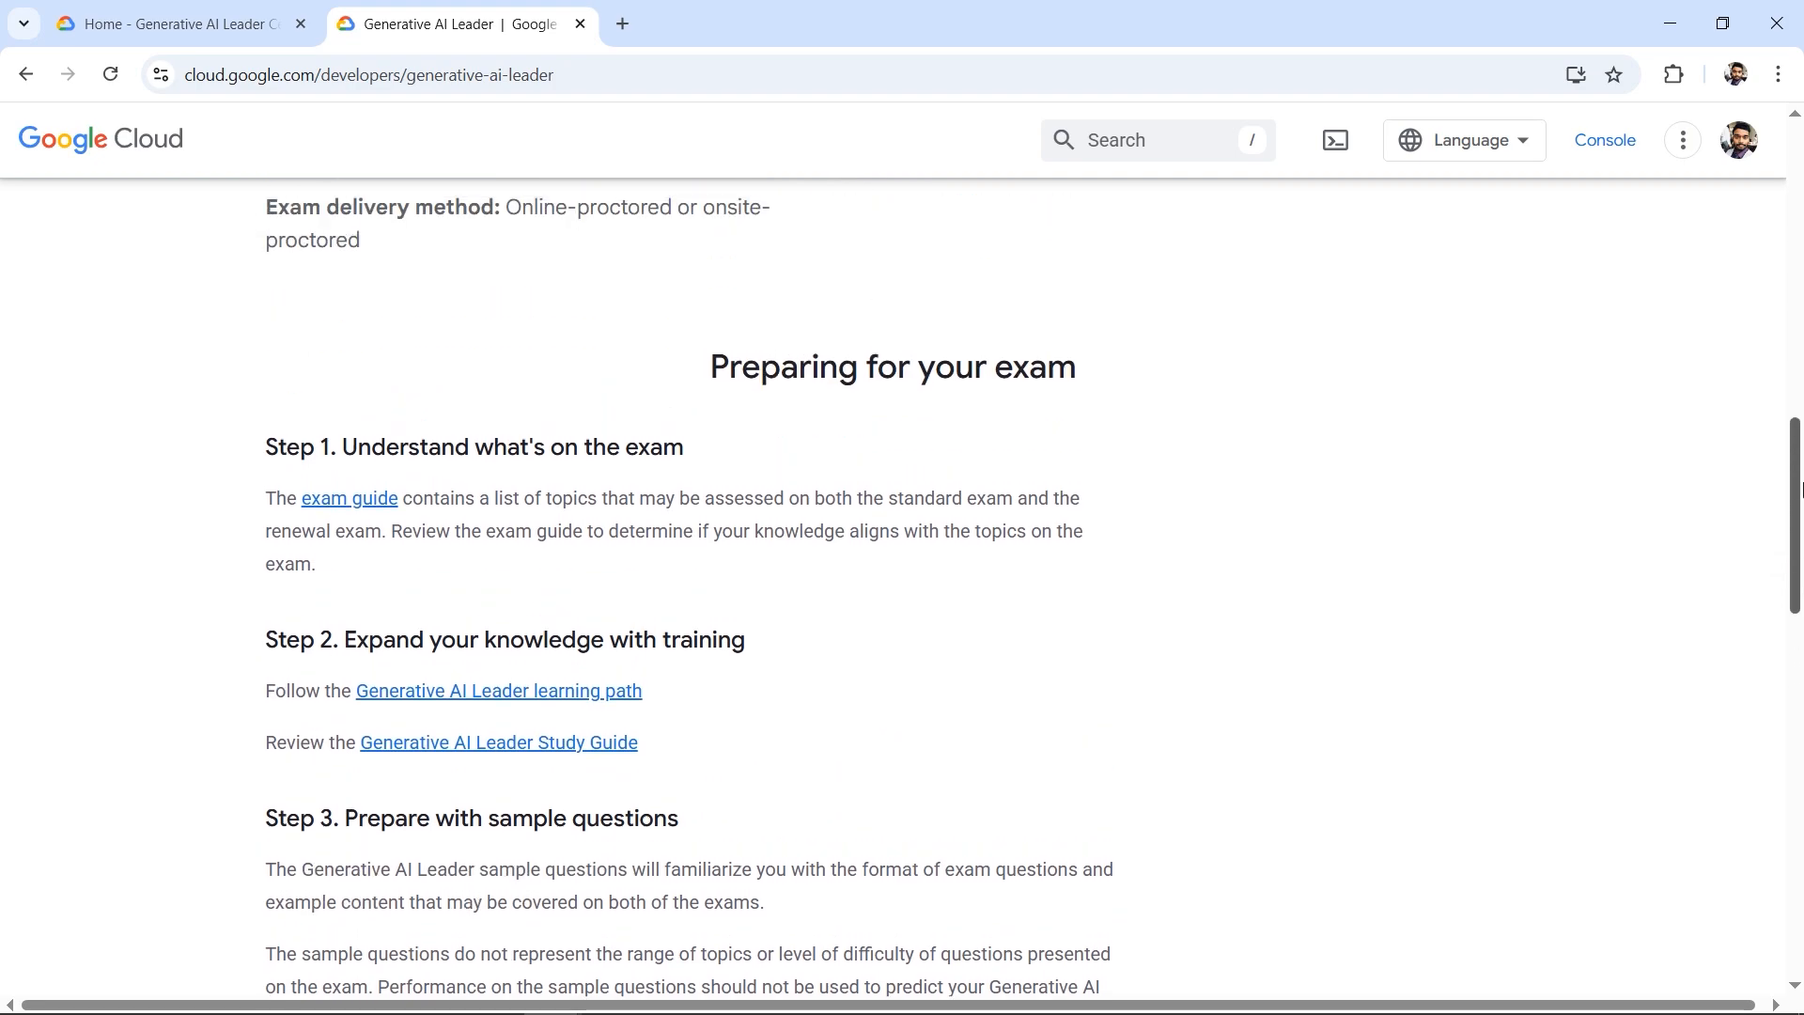
left_click(173, 25)
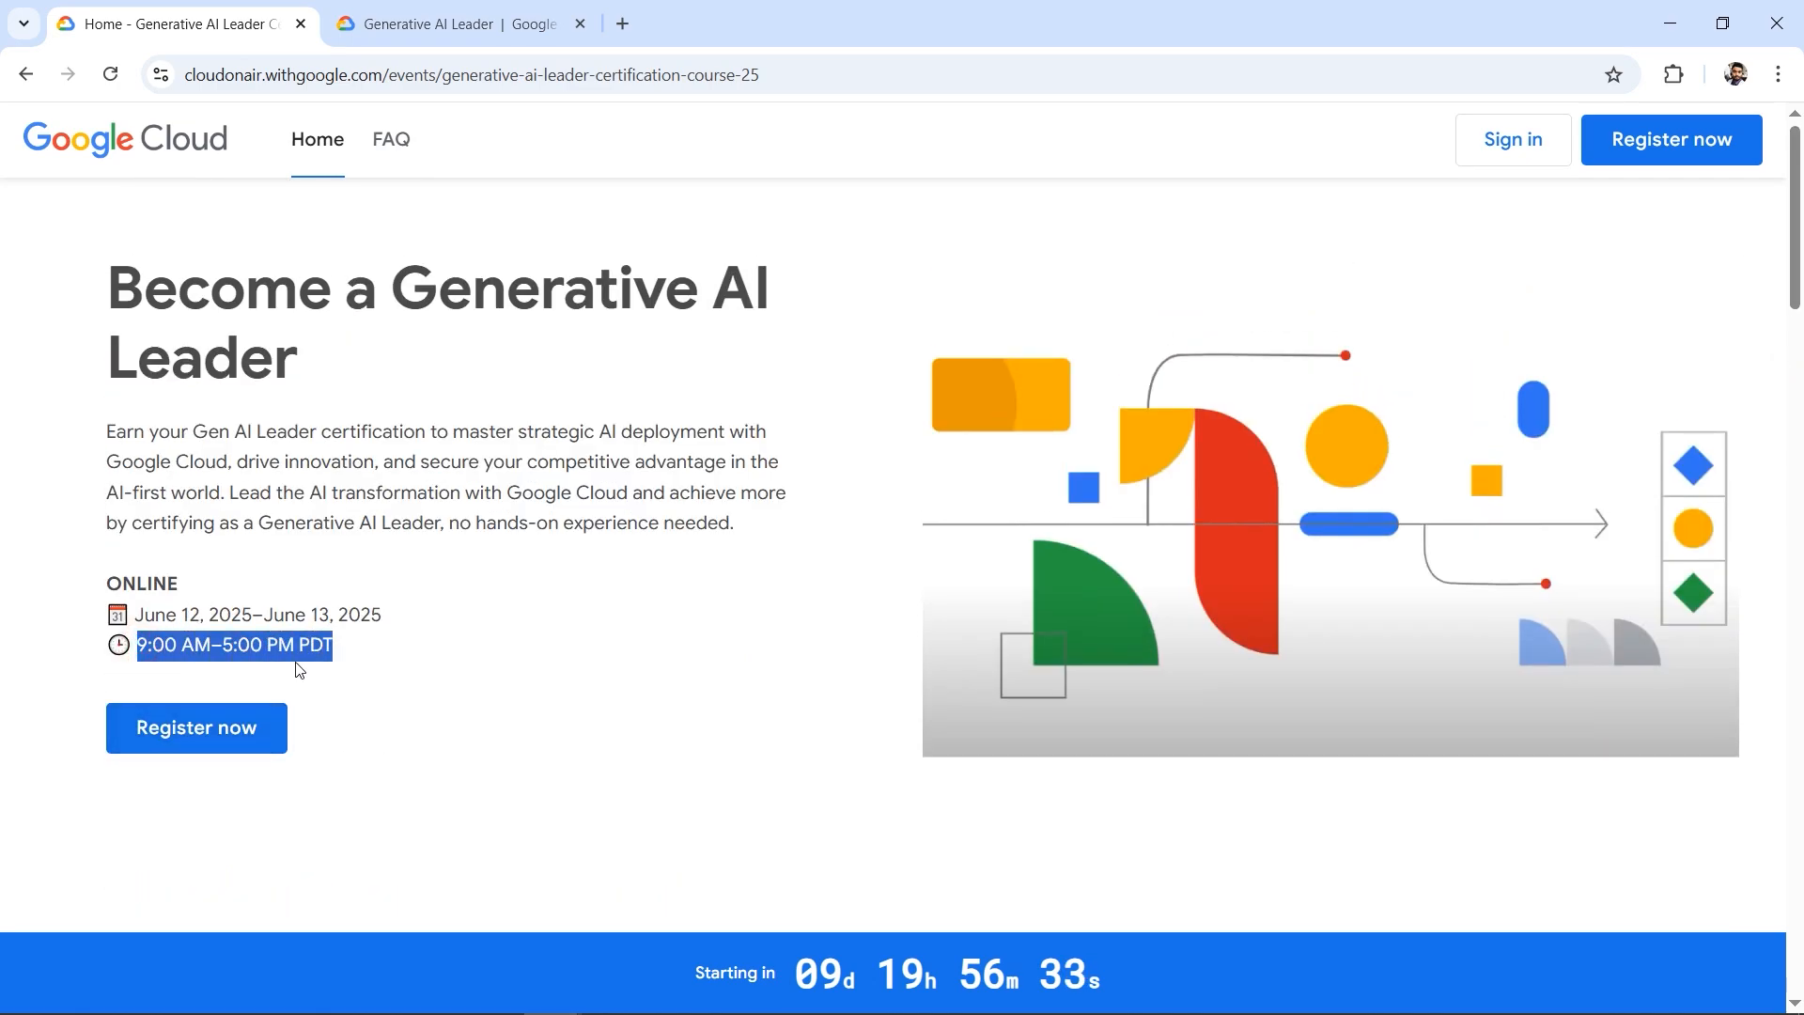
Choose Register now below the June 12–13 event dates to bring up the sign-in prompt
left_click(363, 650)
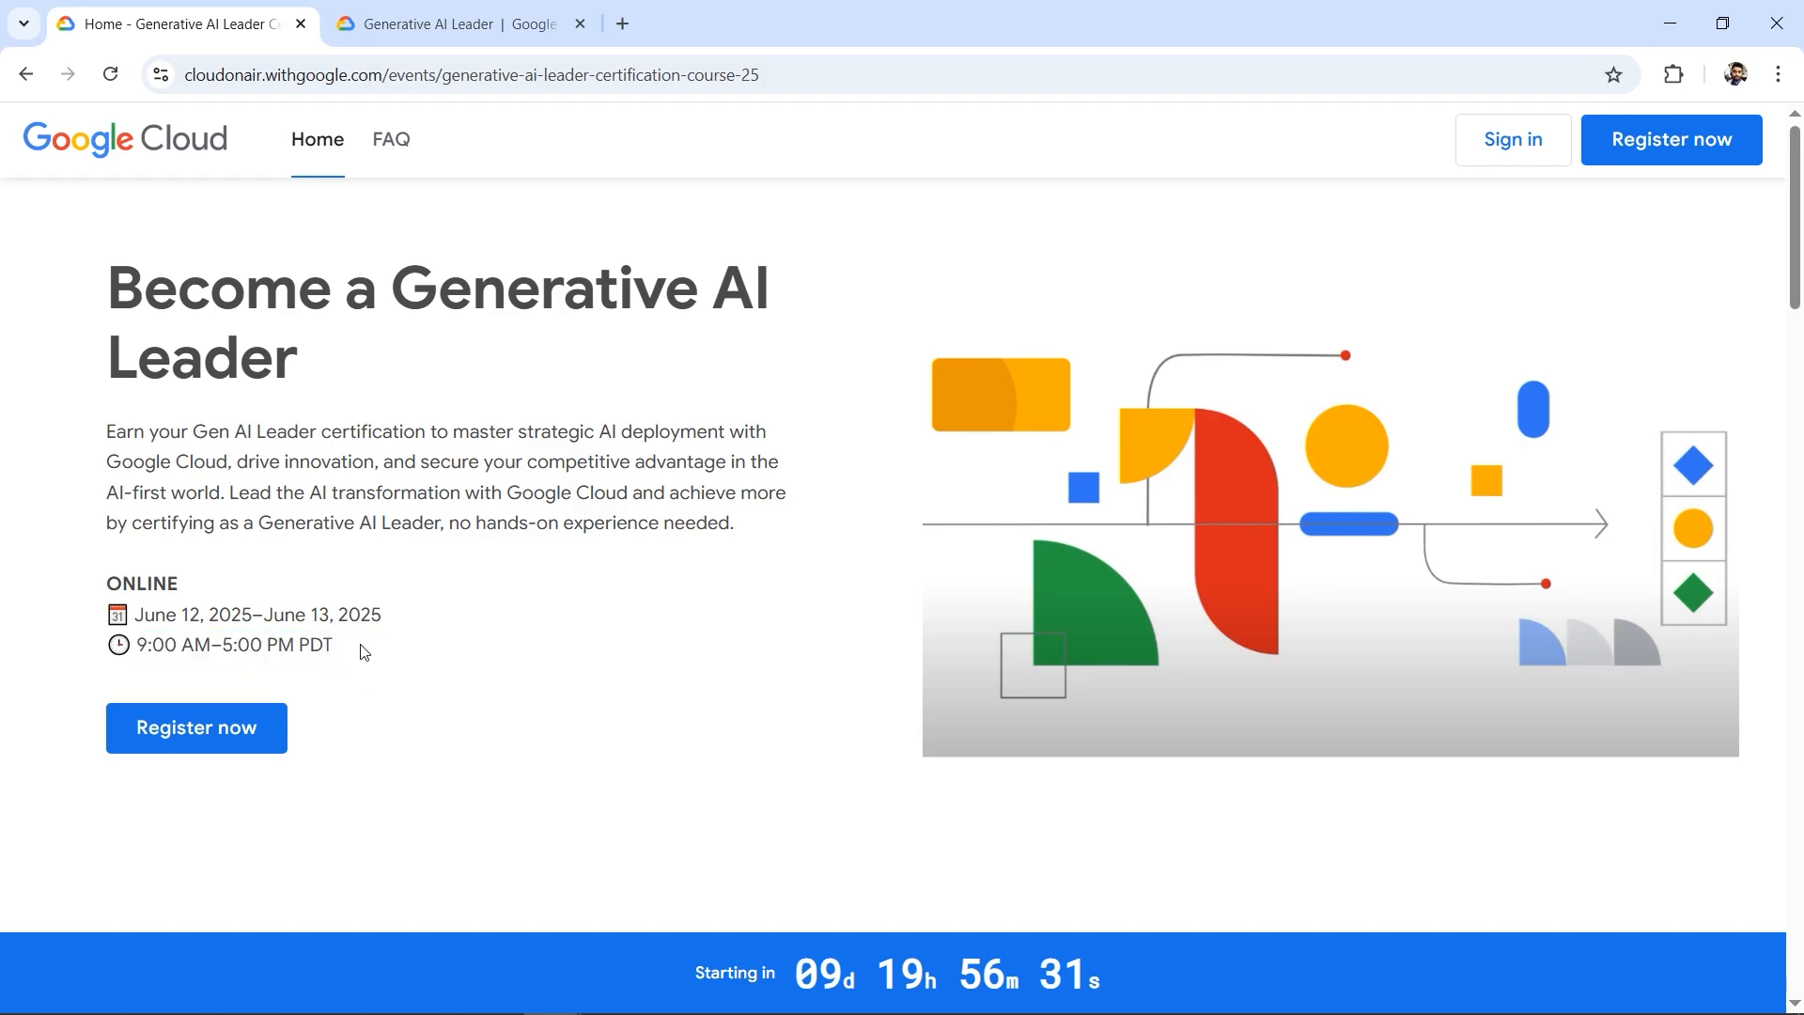
mouse_move(196, 728)
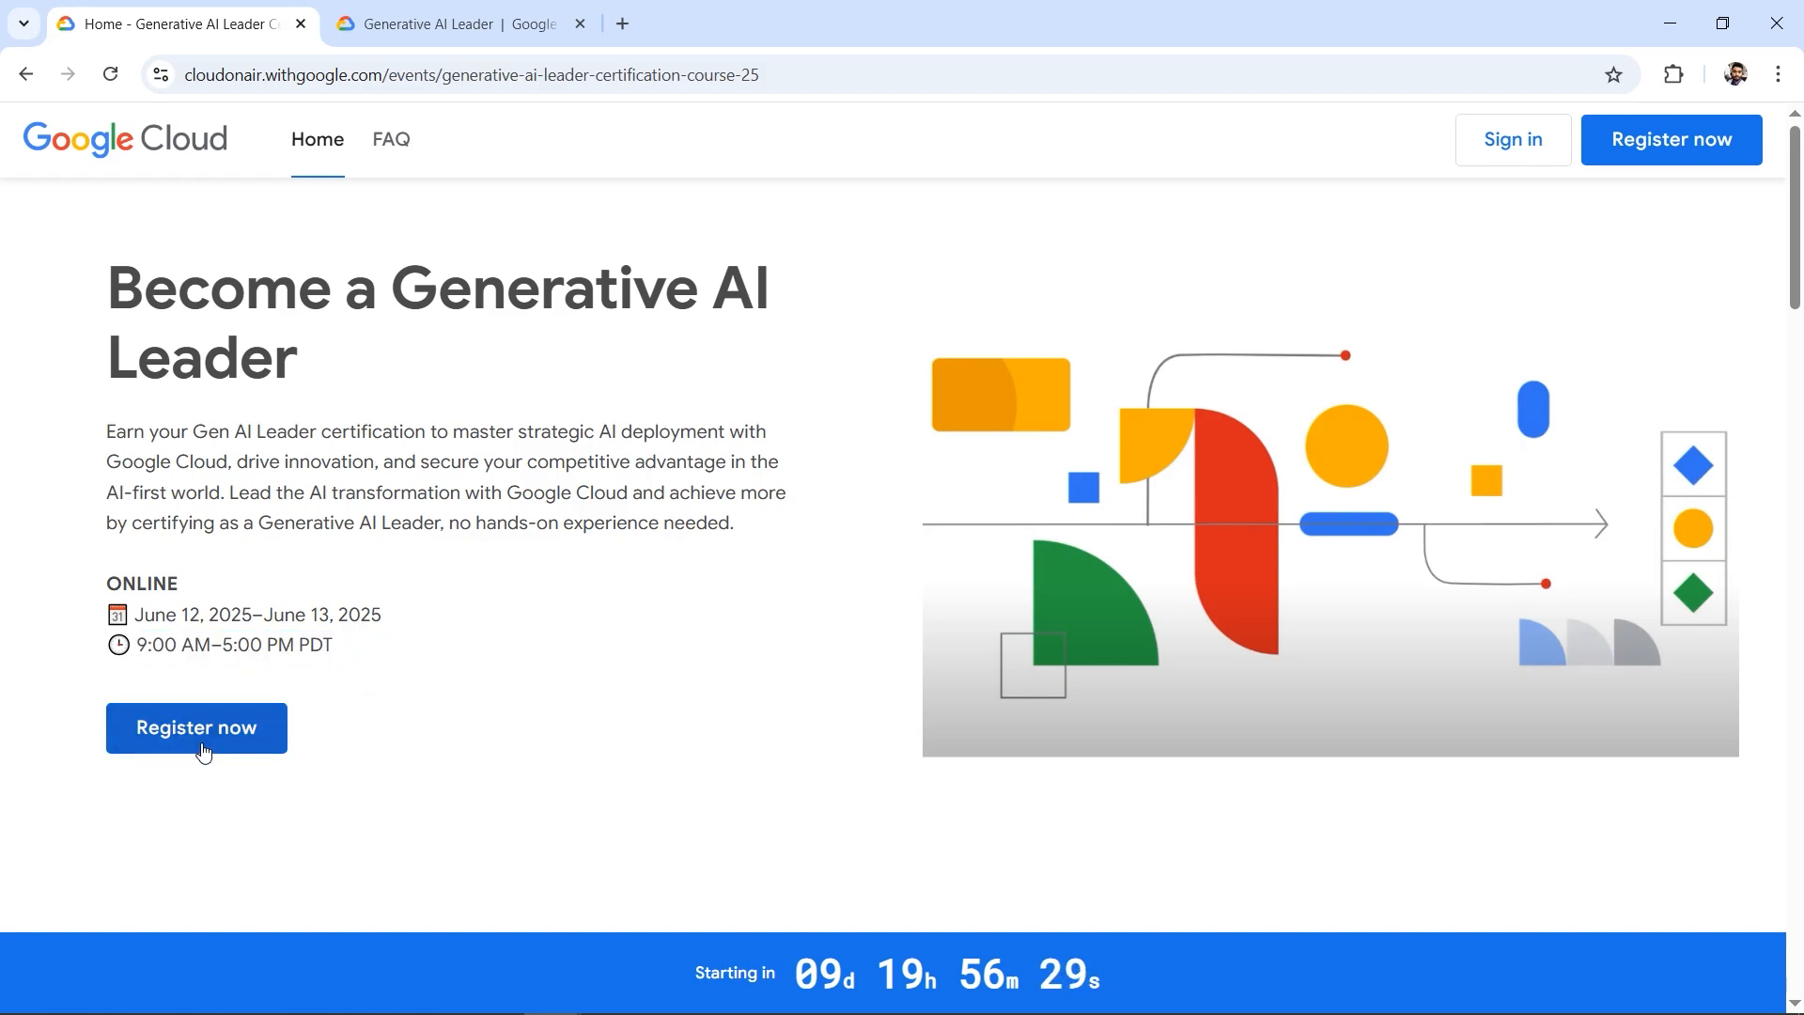
left_click(195, 728)
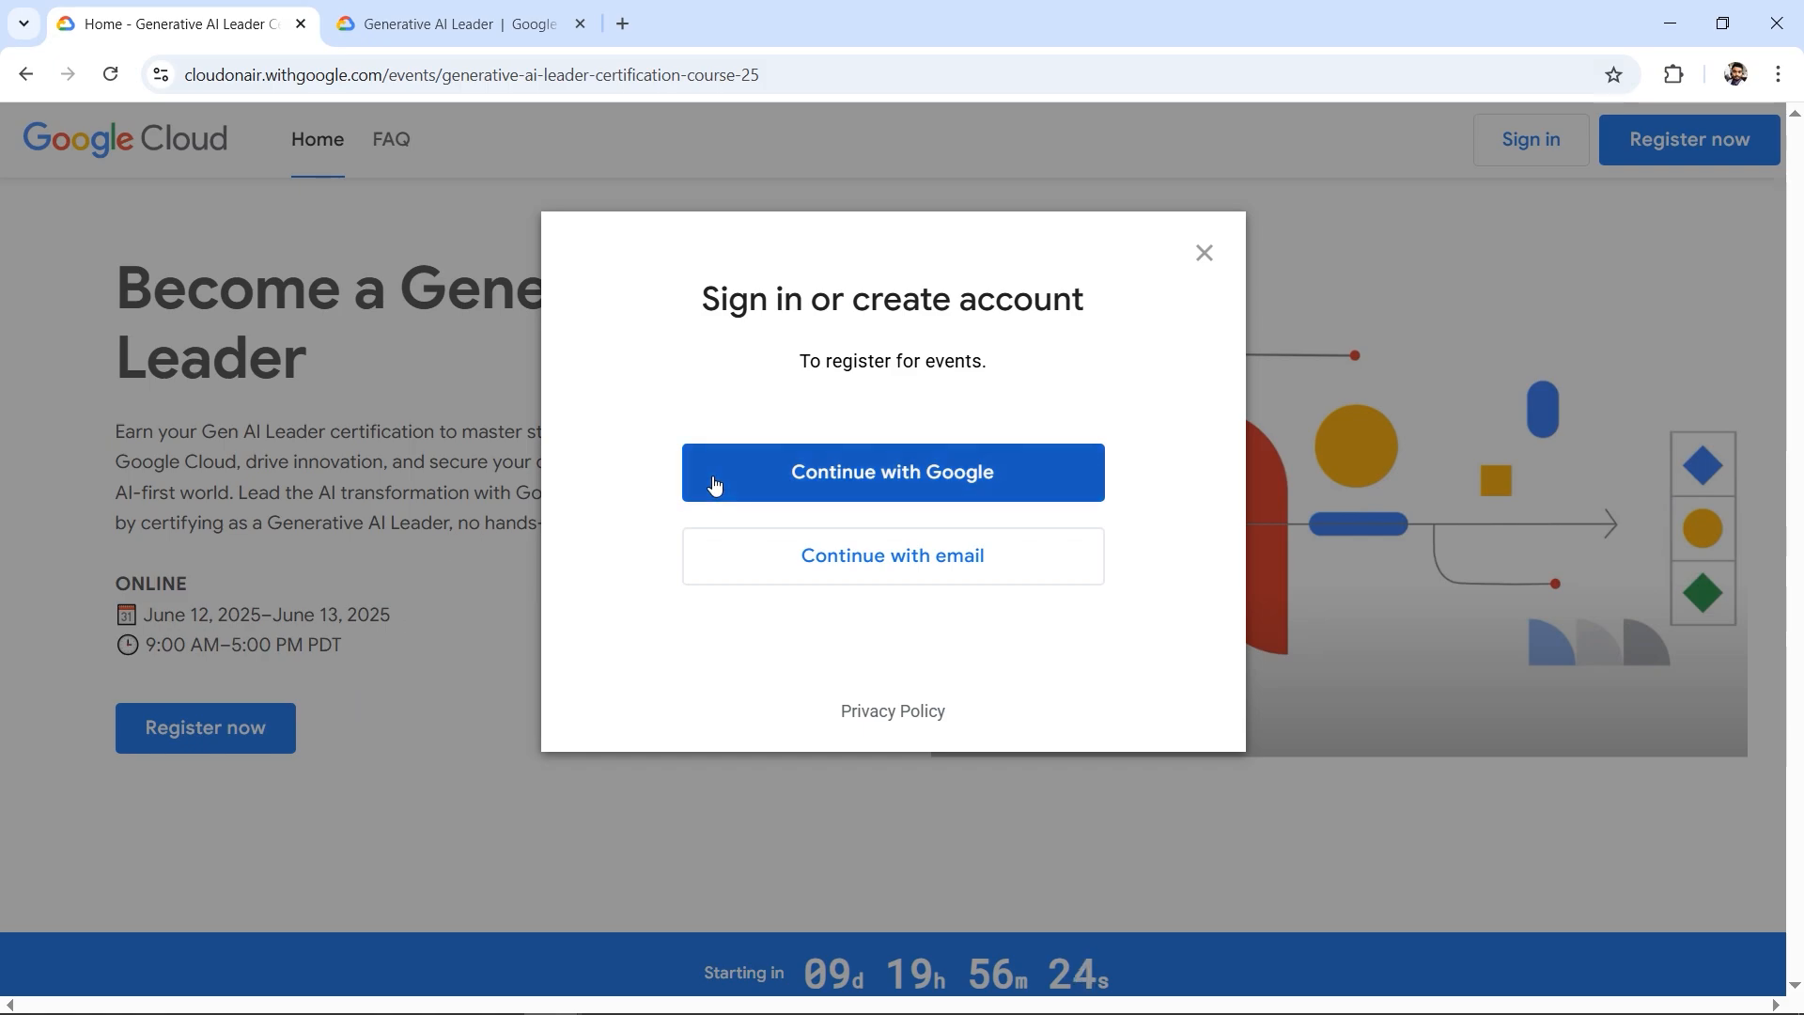
mouse_move(1122, 503)
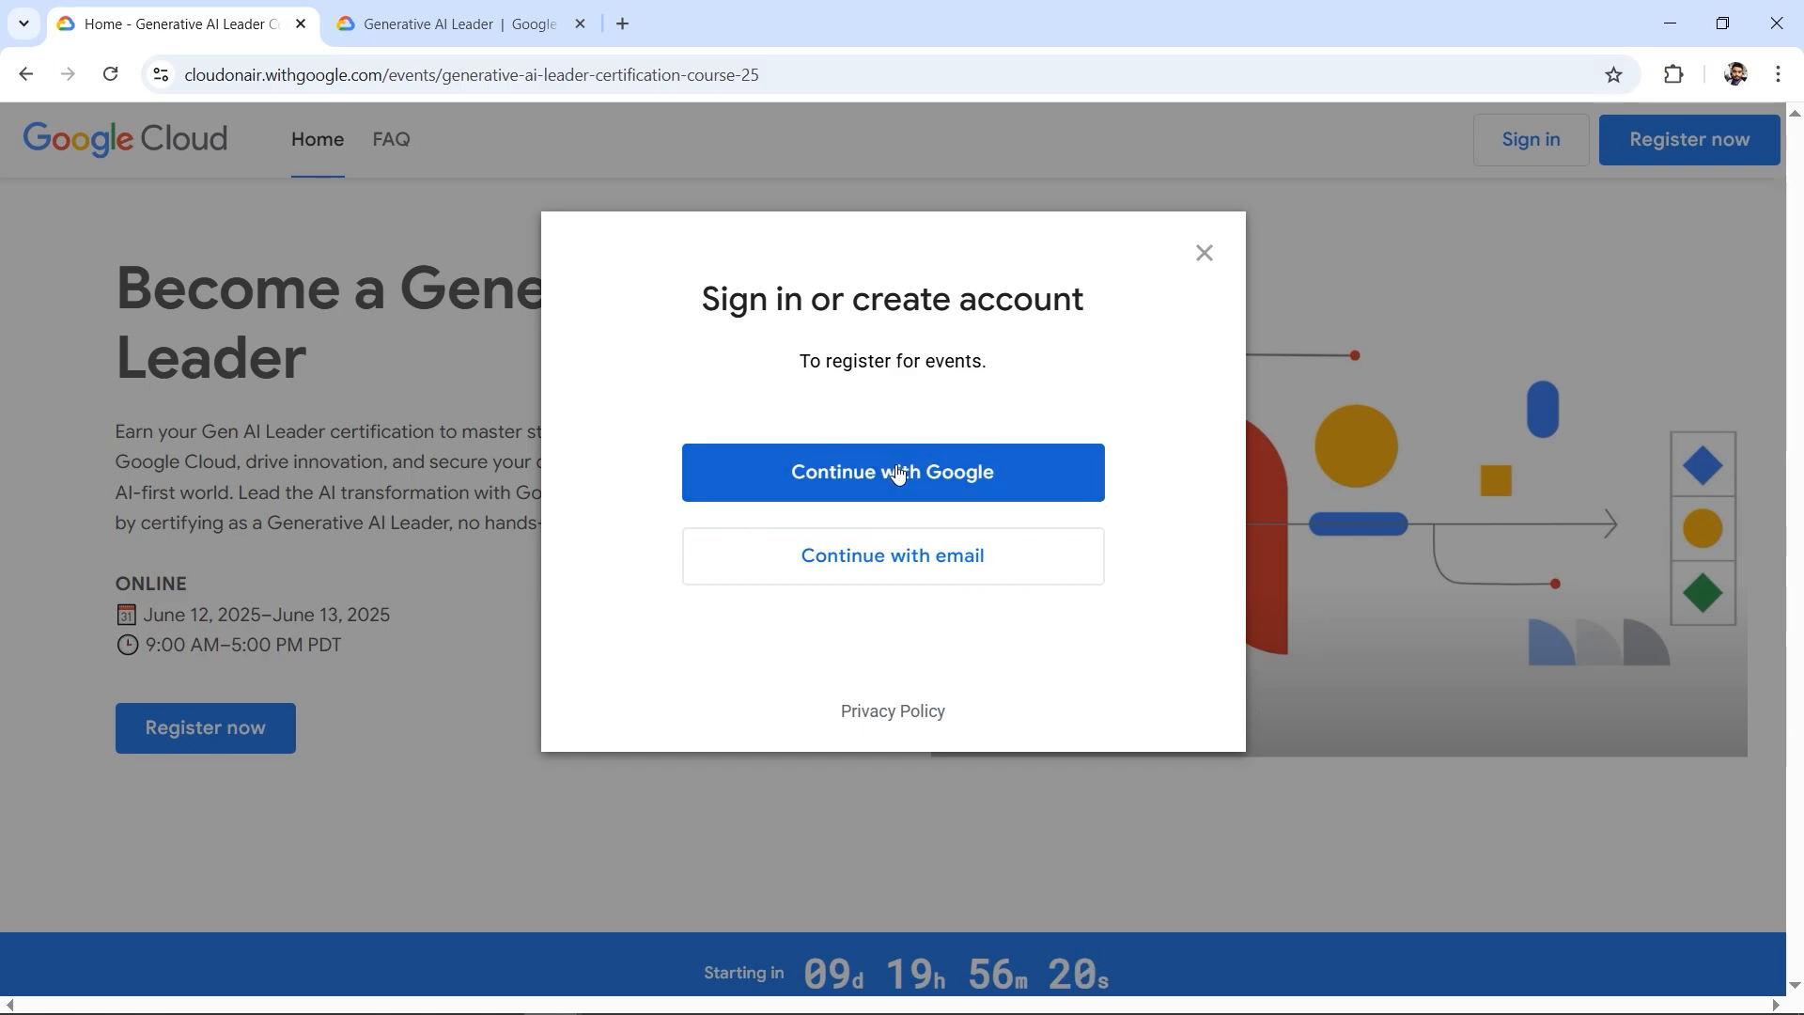
mouse_move(978, 507)
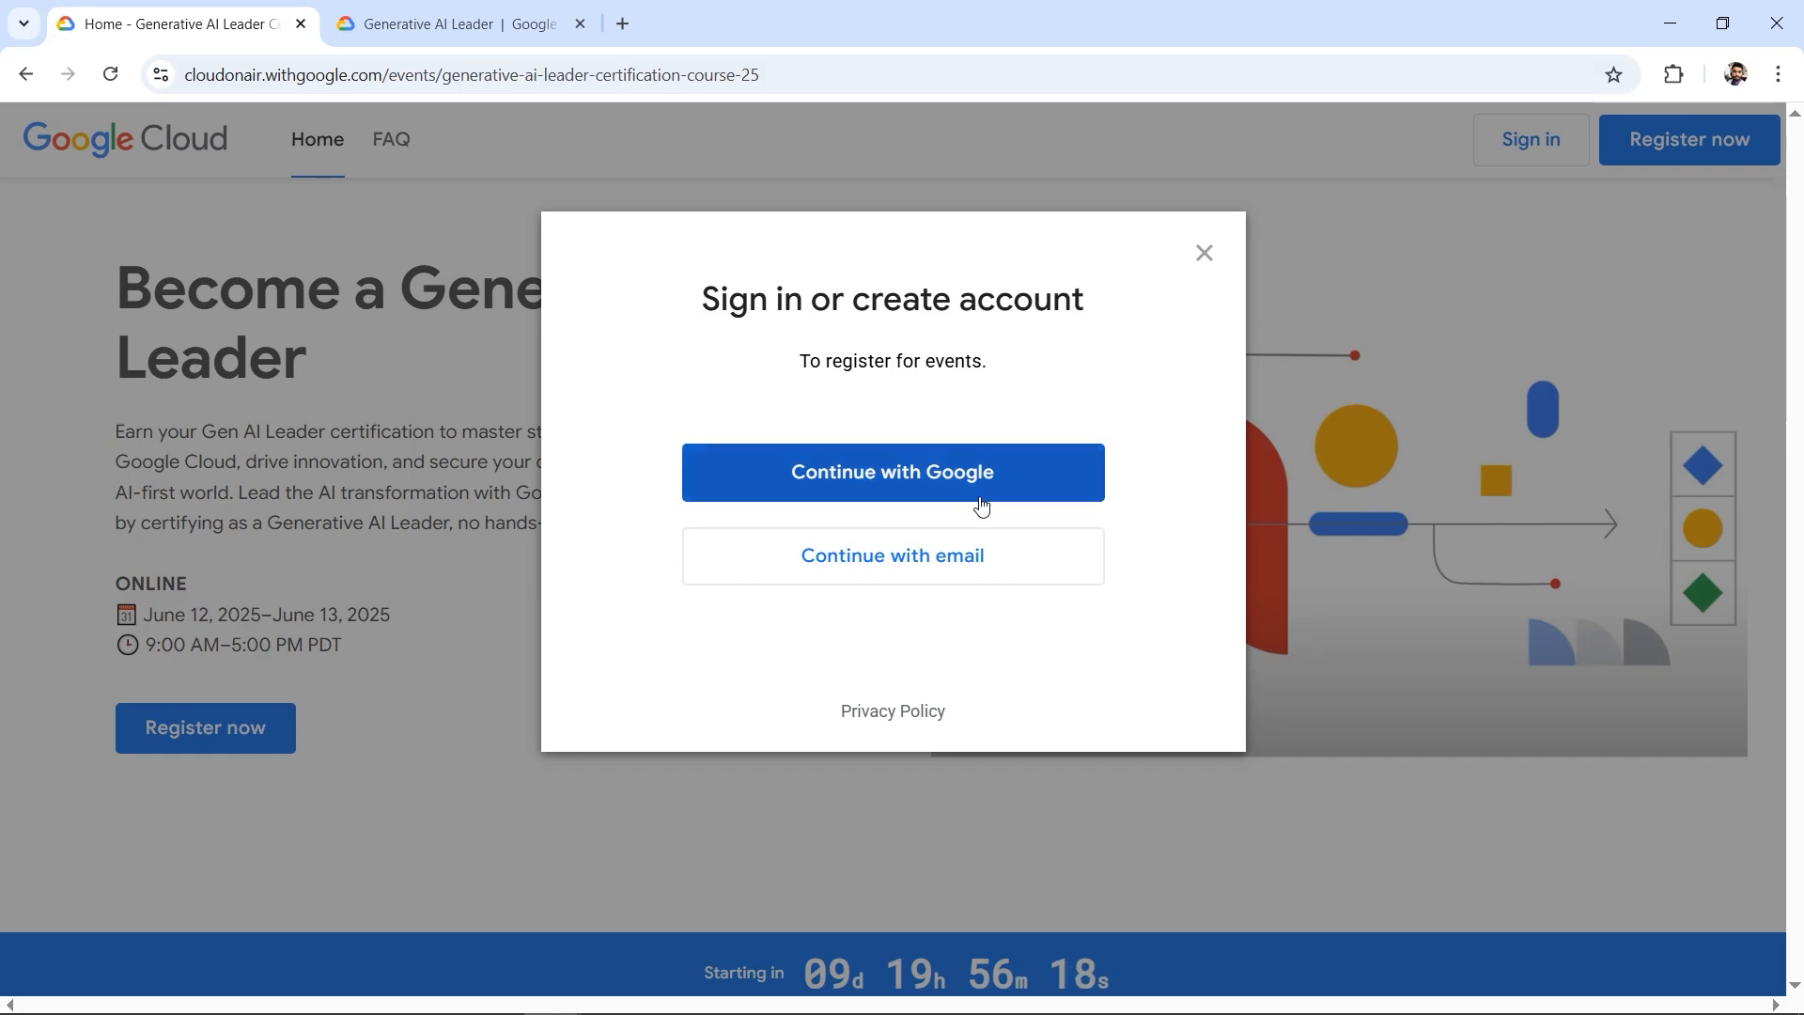
mouse_move(1145, 495)
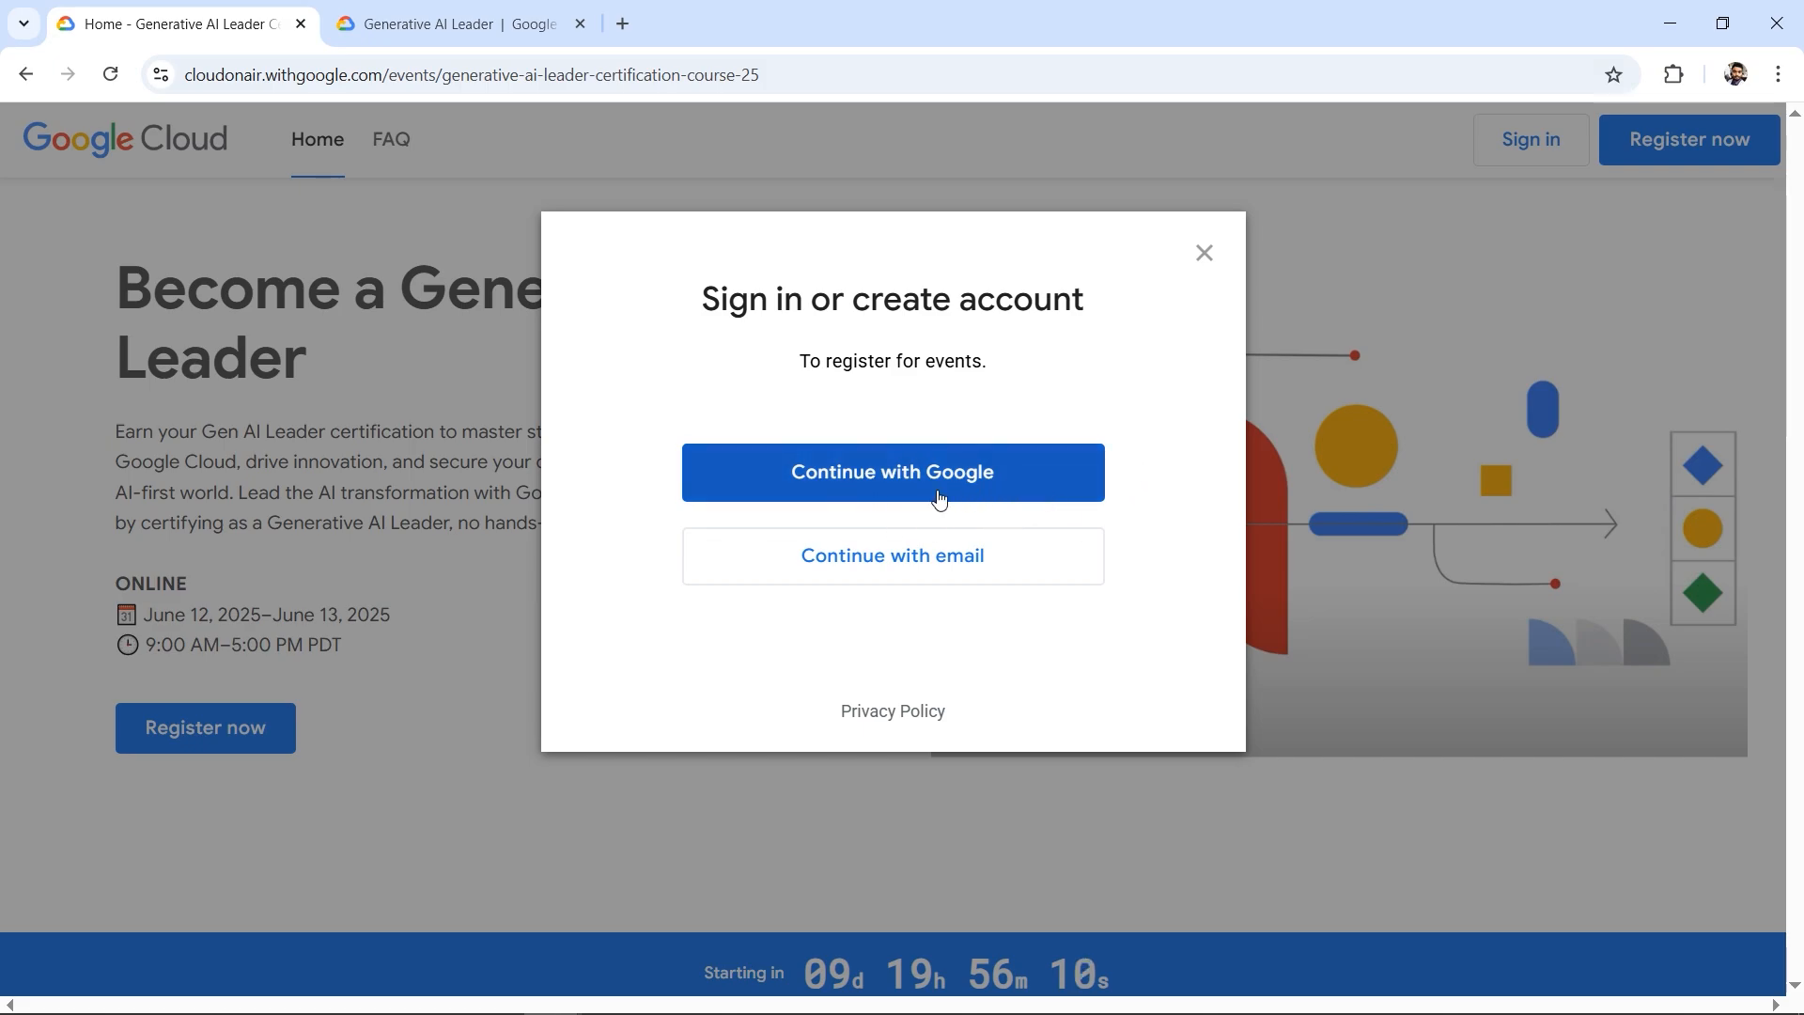
Continue with Google so the empty 'Register to attend' form appears
left_click(891, 471)
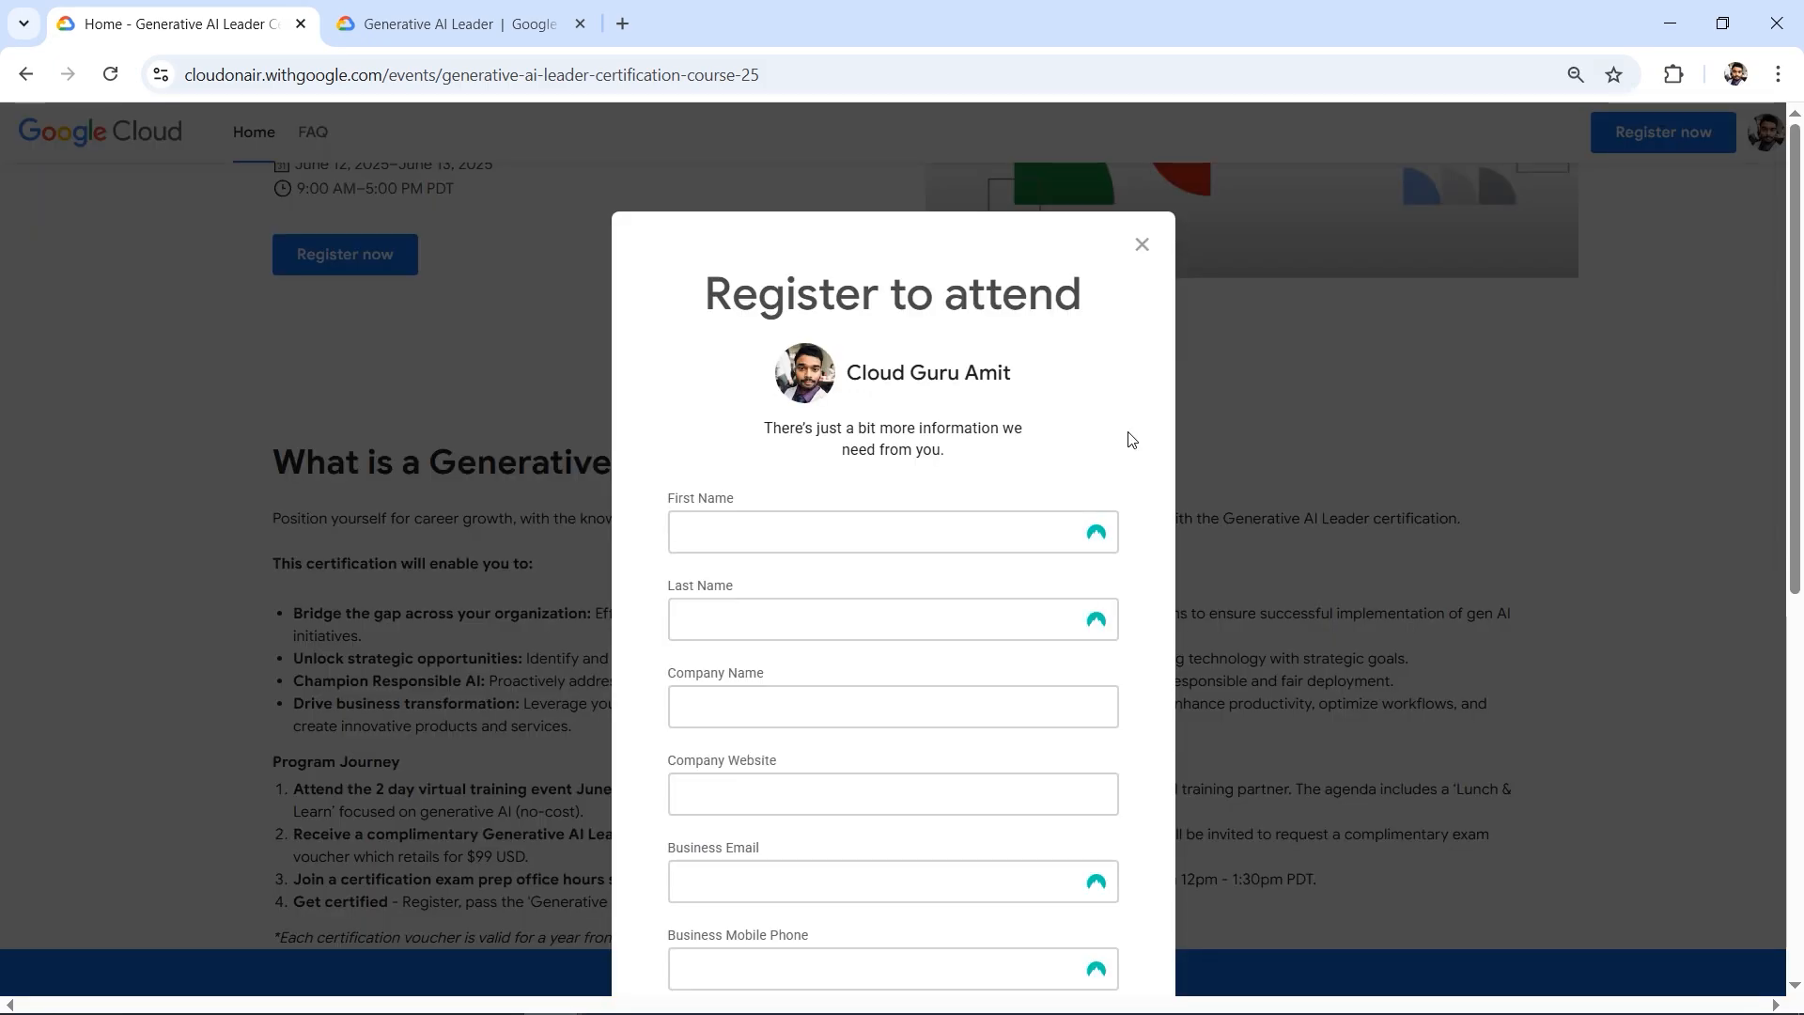
mouse_move(1129, 415)
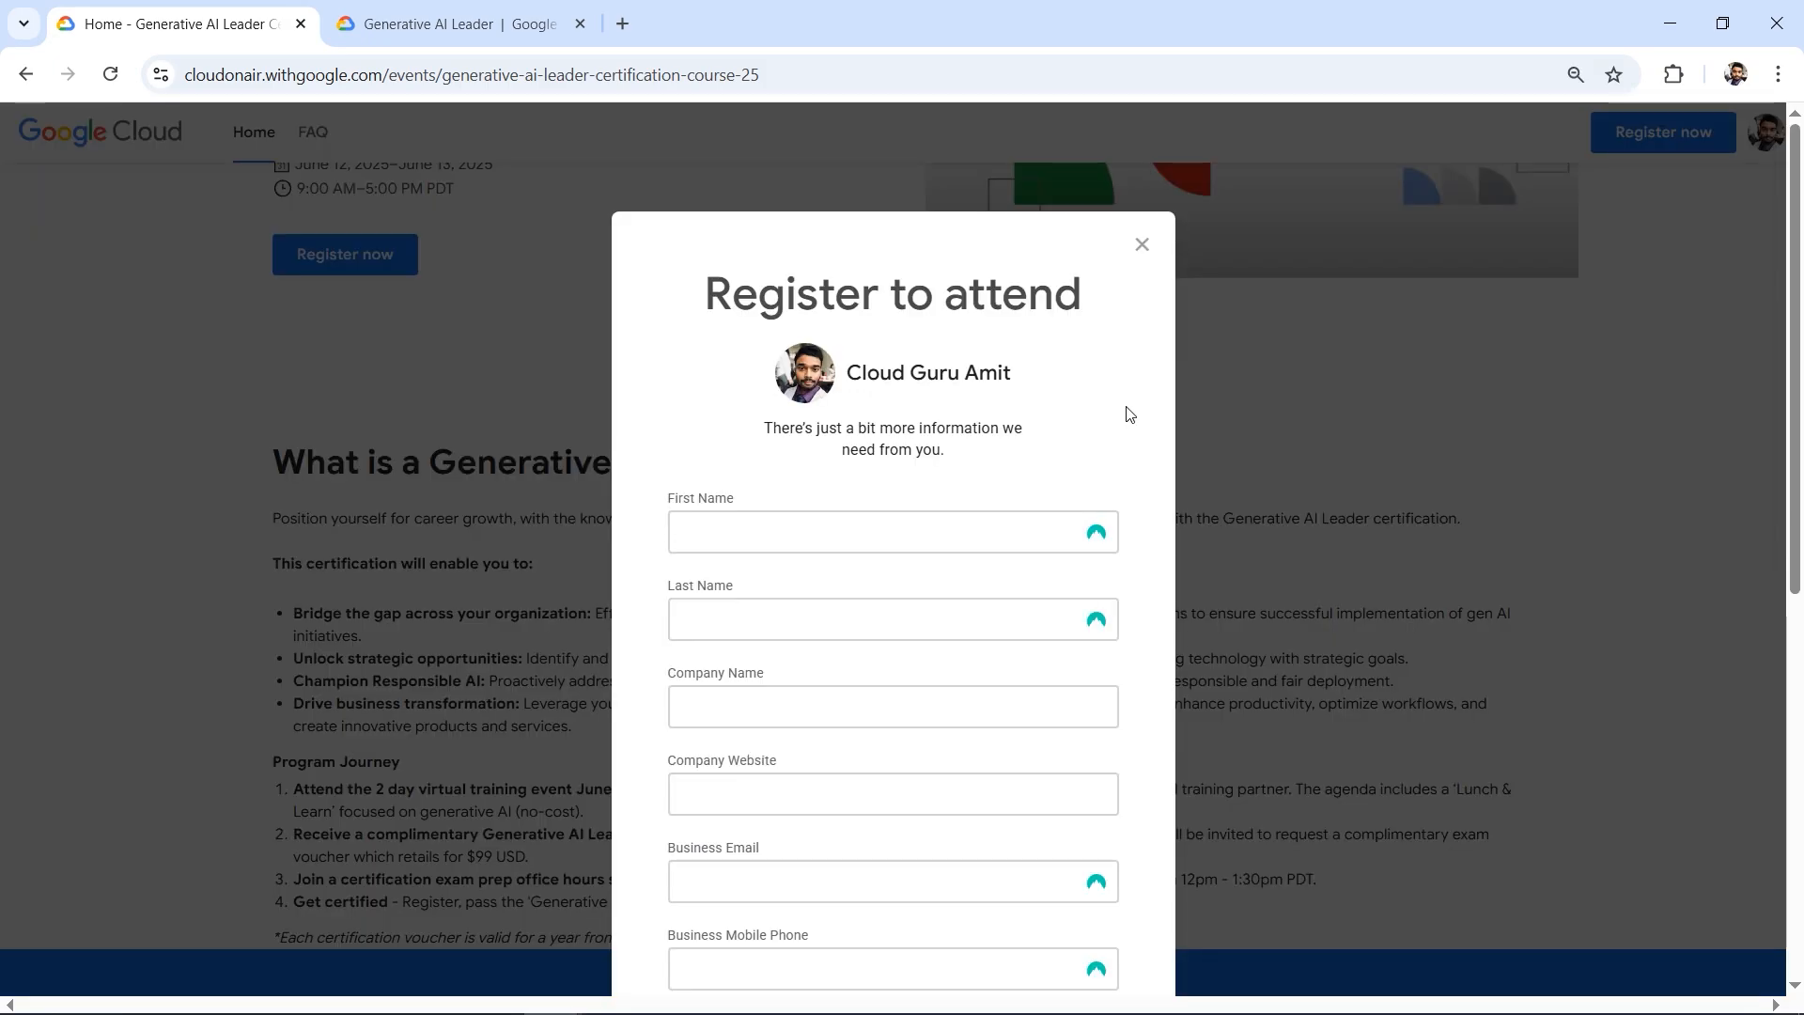
mouse_move(1420, 378)
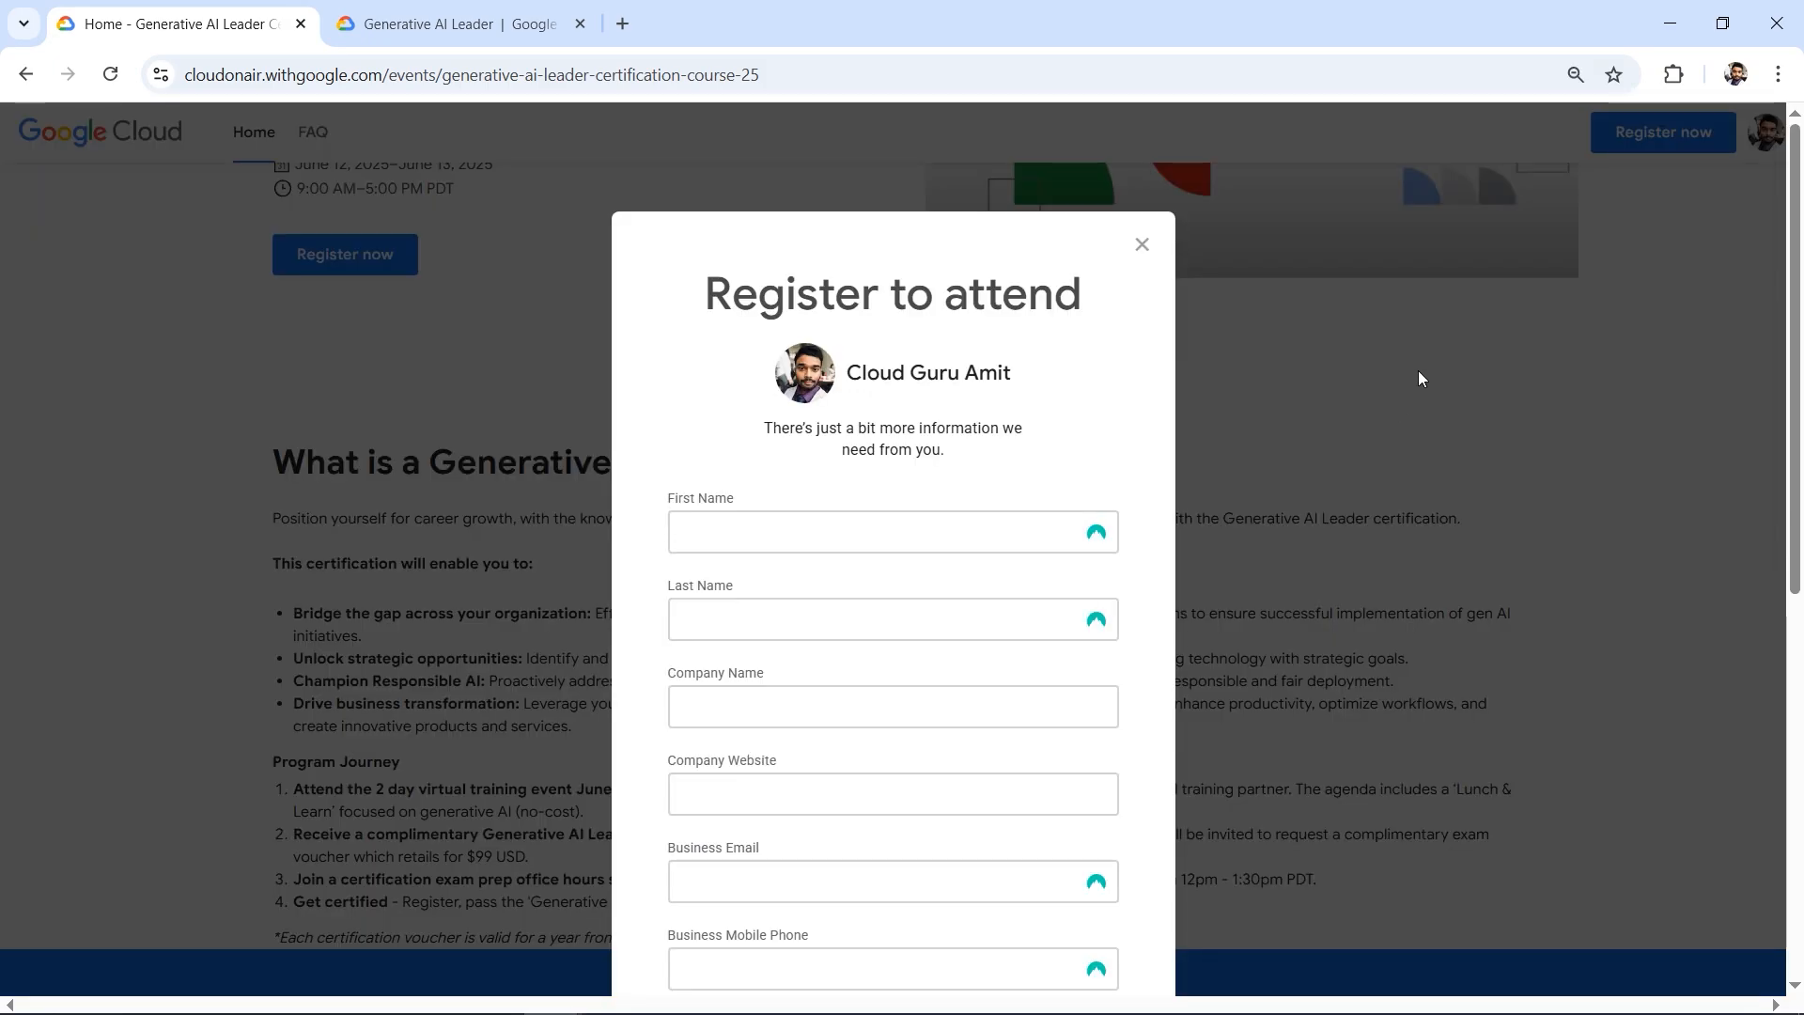
mouse_move(1254, 390)
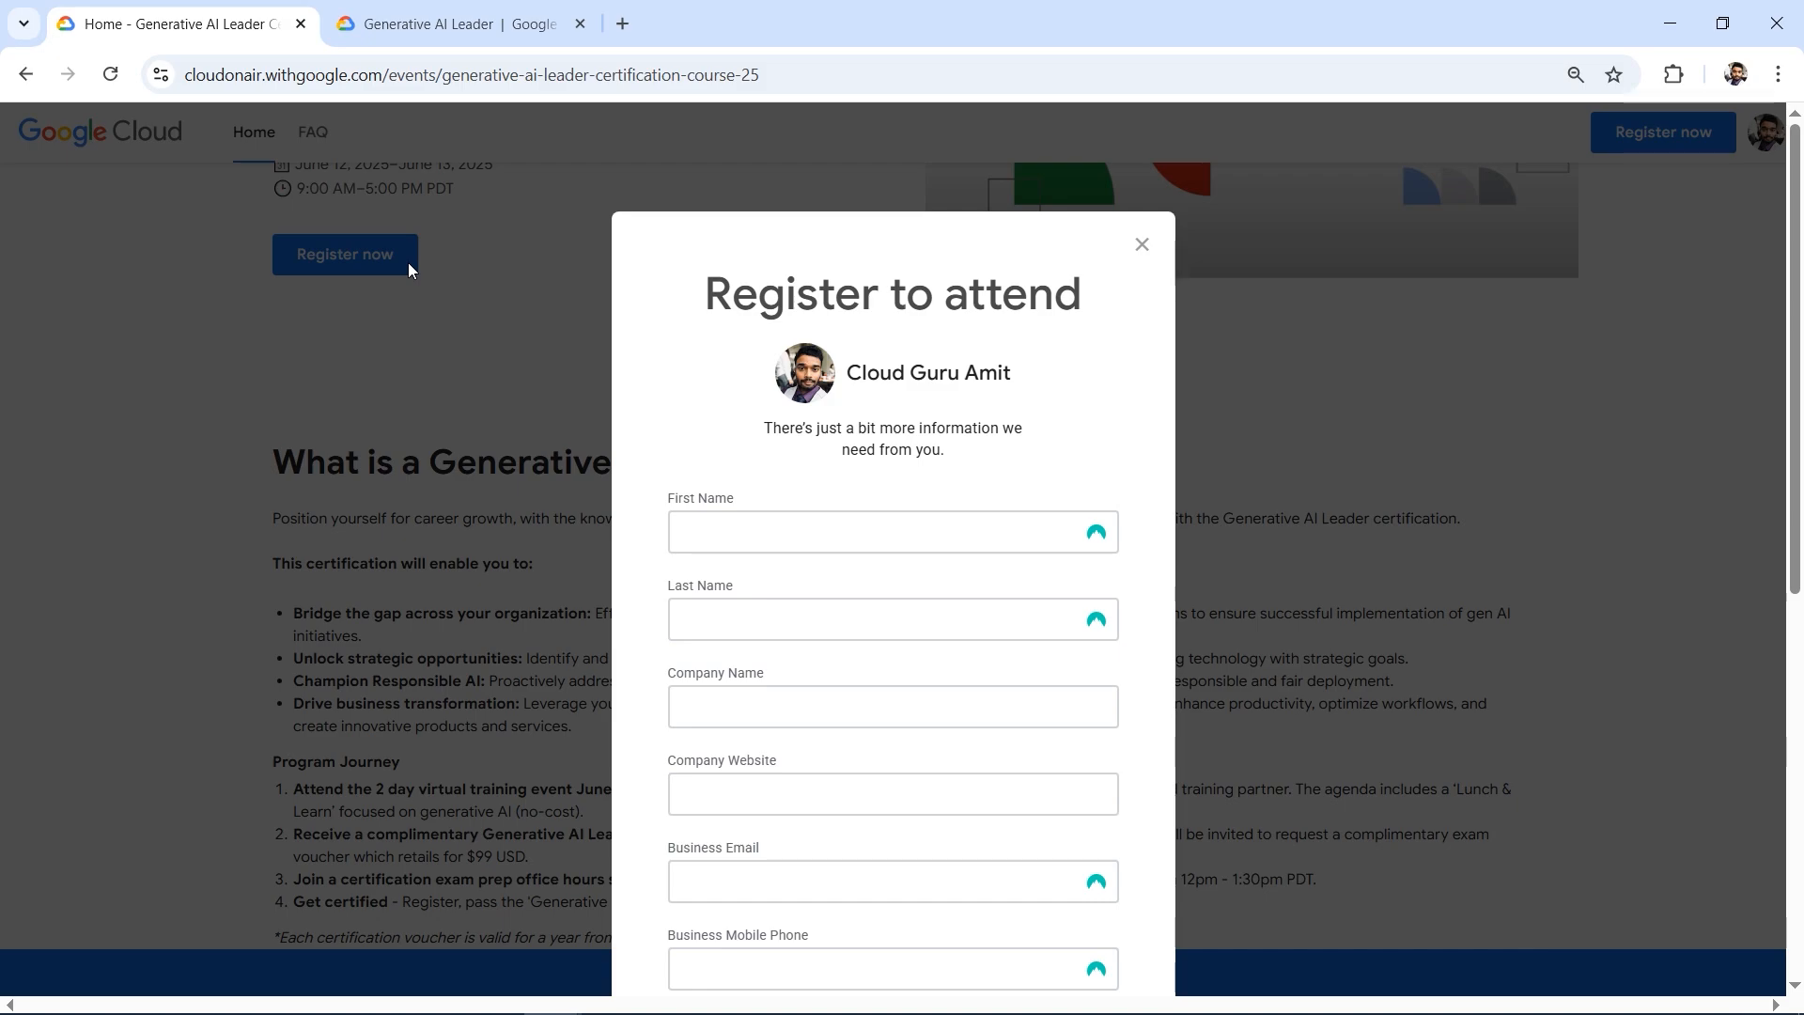
mouse_move(1059, 455)
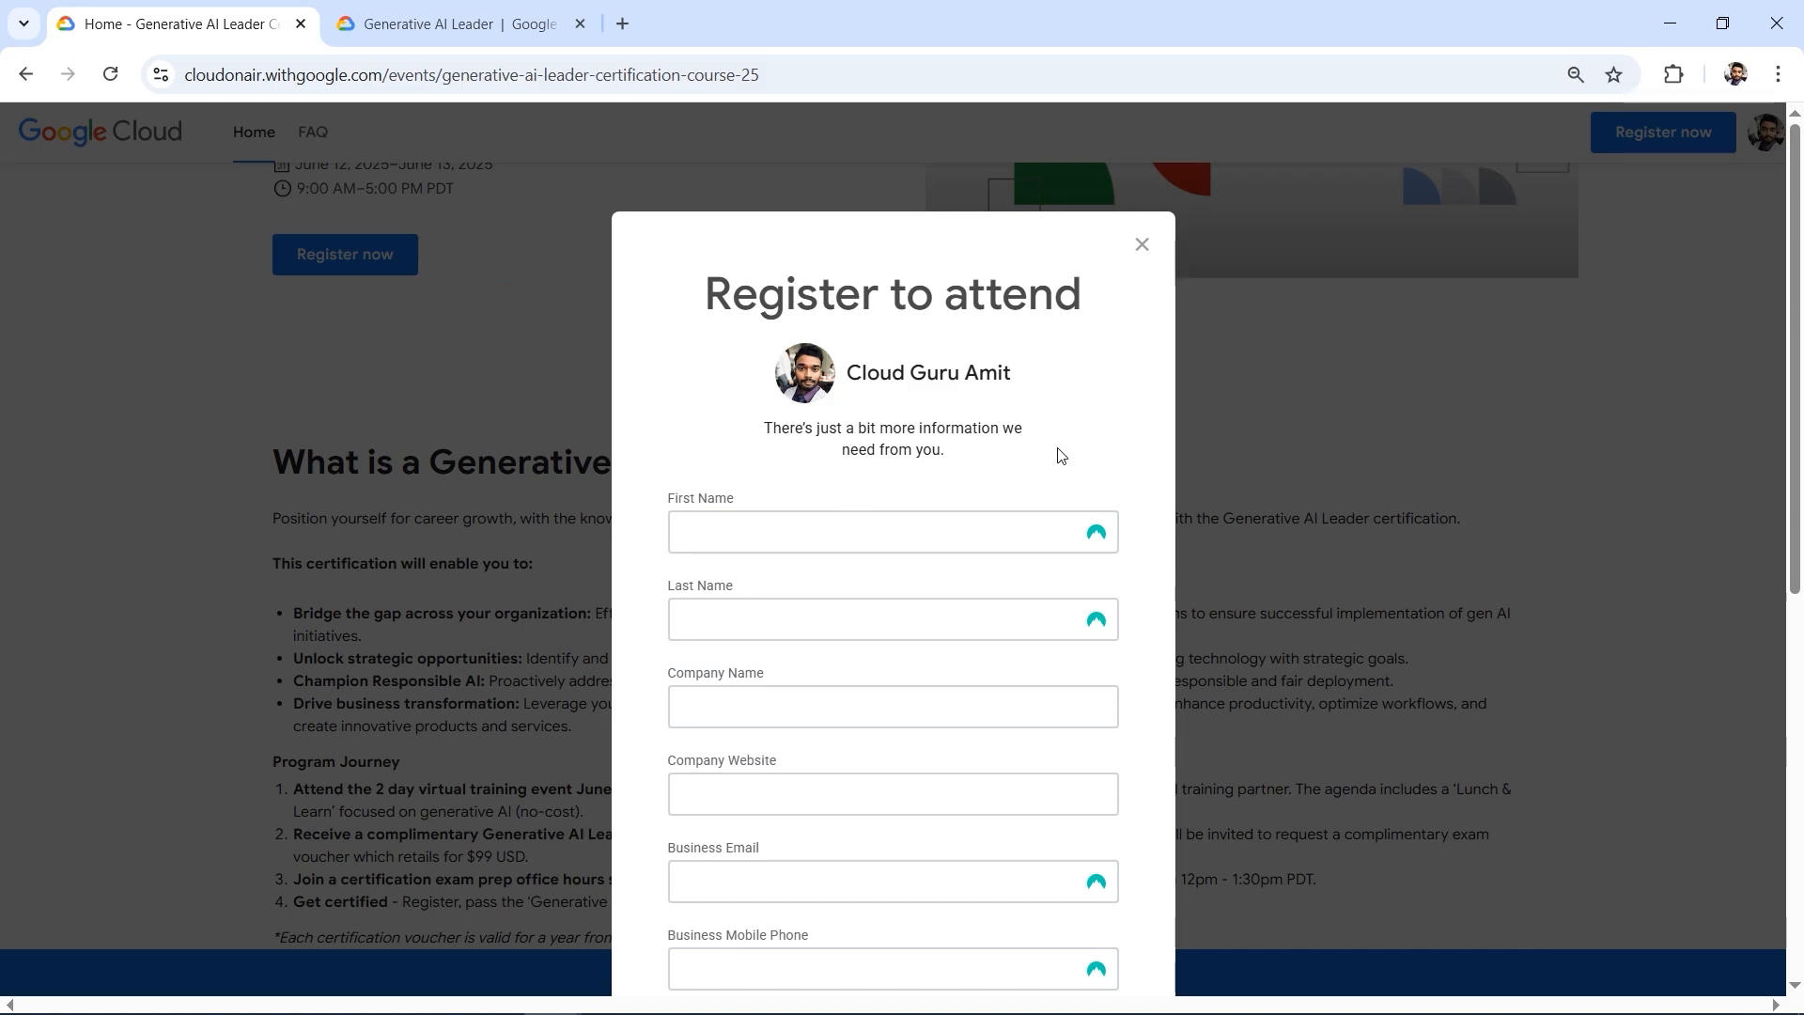
mouse_move(892, 832)
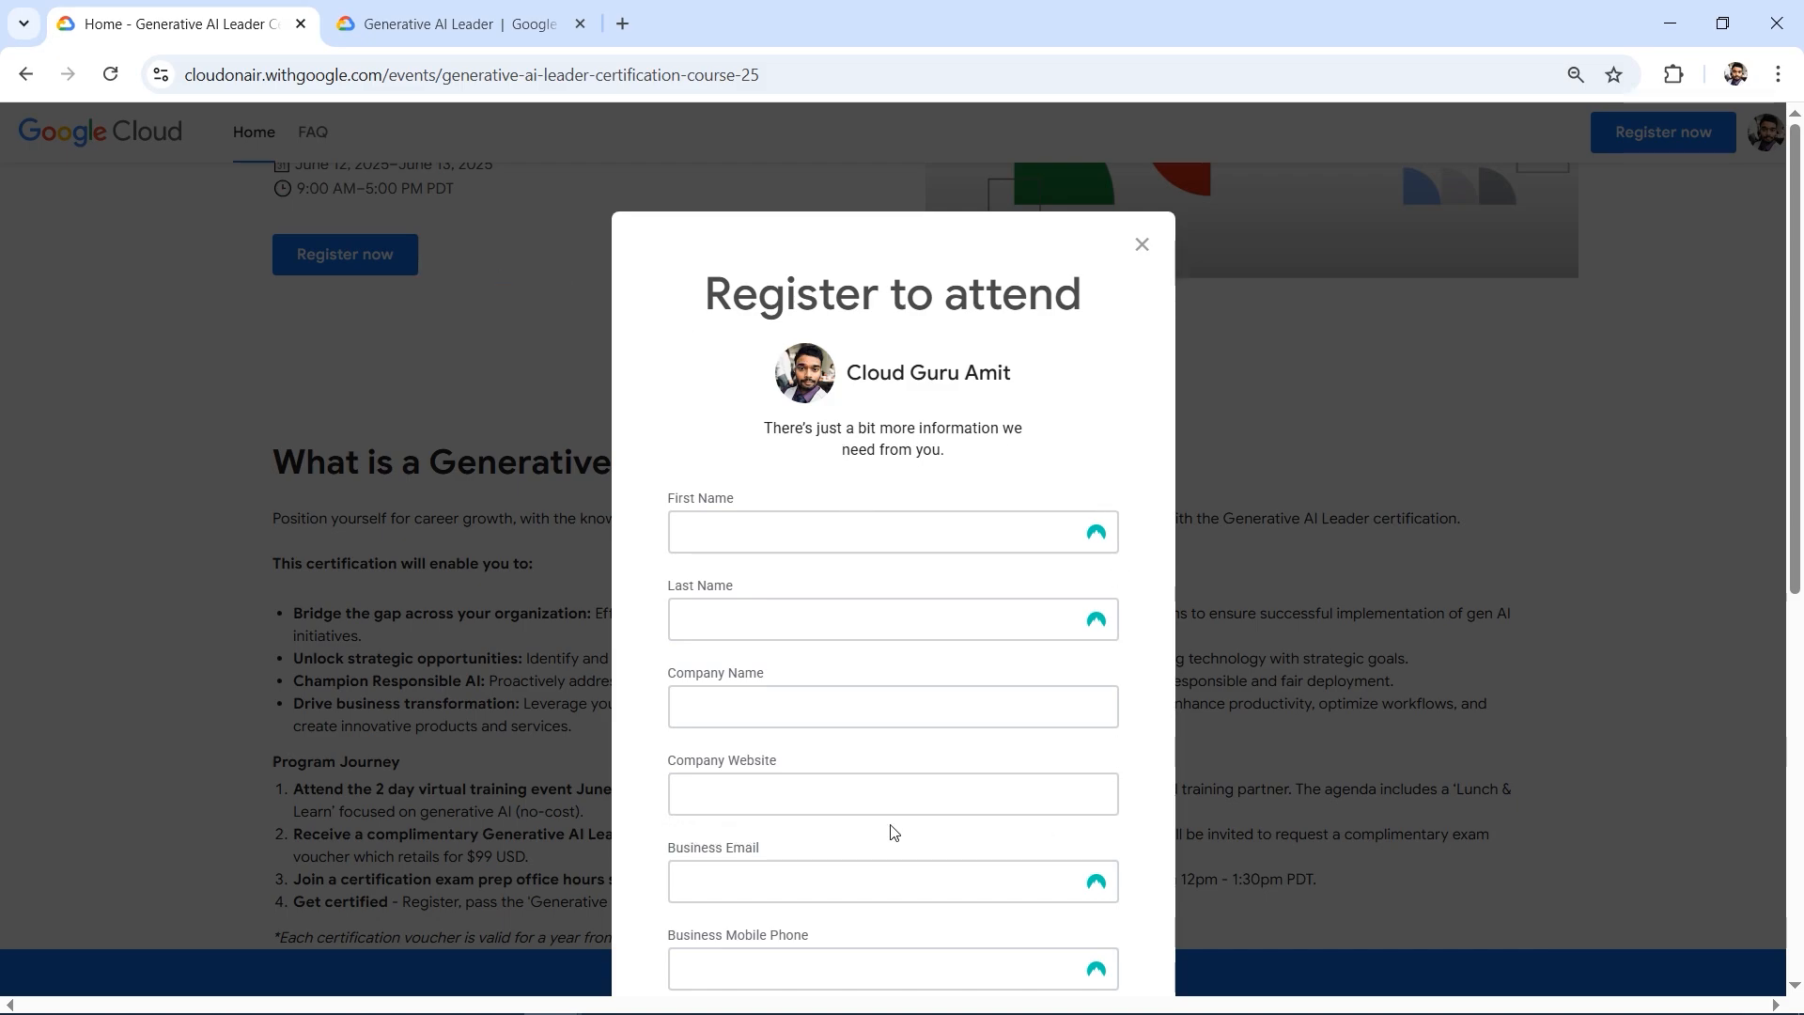
mouse_move(694, 857)
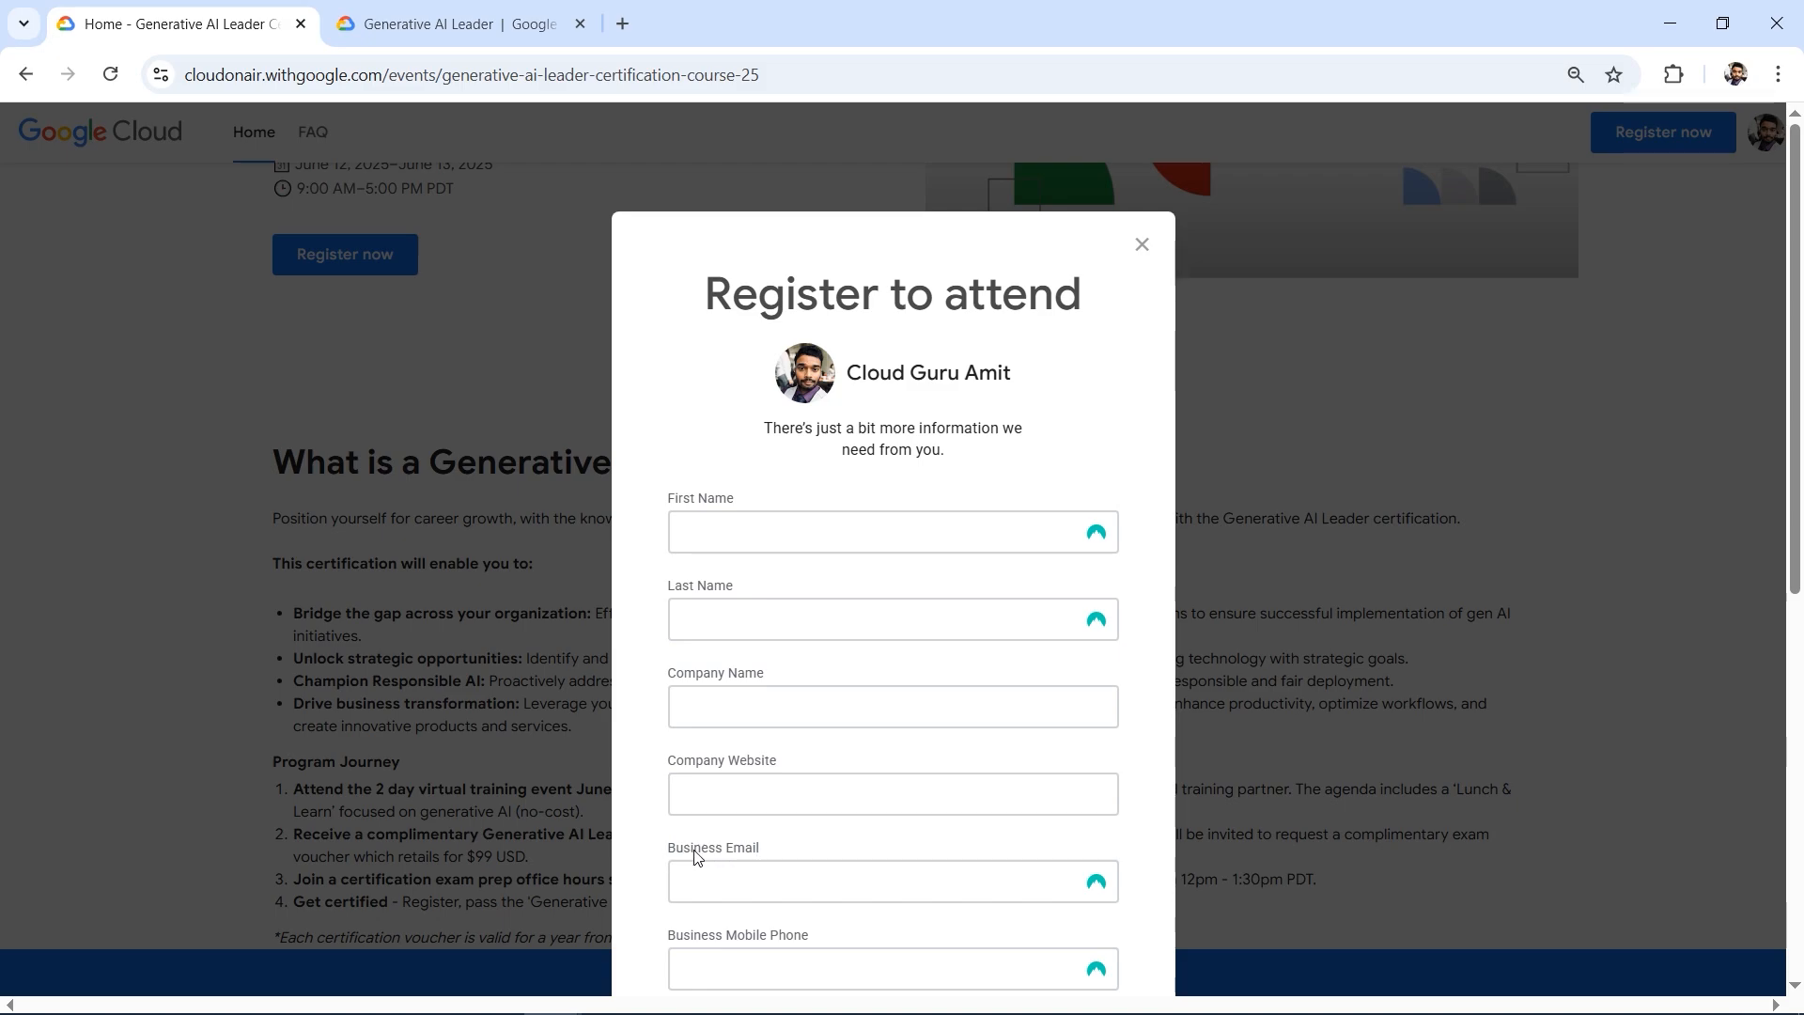
mouse_move(665, 860)
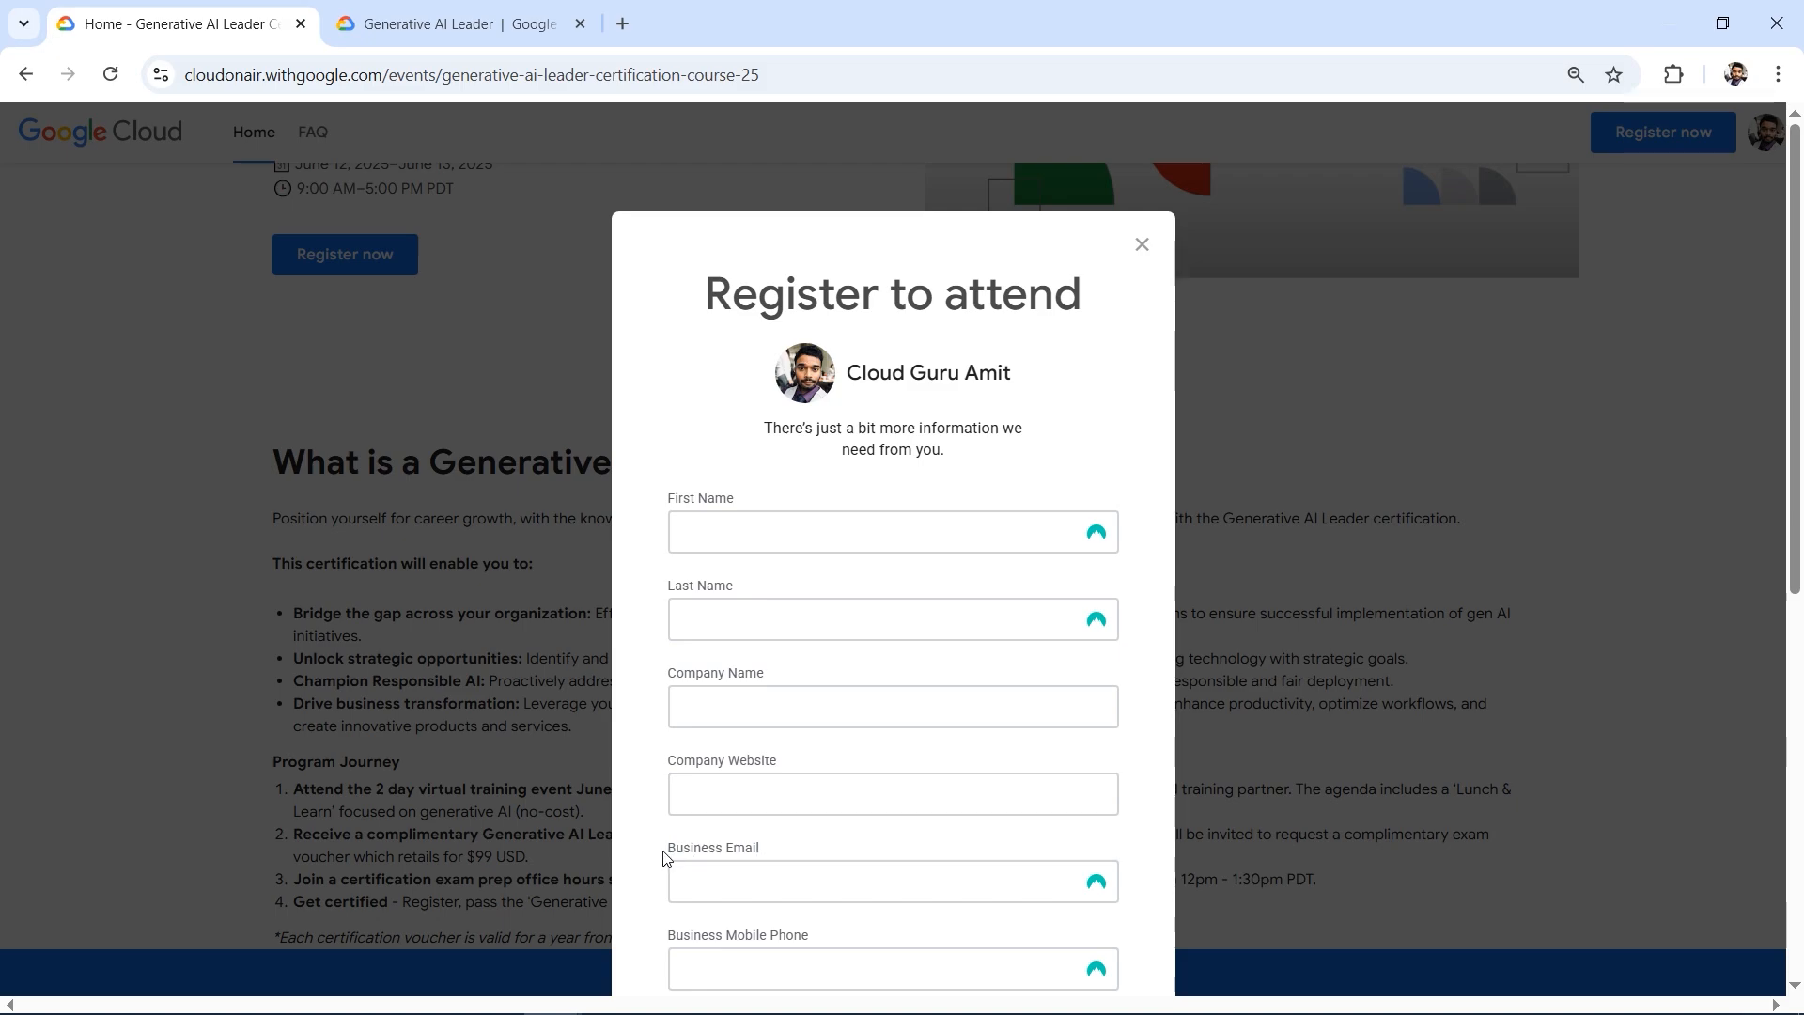
mouse_move(779, 857)
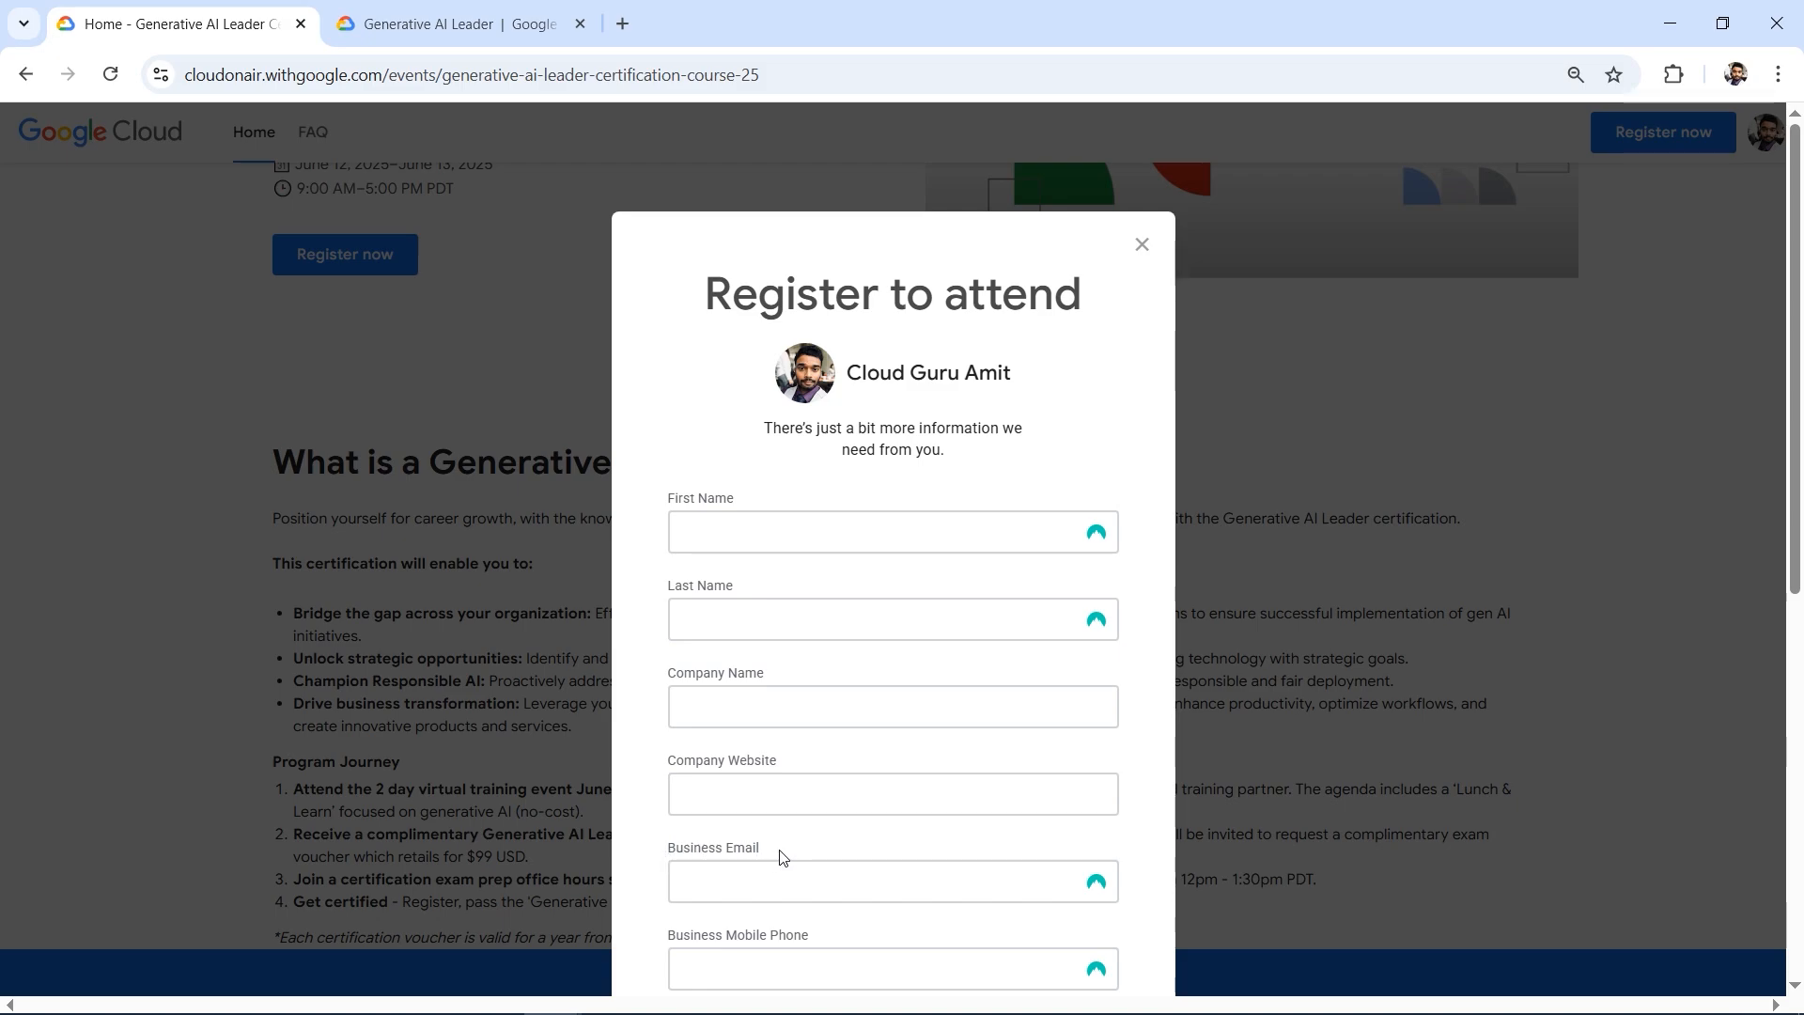
mouse_move(756, 839)
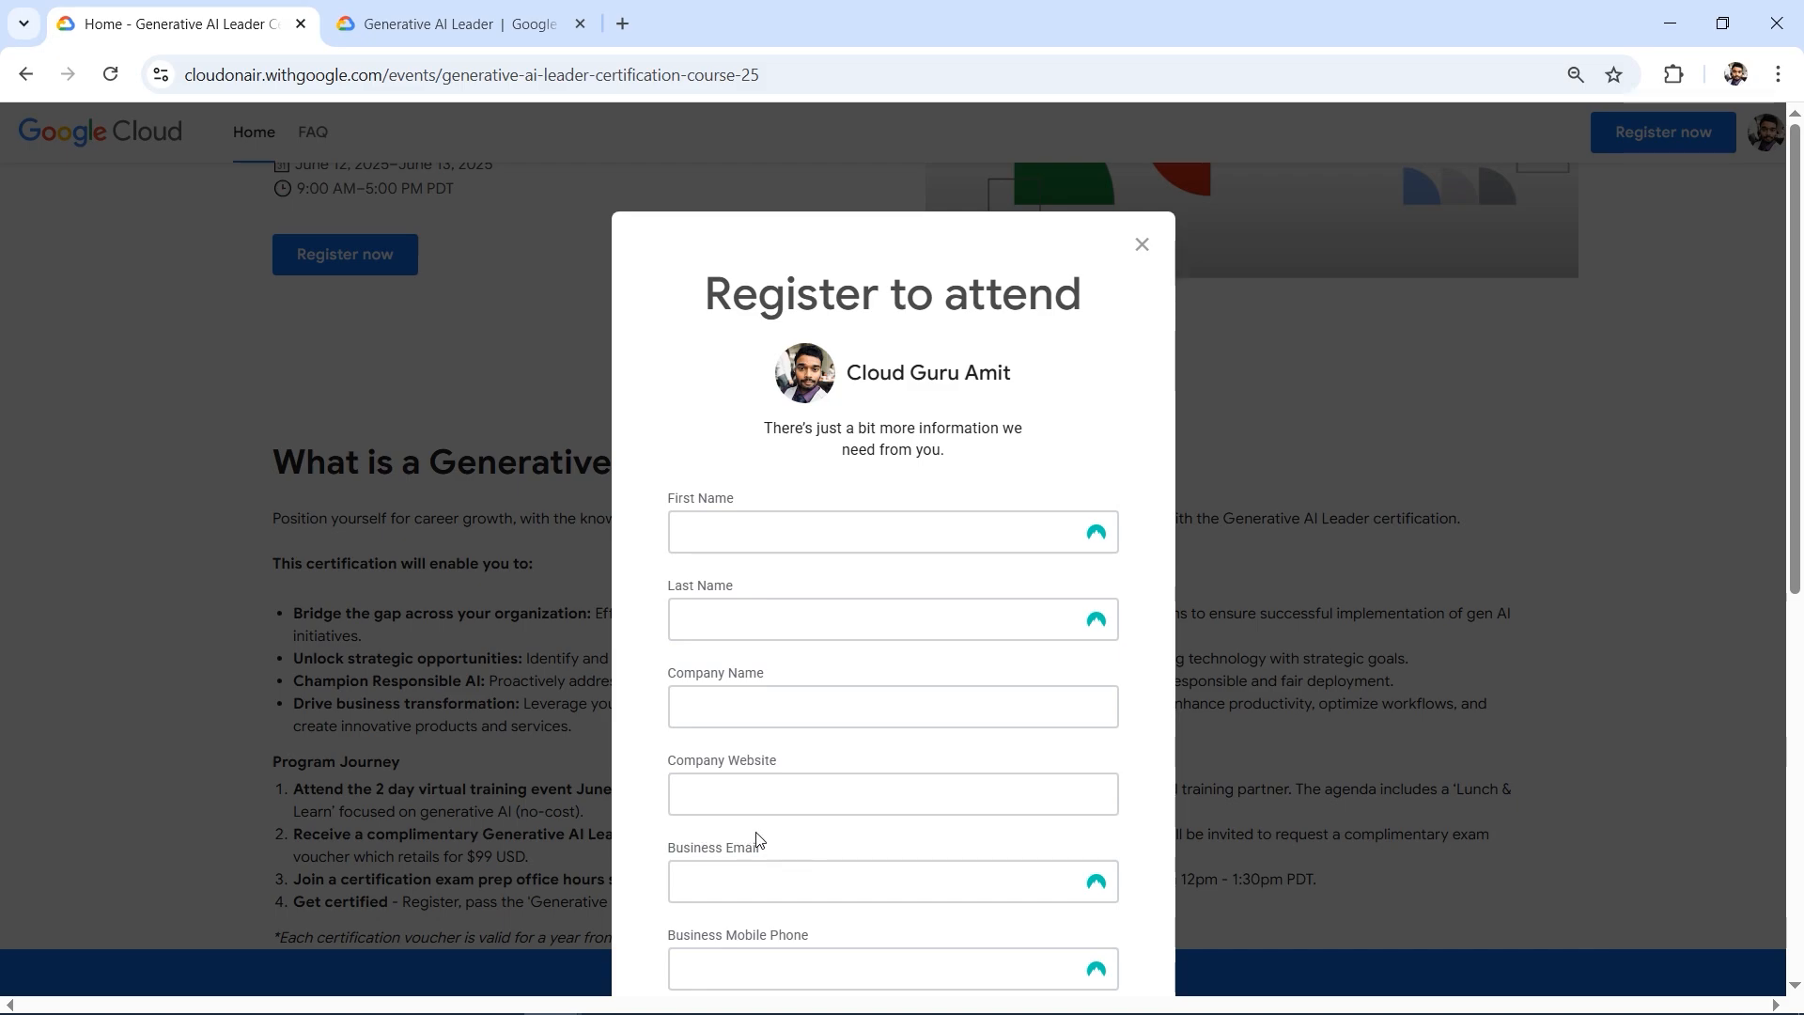
mouse_move(781, 854)
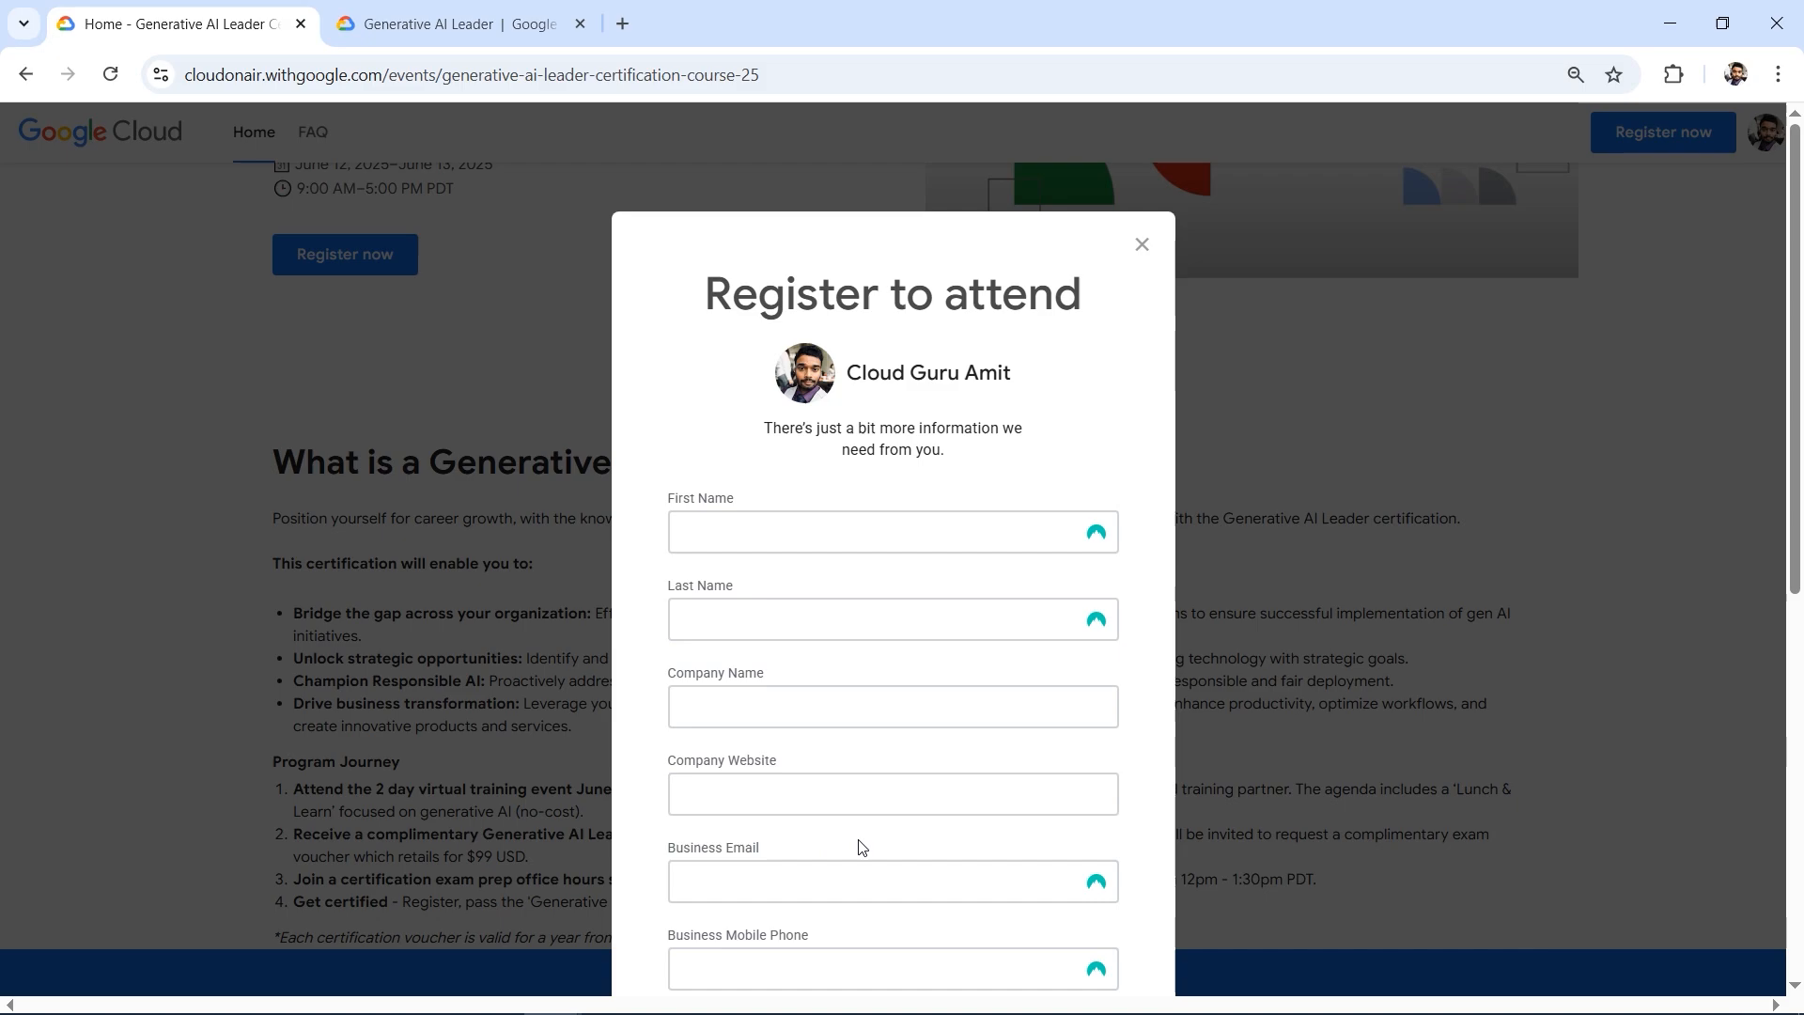
mouse_move(823, 847)
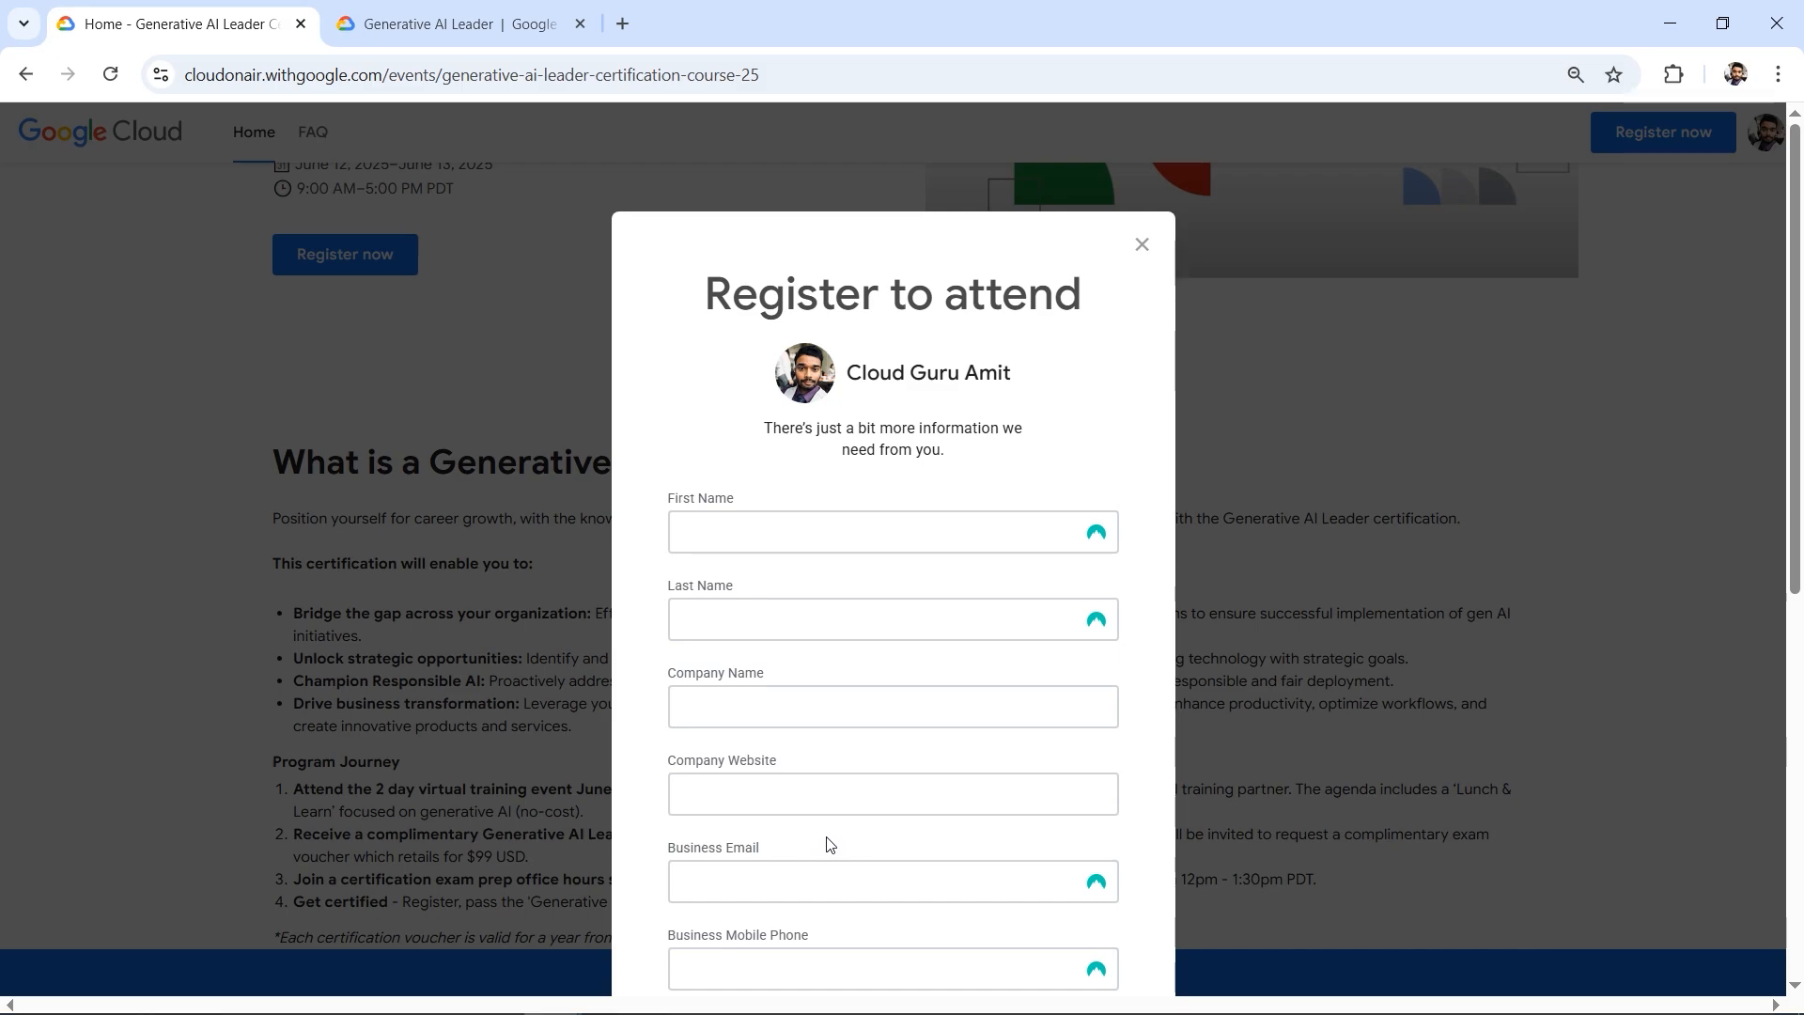
mouse_move(802, 850)
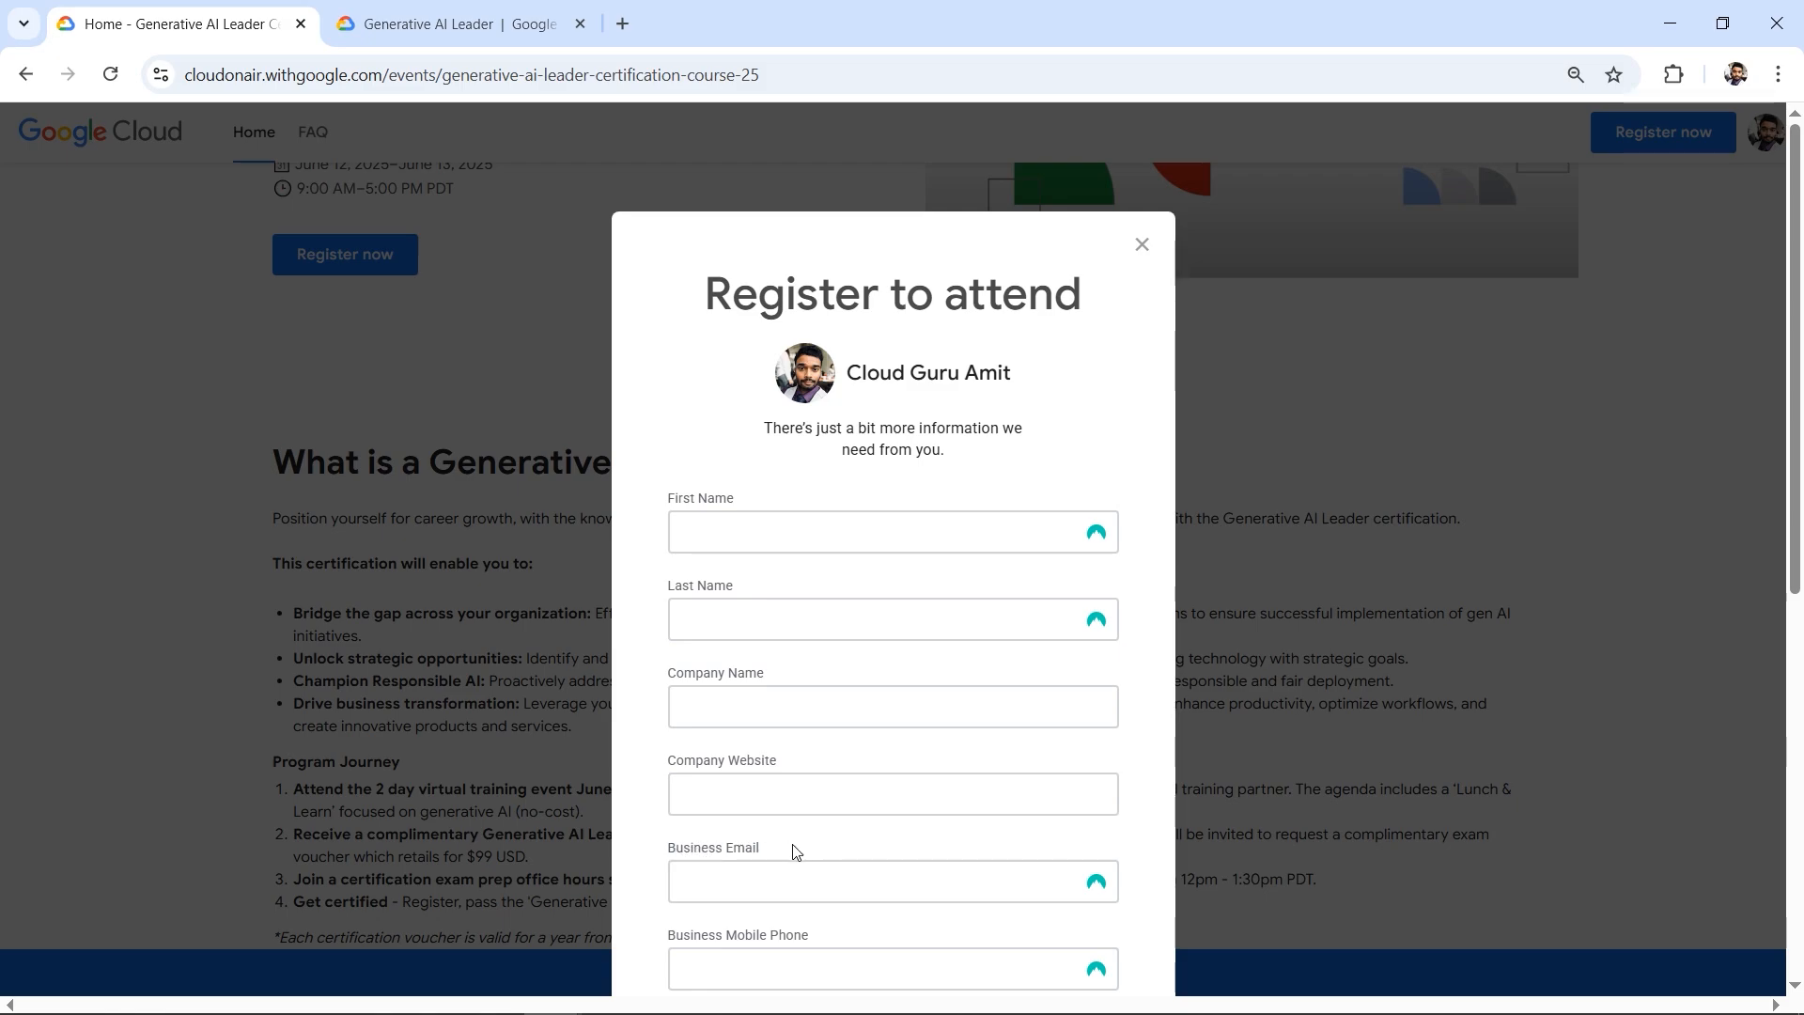
mouse_move(1148, 883)
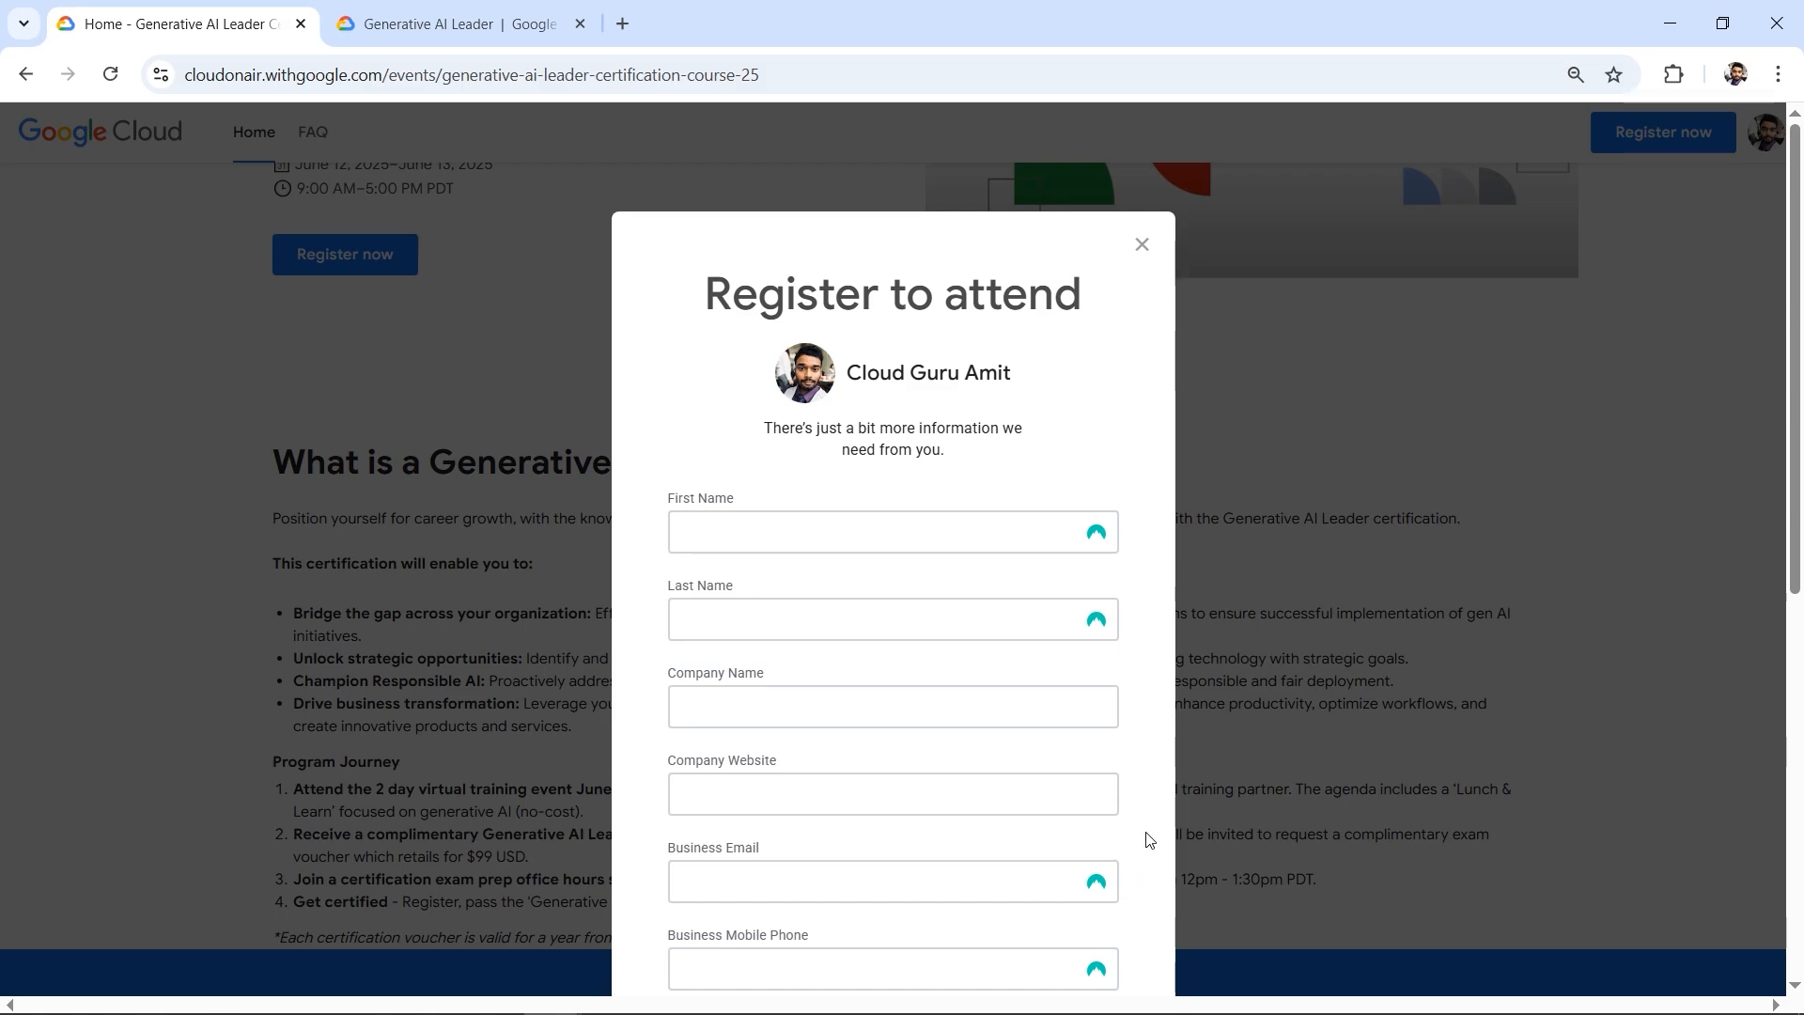
mouse_move(1193, 831)
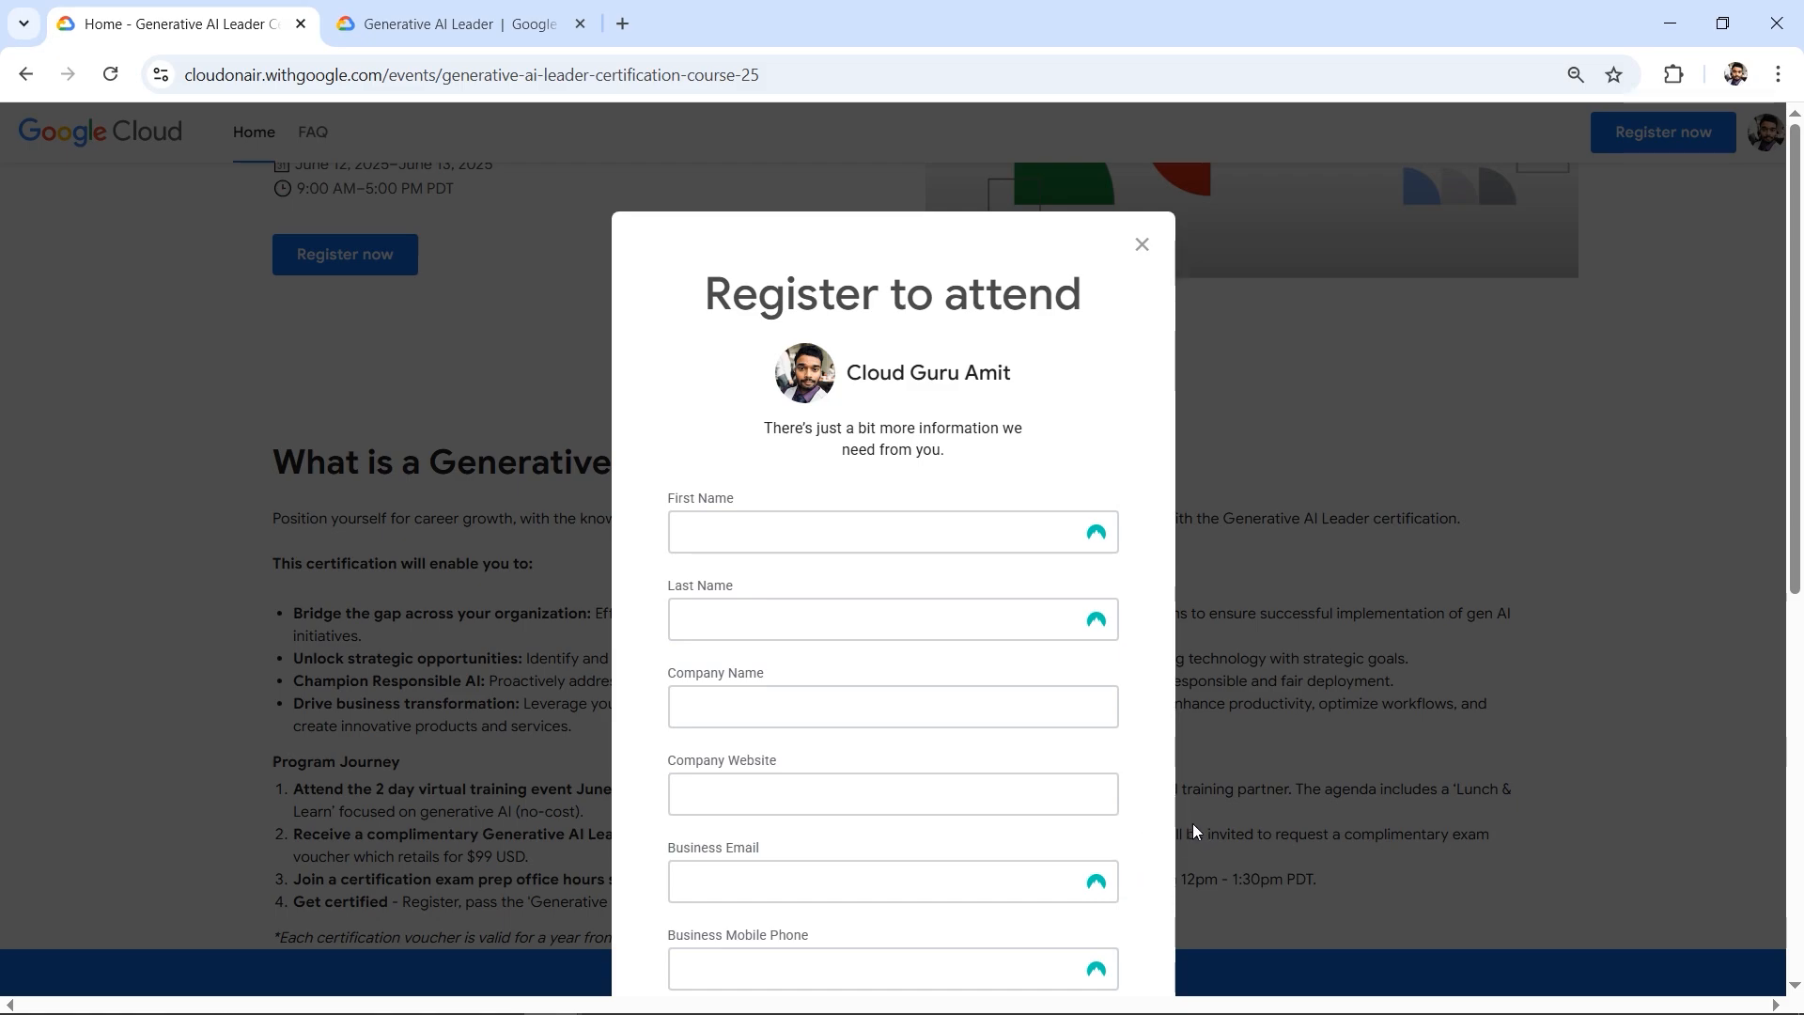
mouse_move(1160, 849)
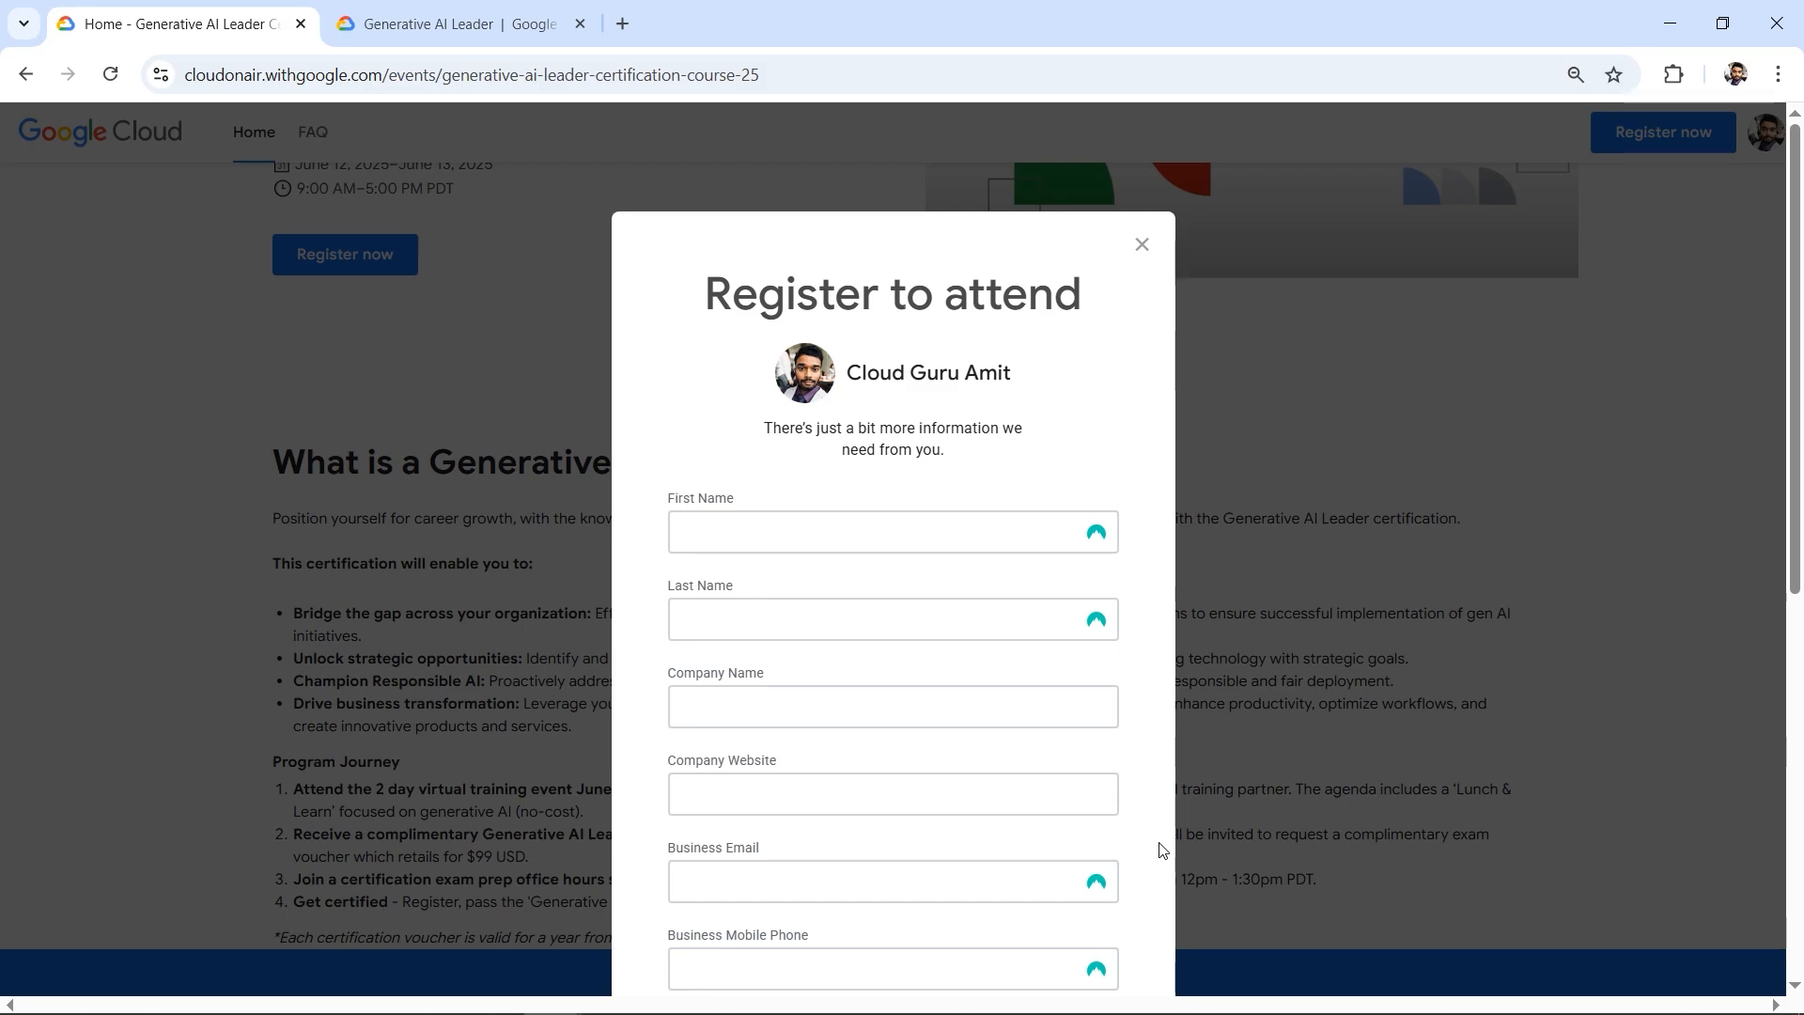
mouse_move(1164, 855)
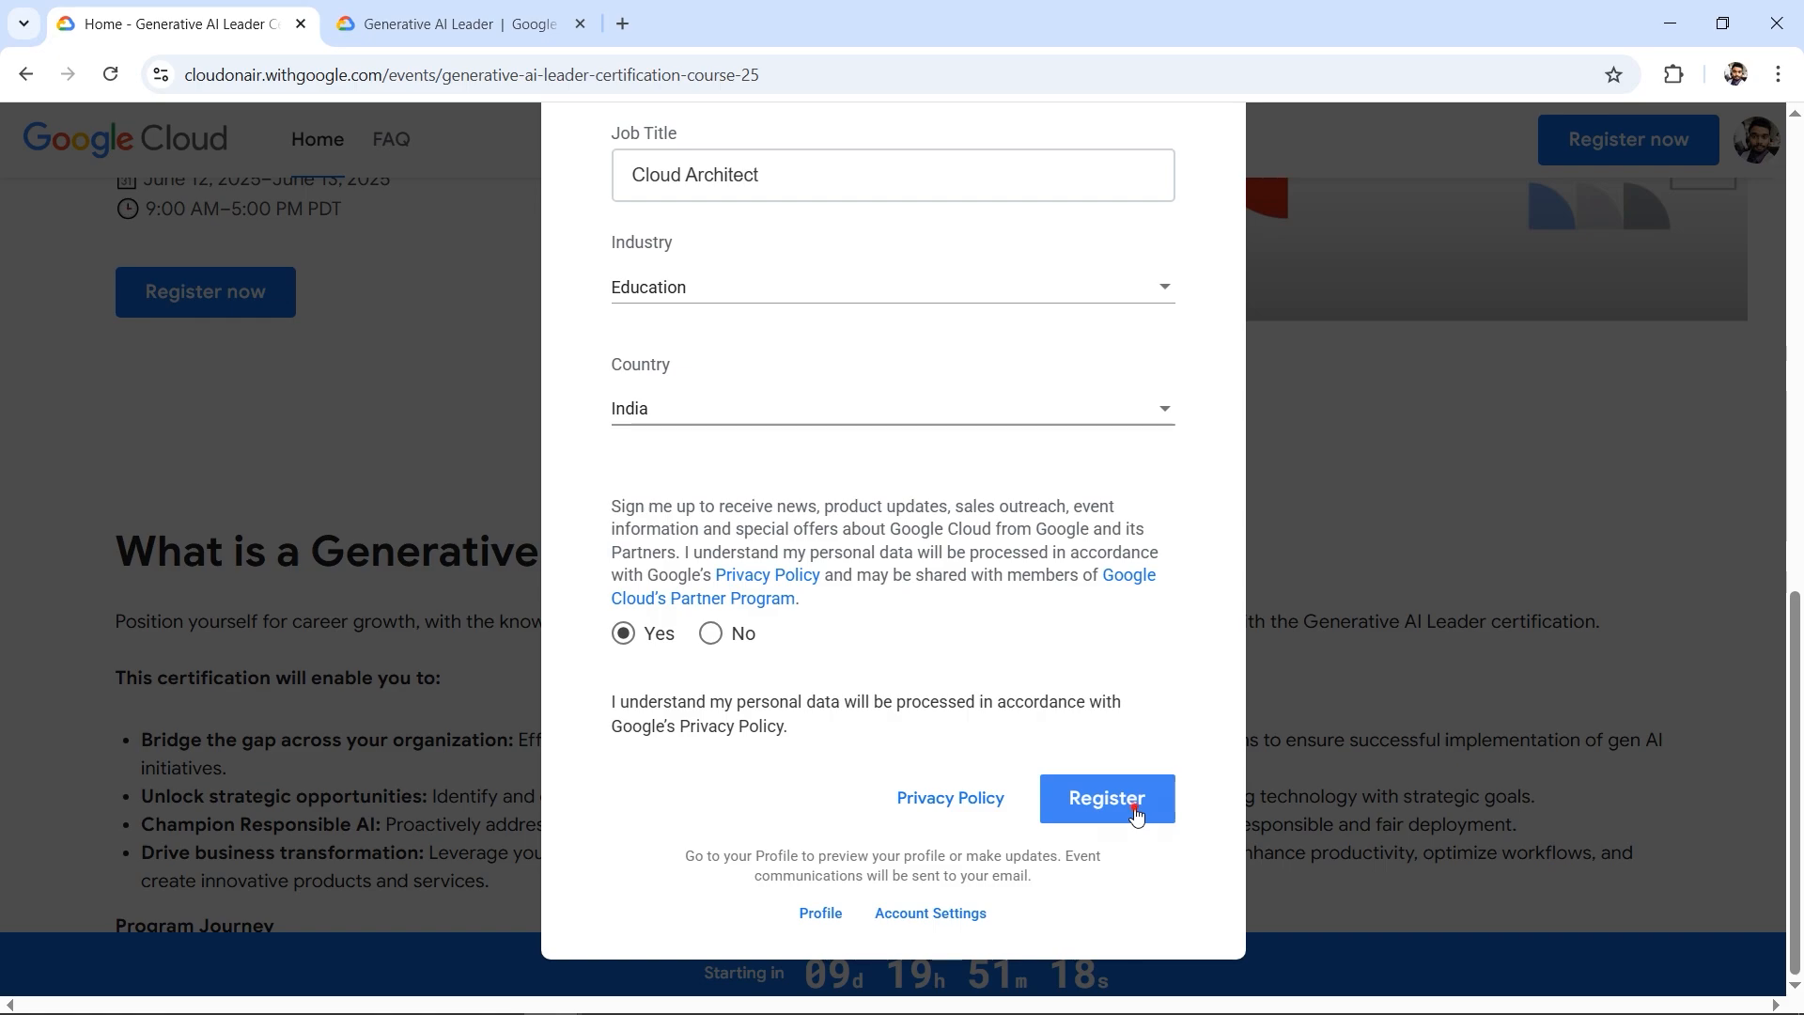
Register with the completed form and get the 'Thank you for registering' confirmation
left_click(1103, 798)
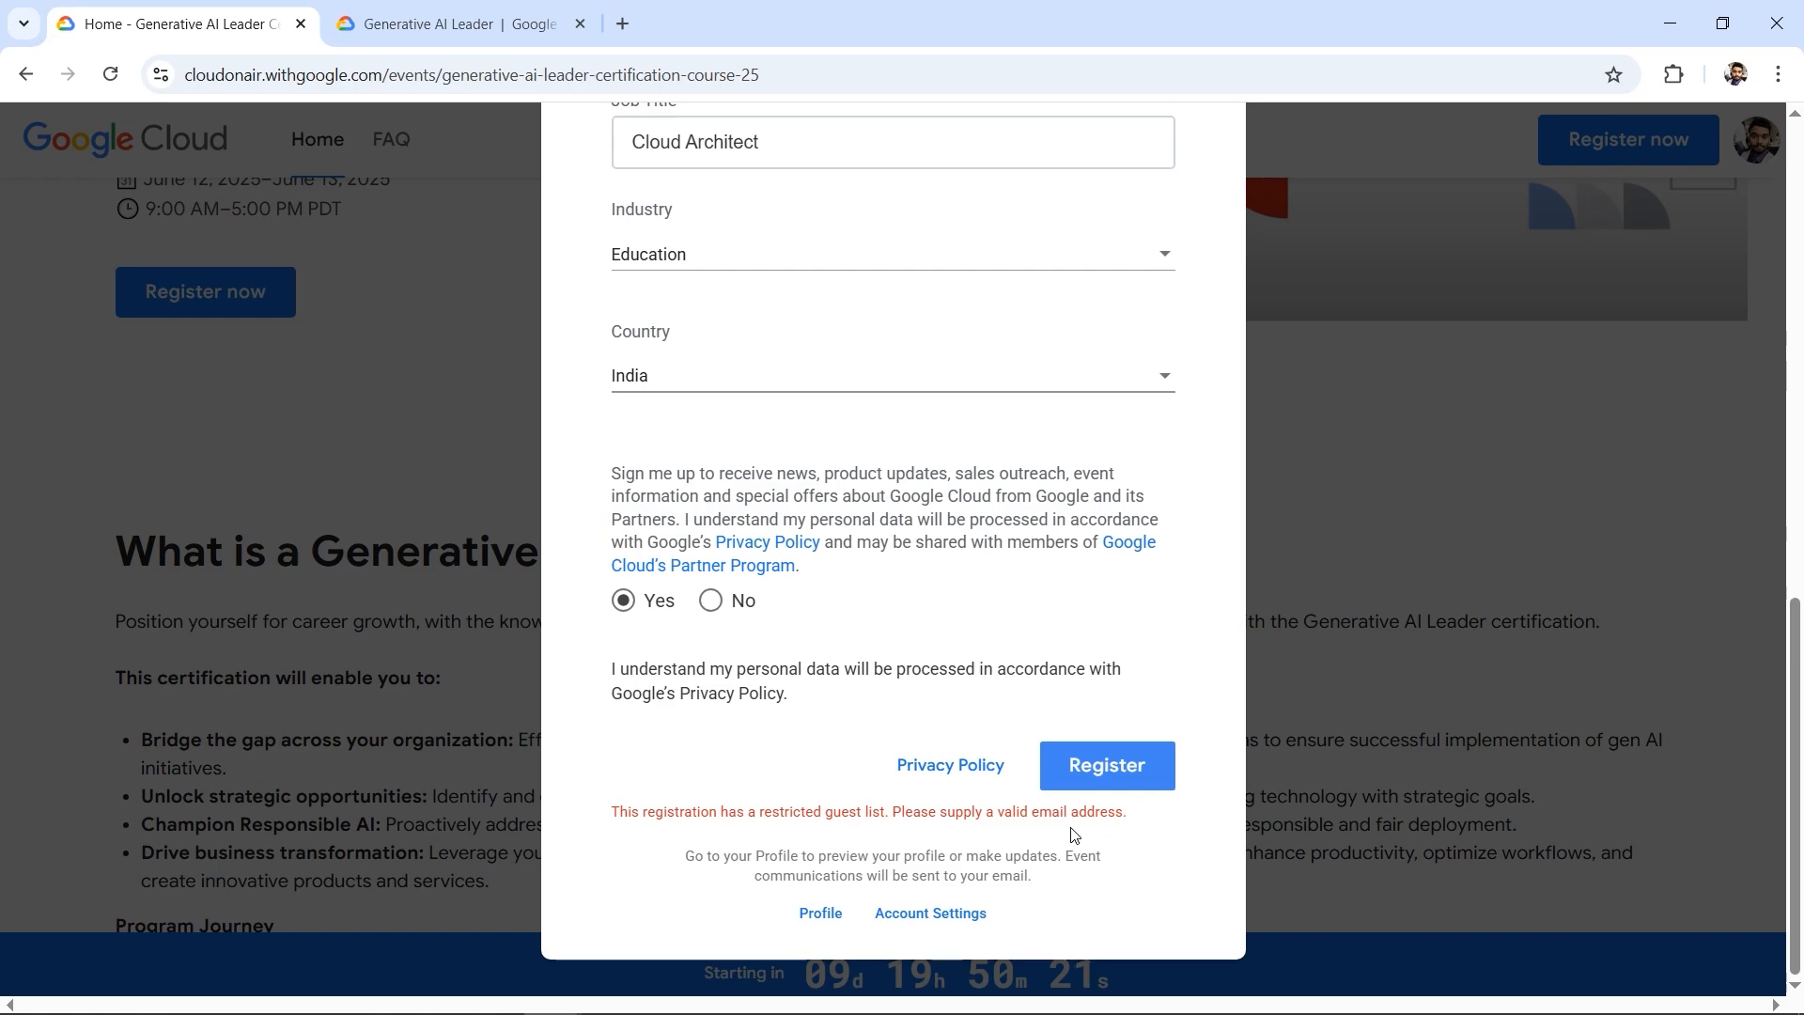
mouse_move(1022, 835)
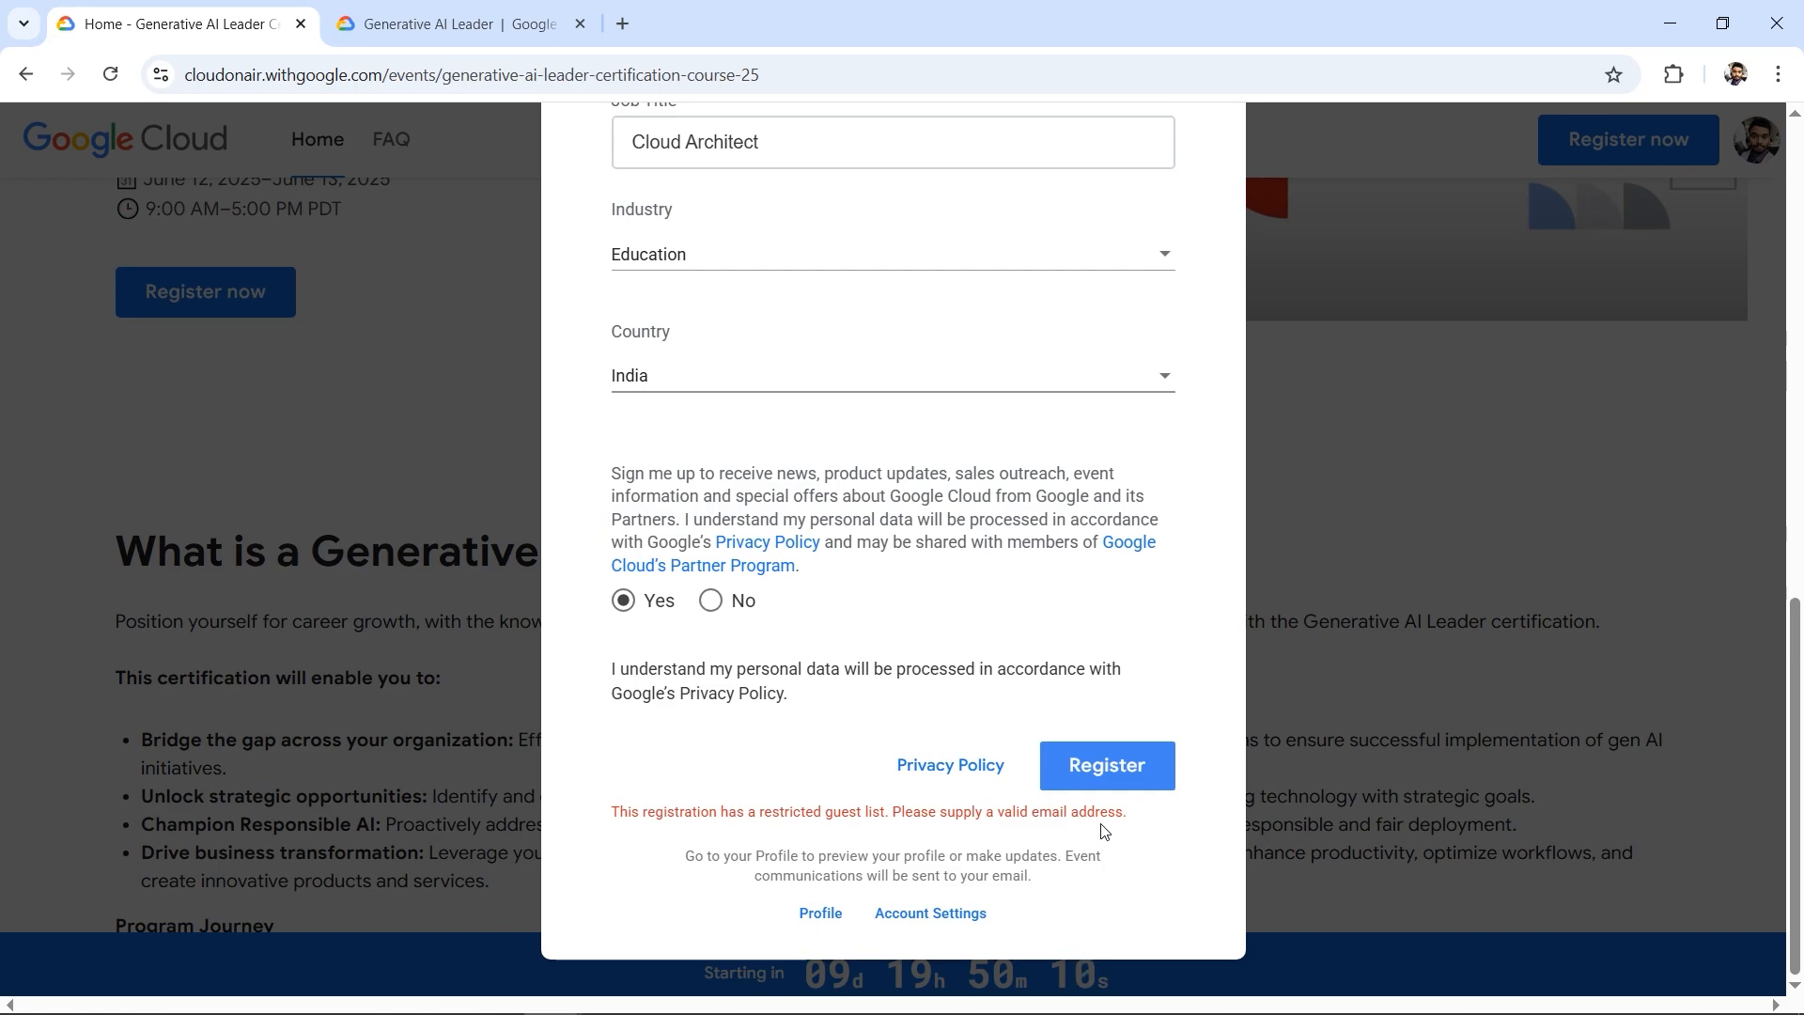
mouse_move(1105, 765)
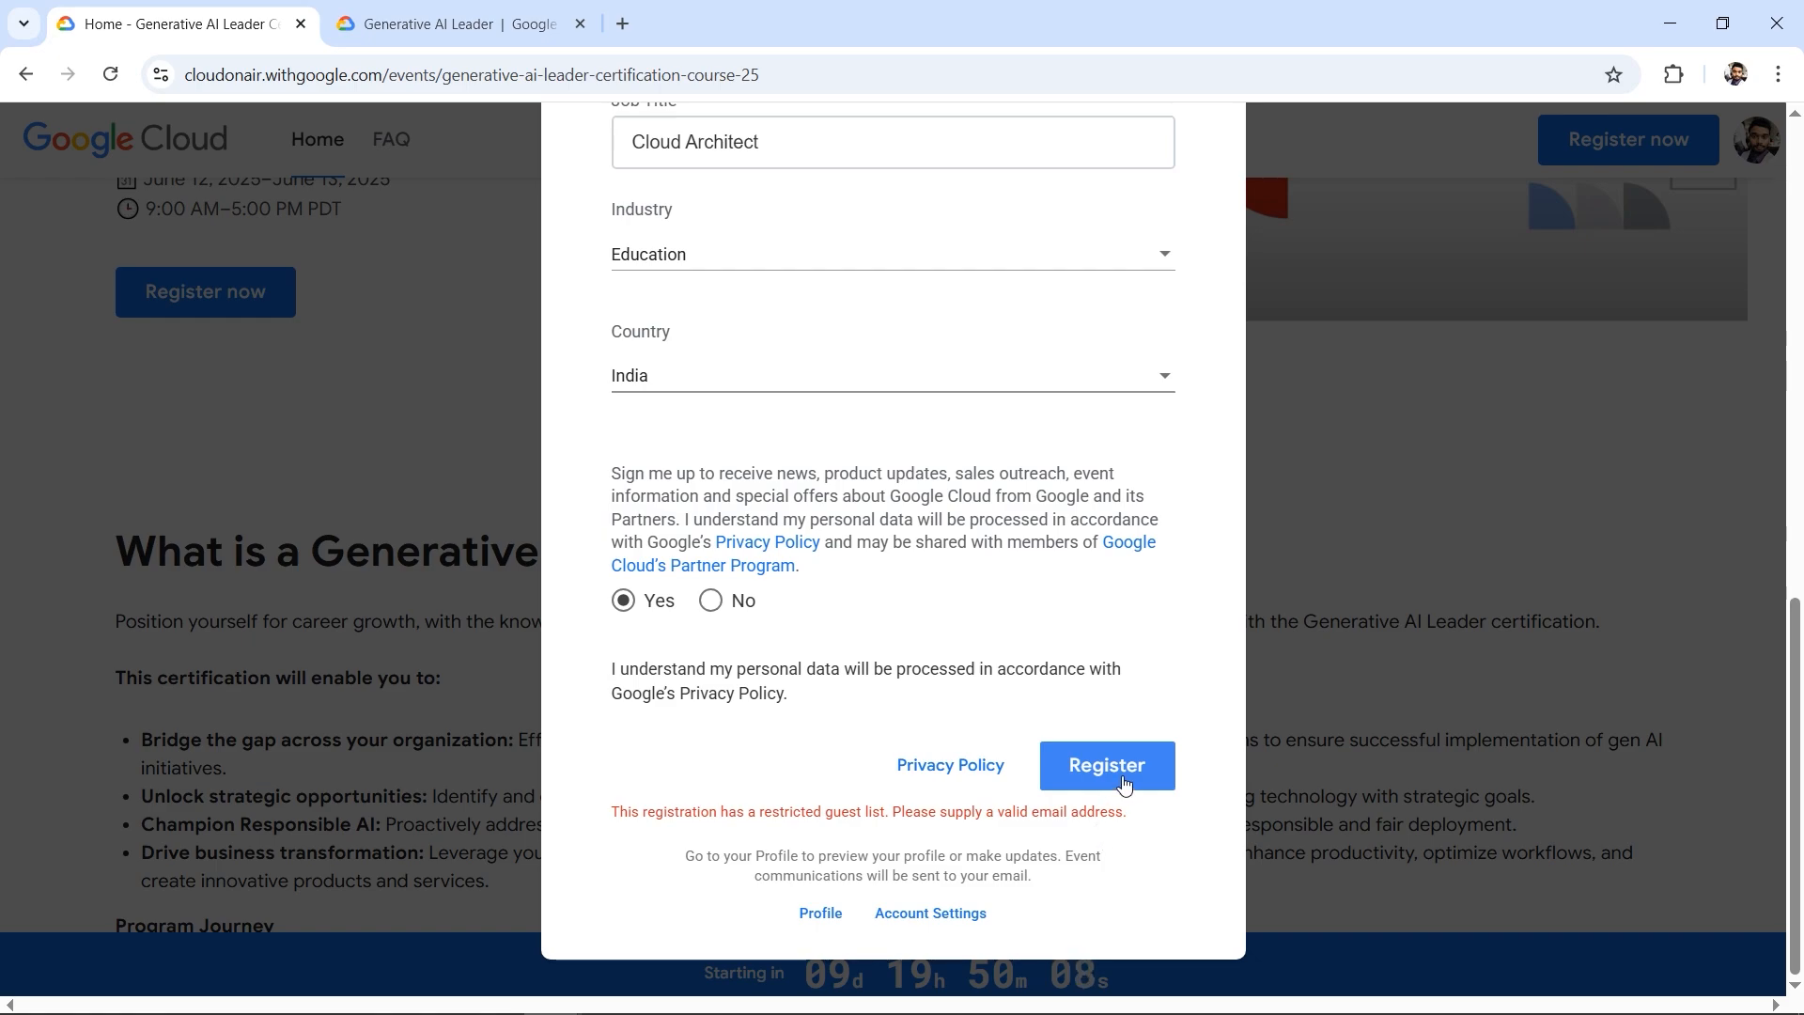
left_click(1106, 765)
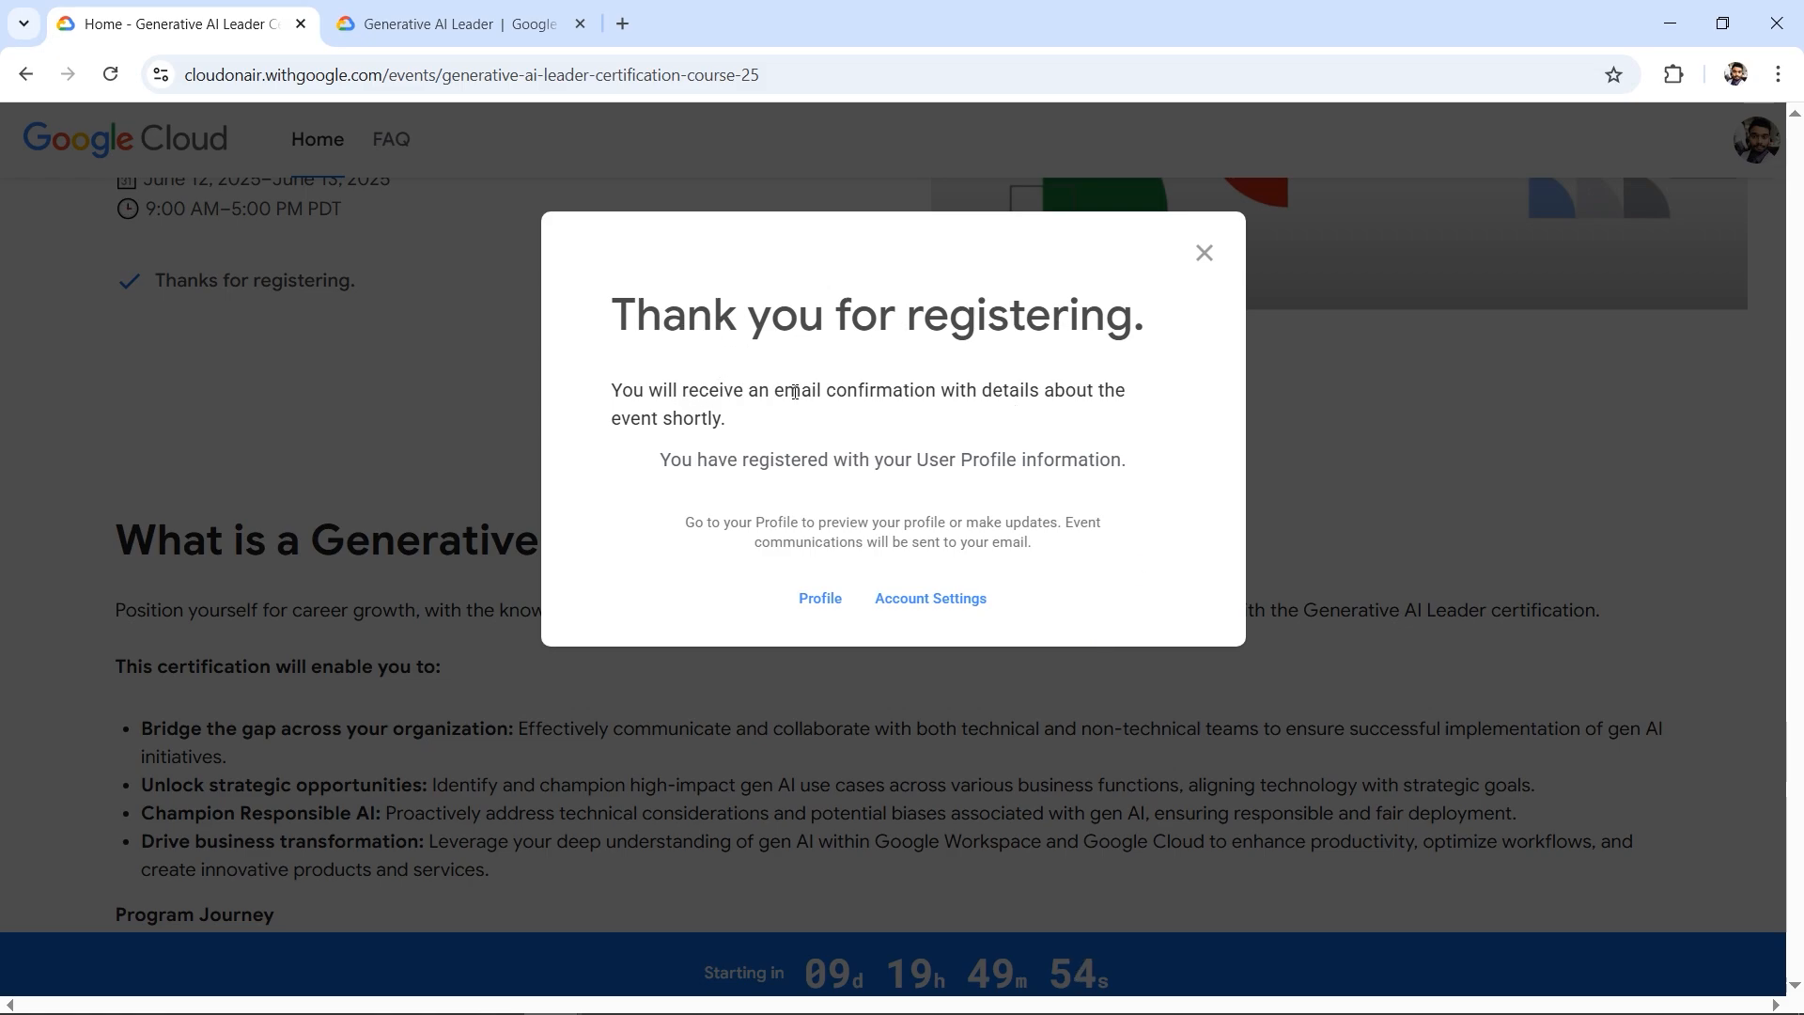
mouse_move(774, 390)
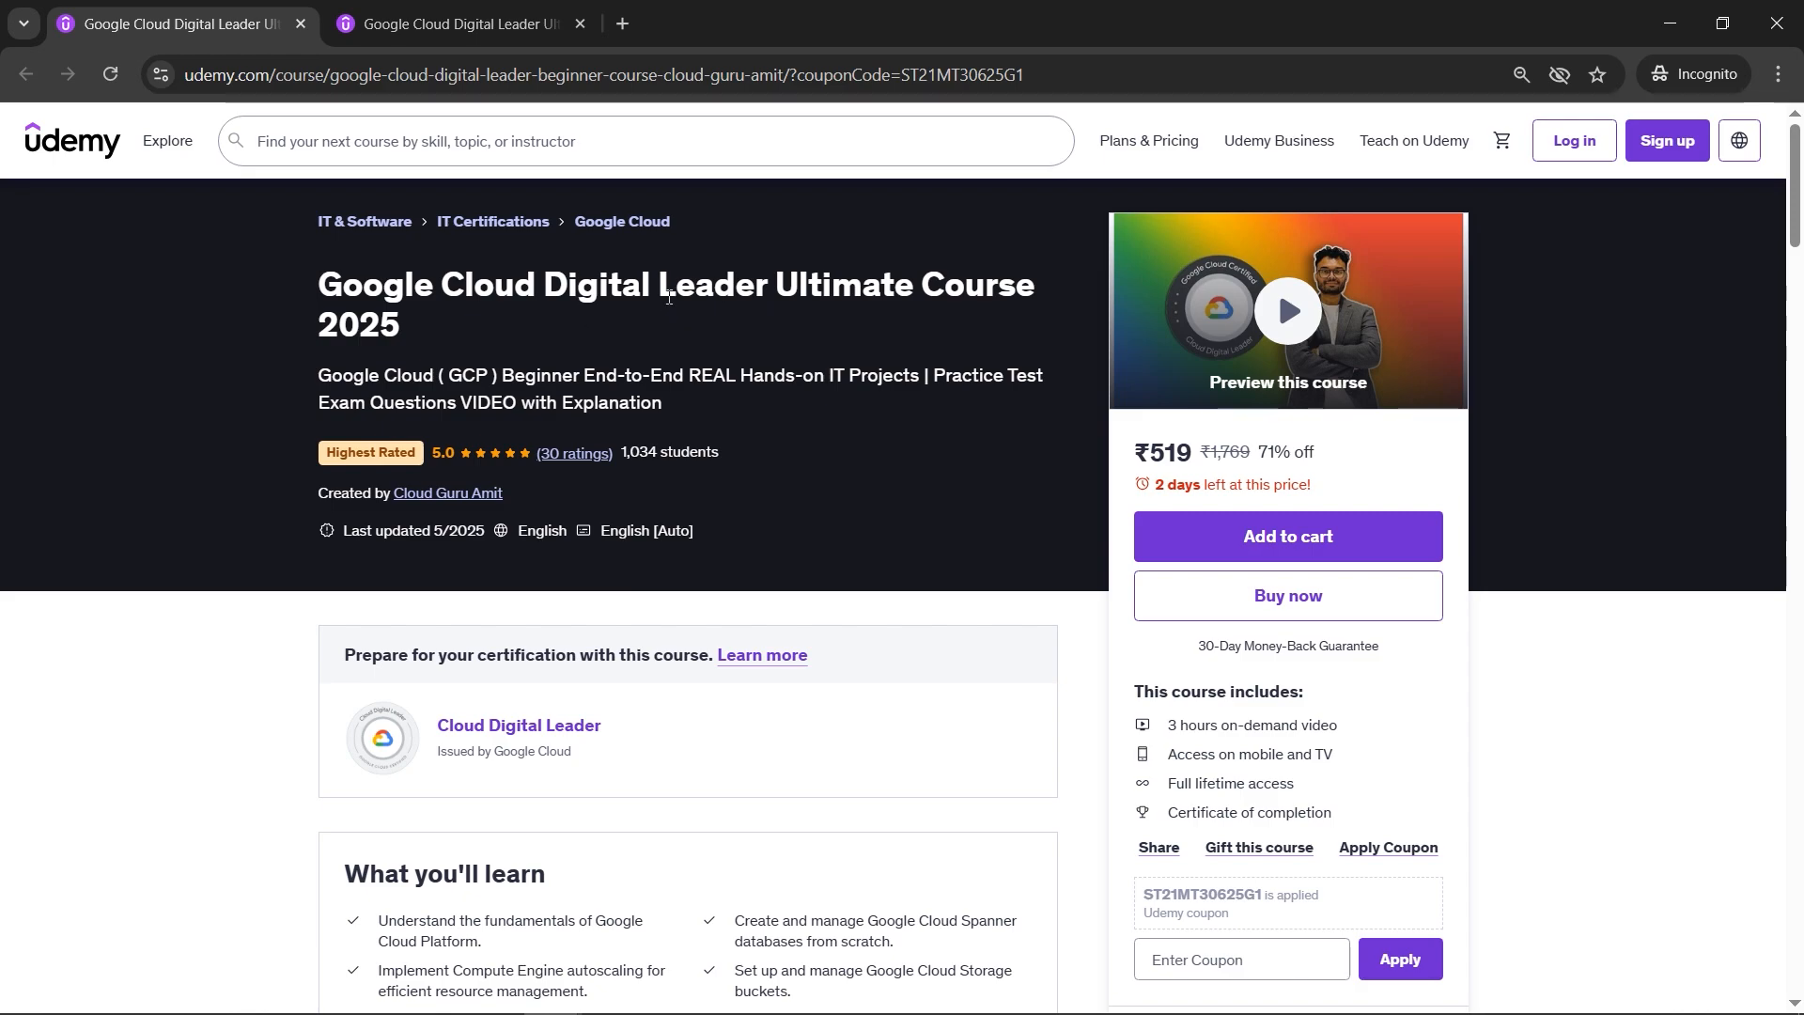
mouse_move(1115, 486)
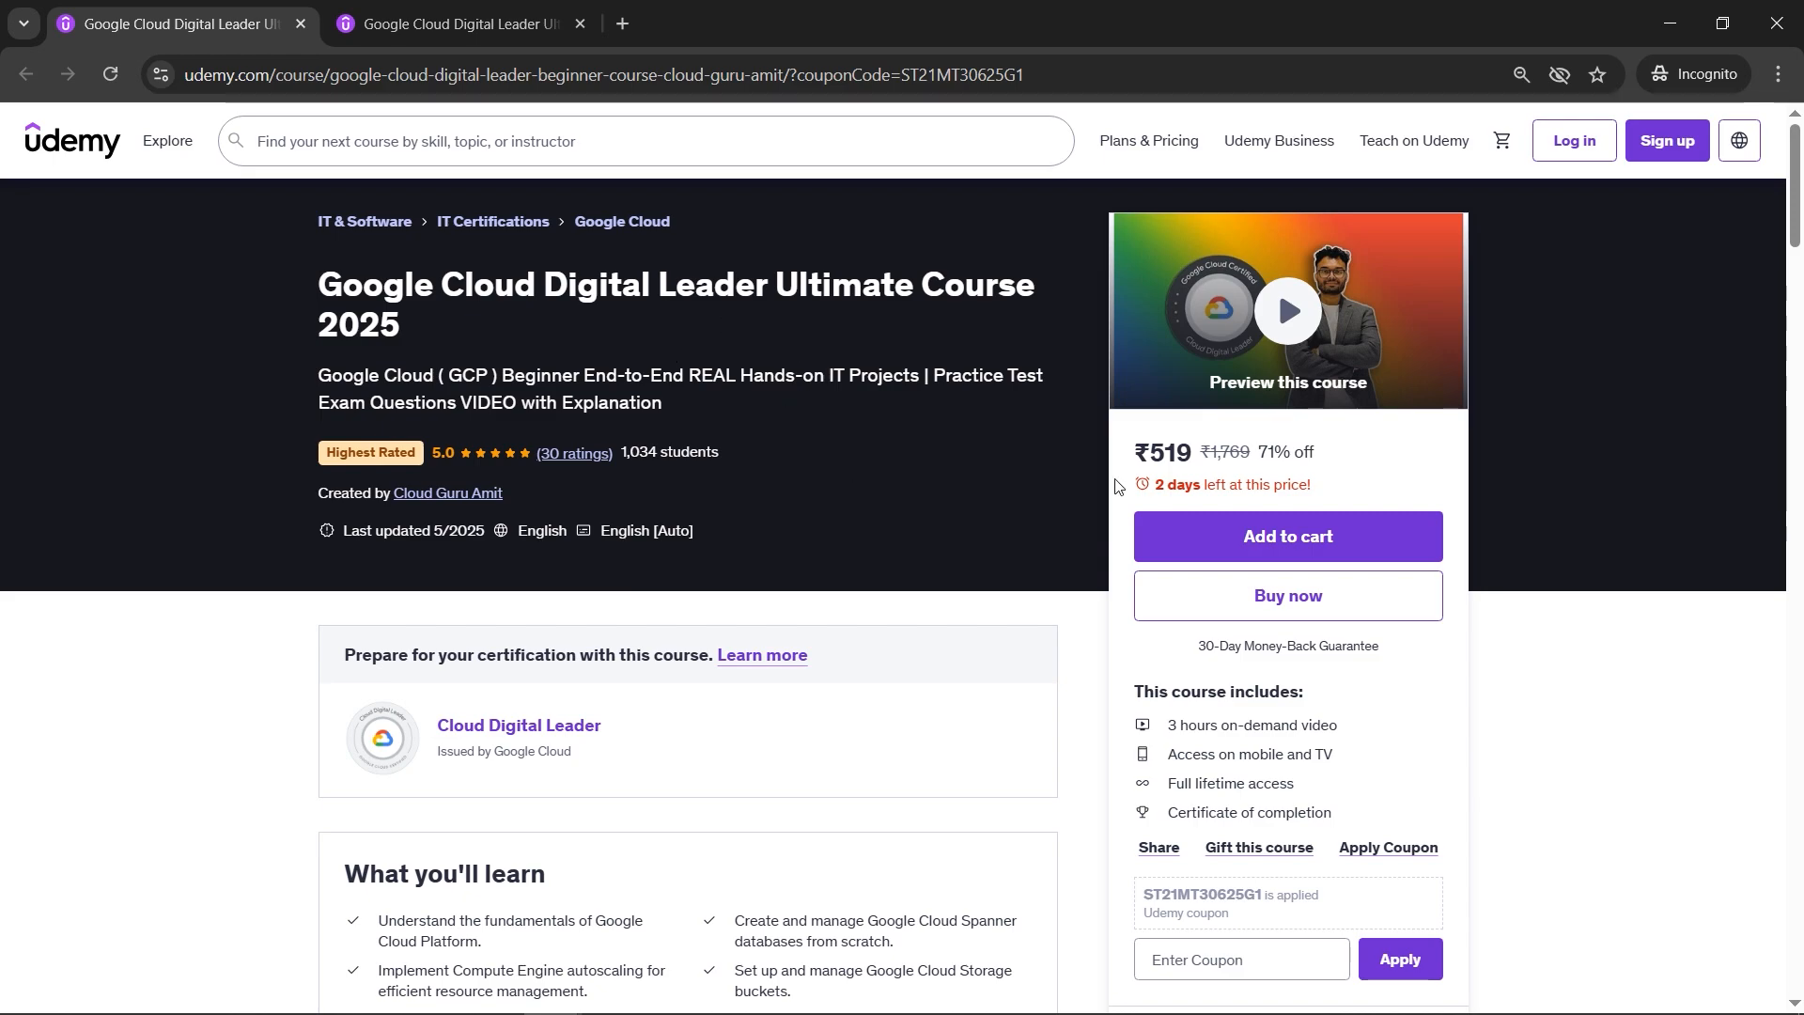
mouse_move(901, 460)
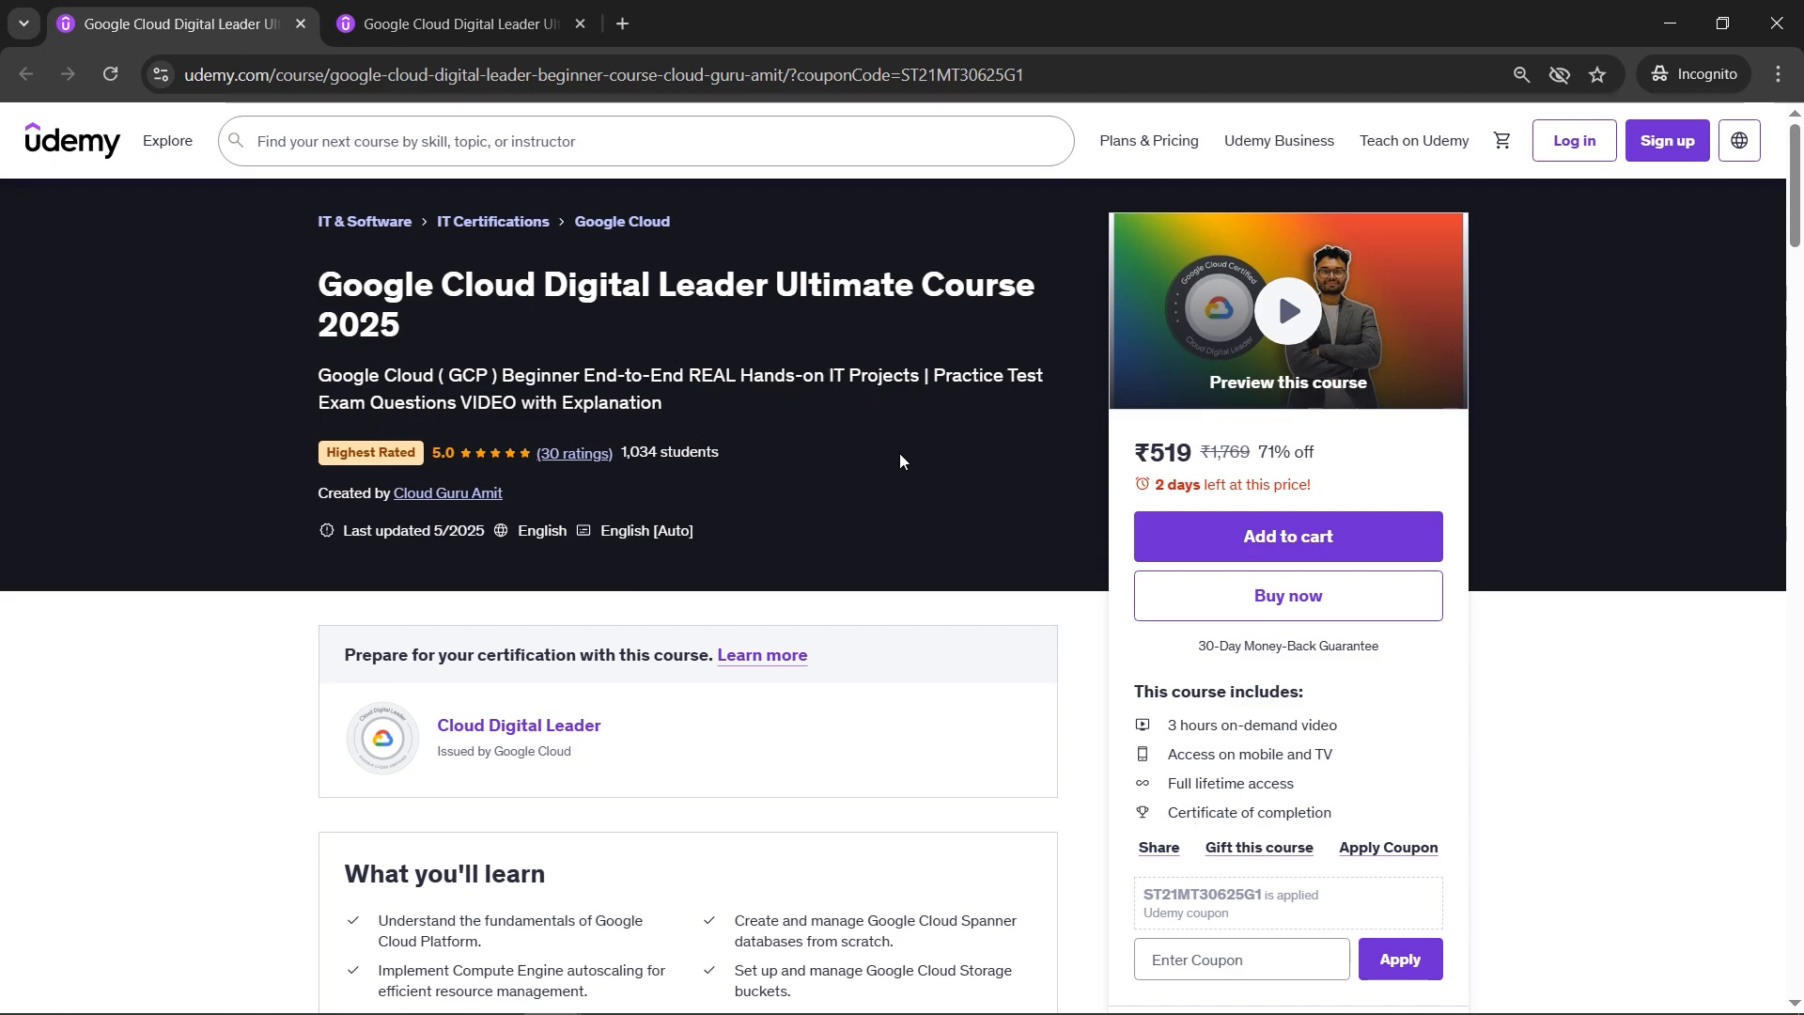
mouse_move(427, 466)
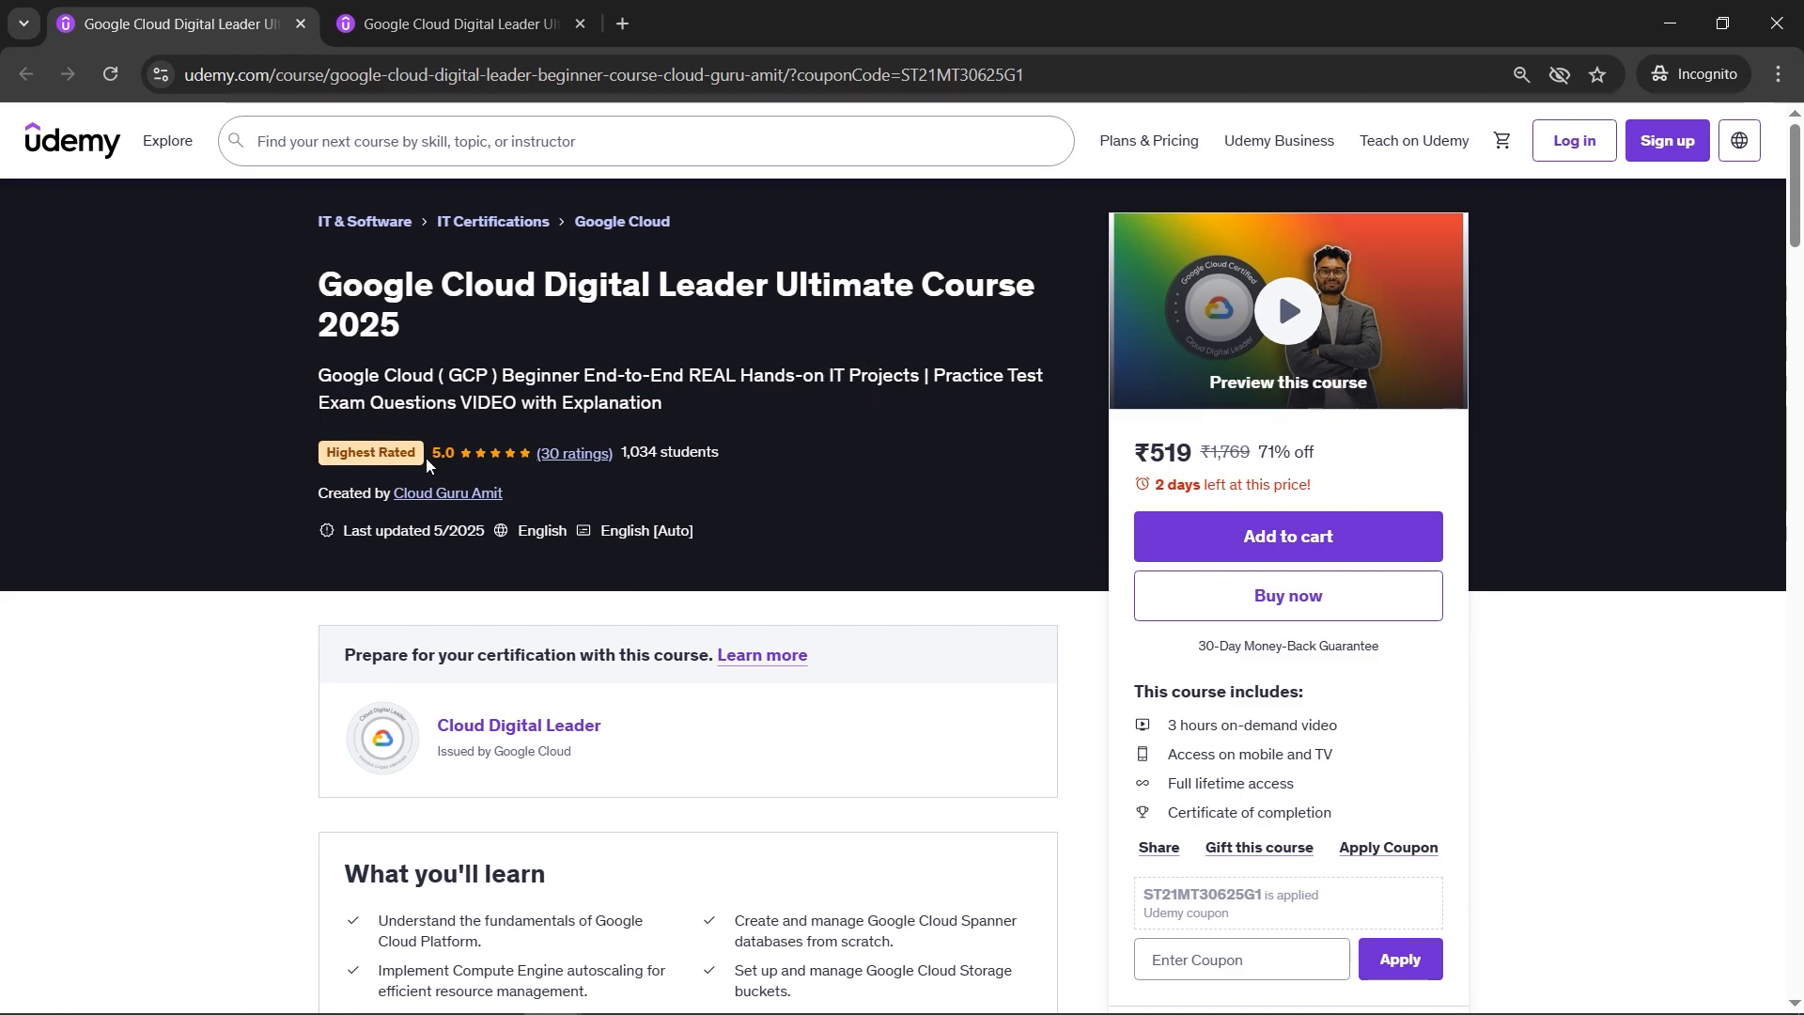
mouse_move(598, 446)
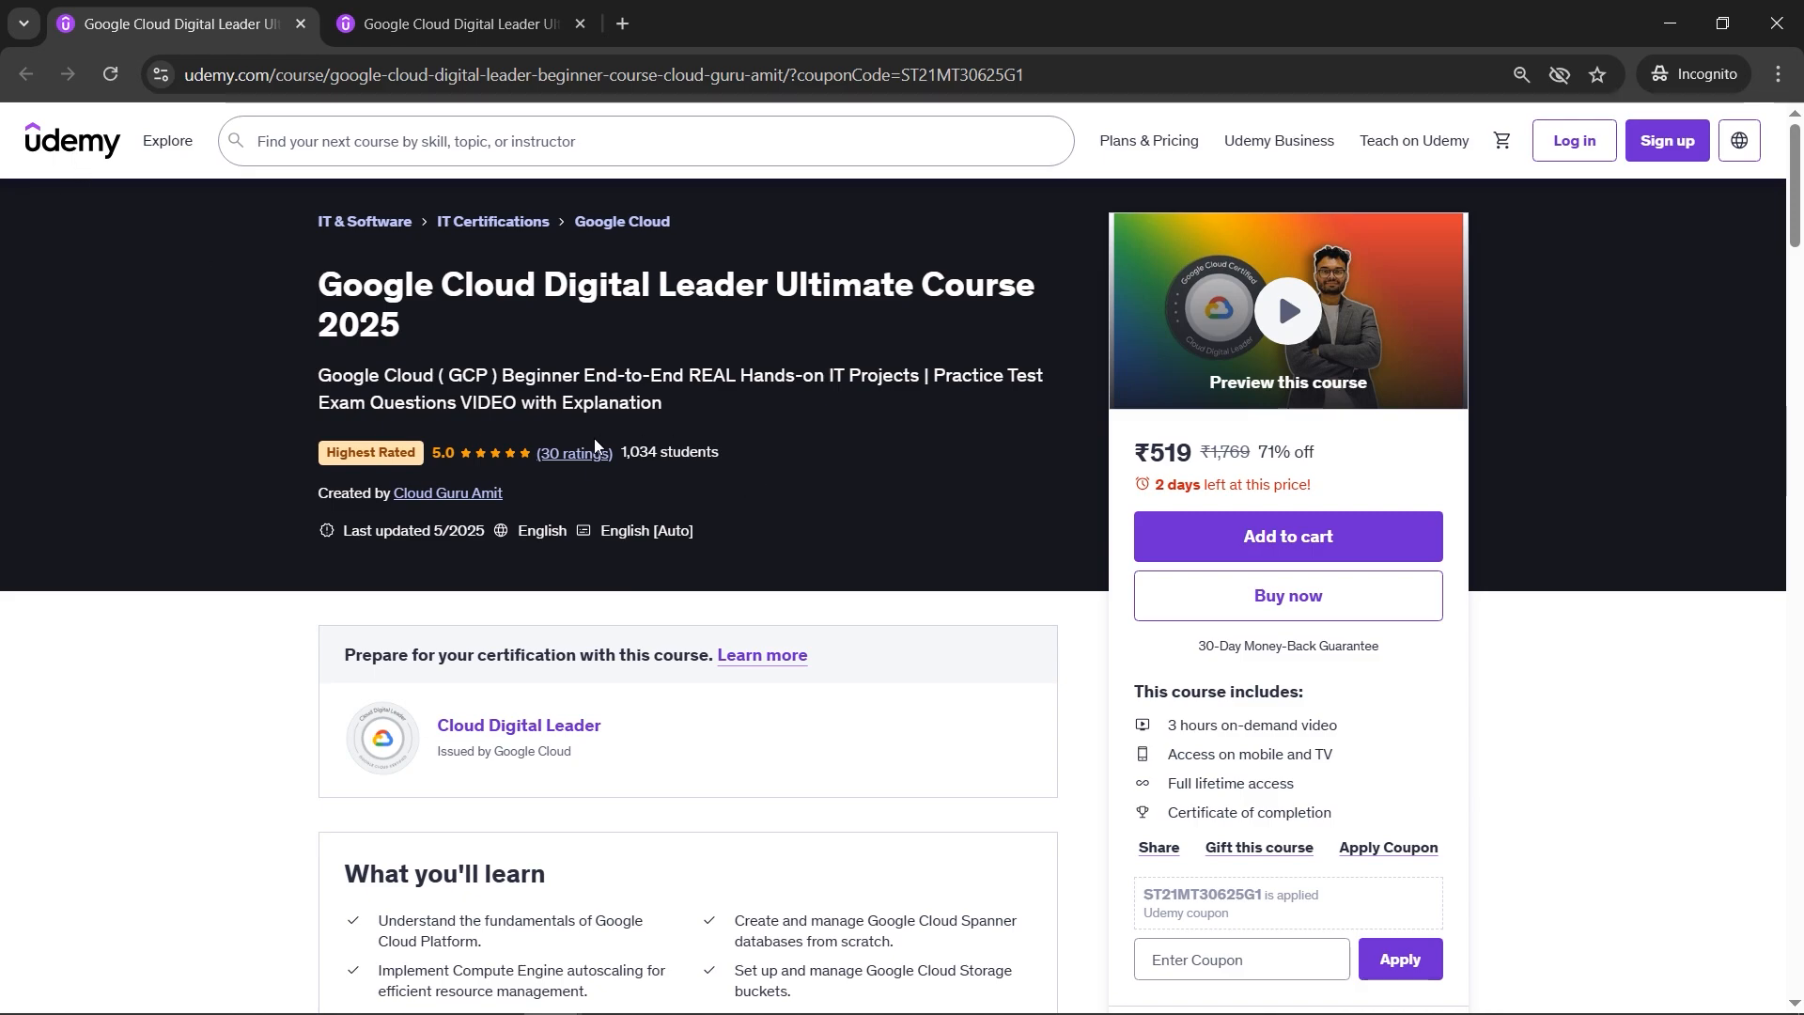
mouse_move(846, 443)
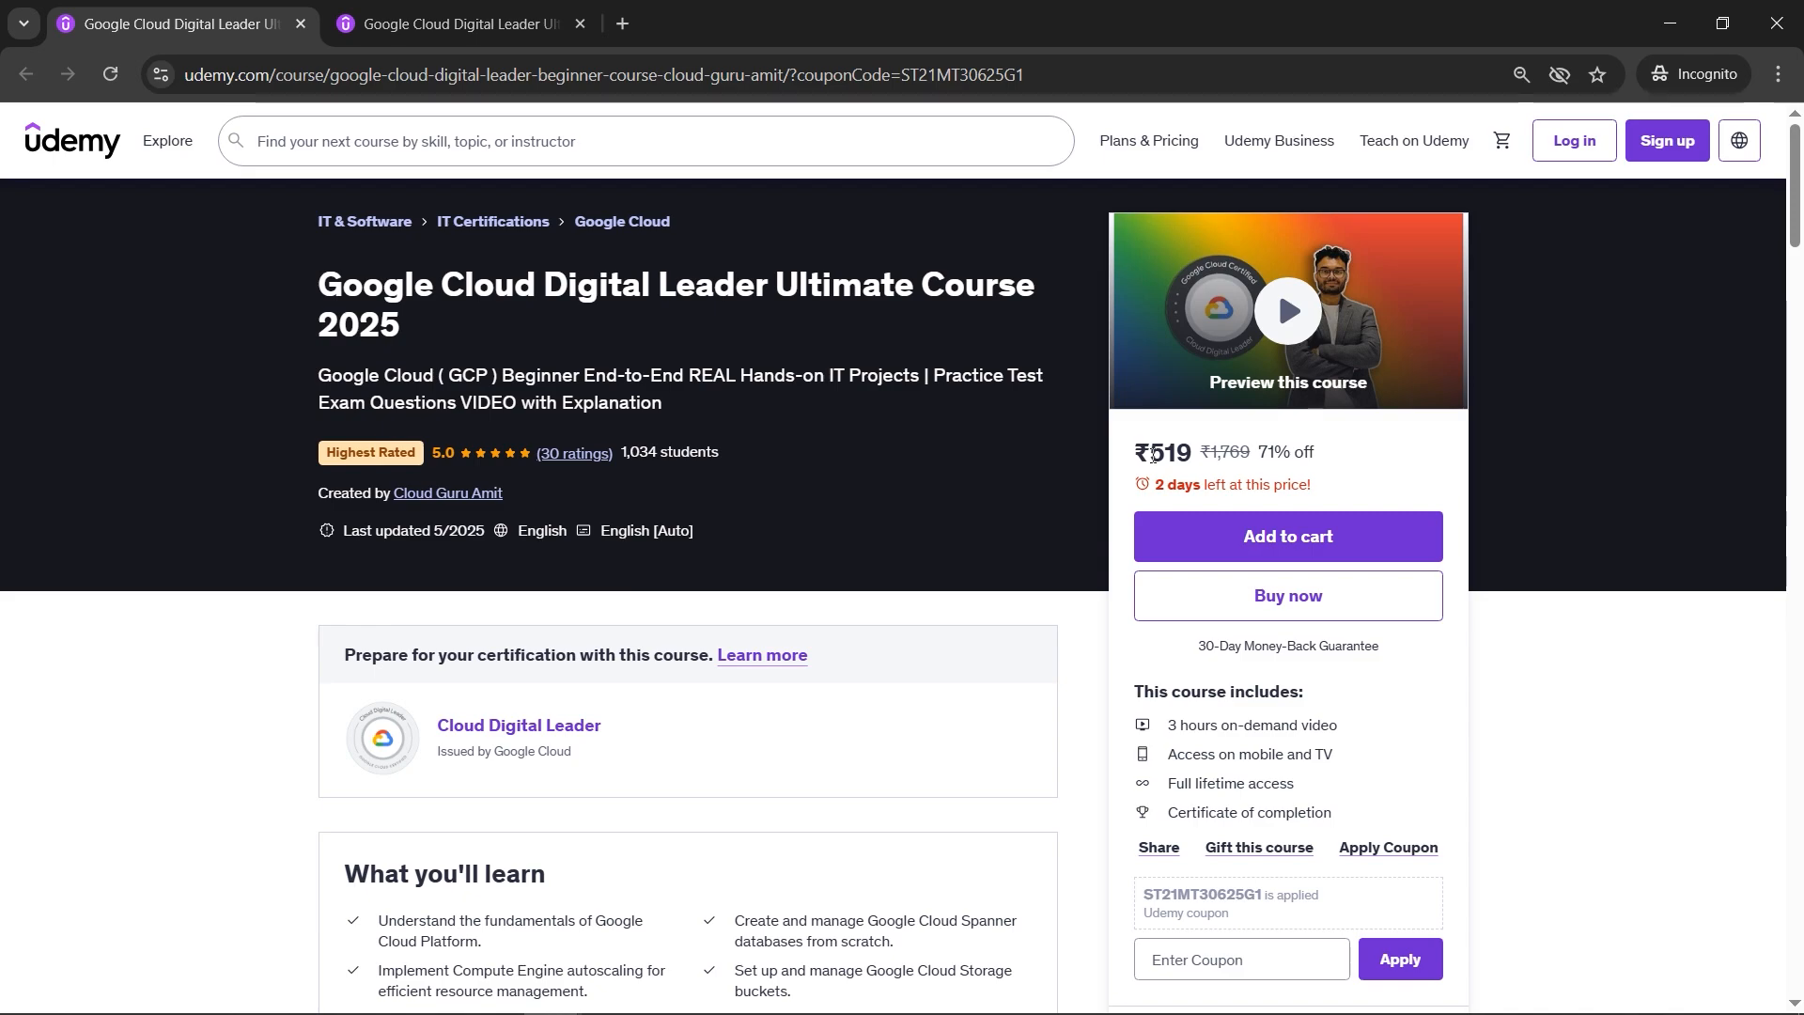
Copy the applied instructor coupon CLOUDGURUAMITGCL from the ₹399 course tab
left_click(455, 23)
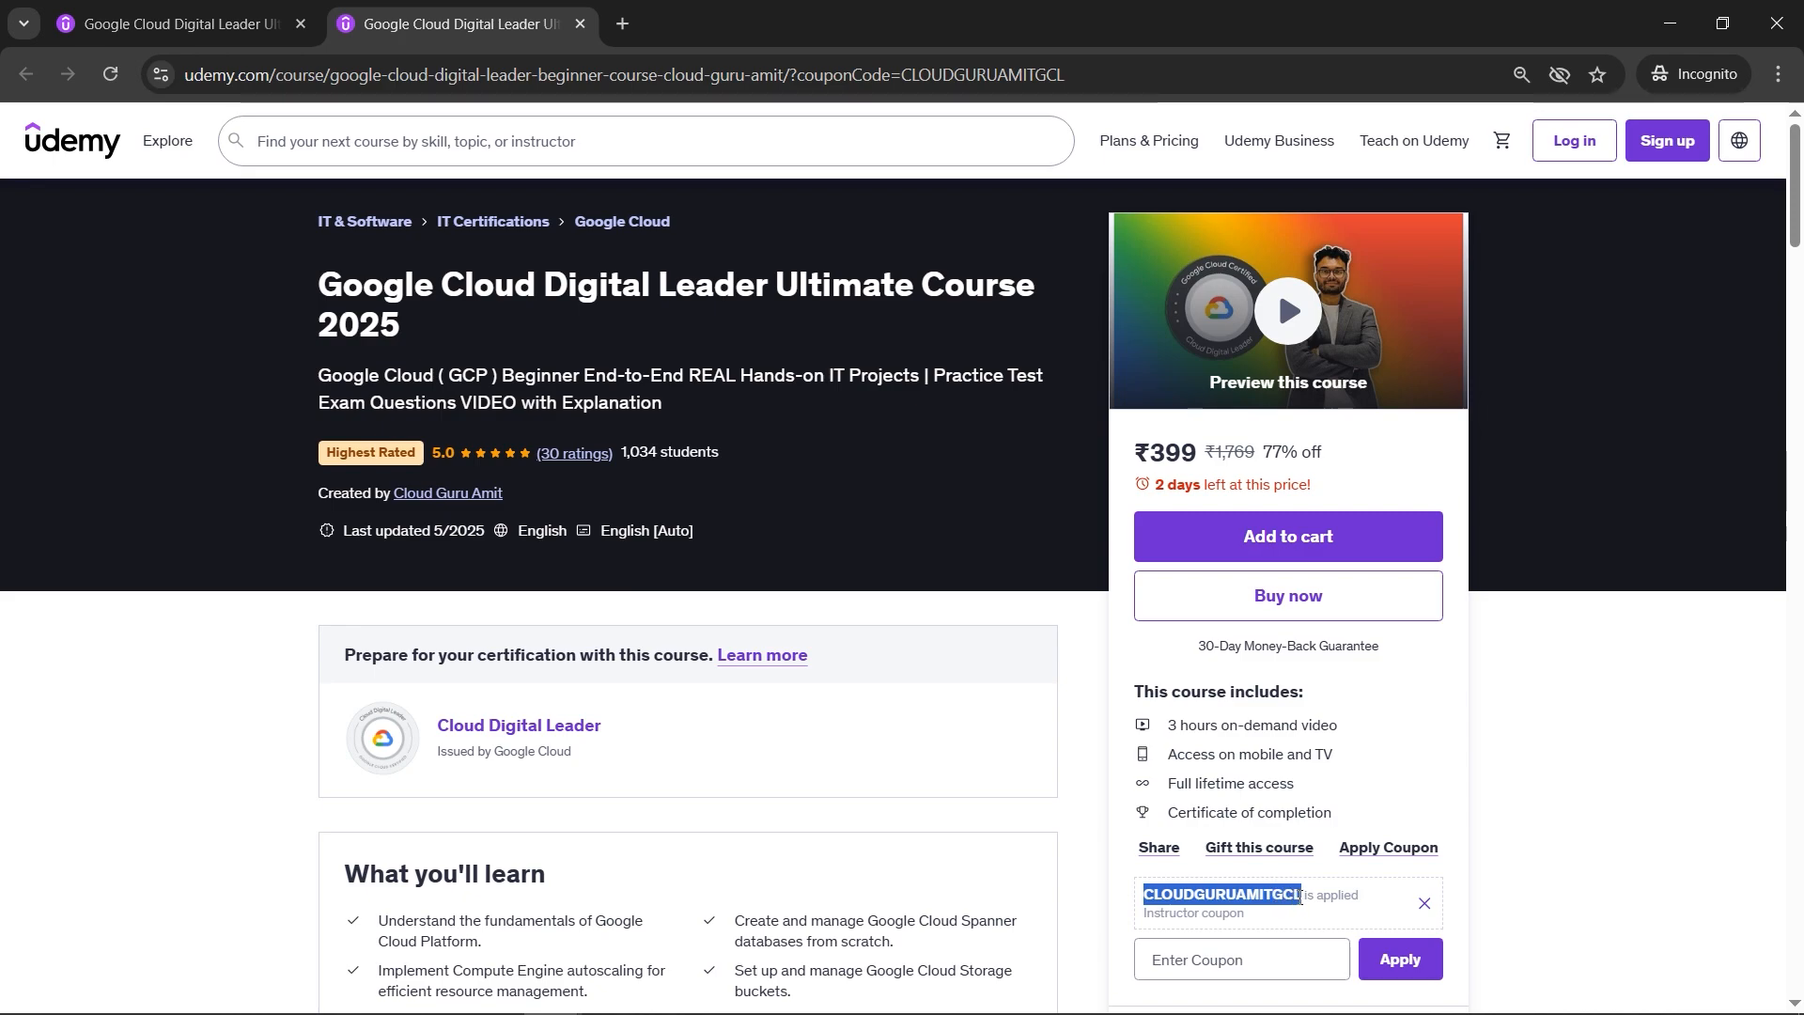
right_click(1222, 892)
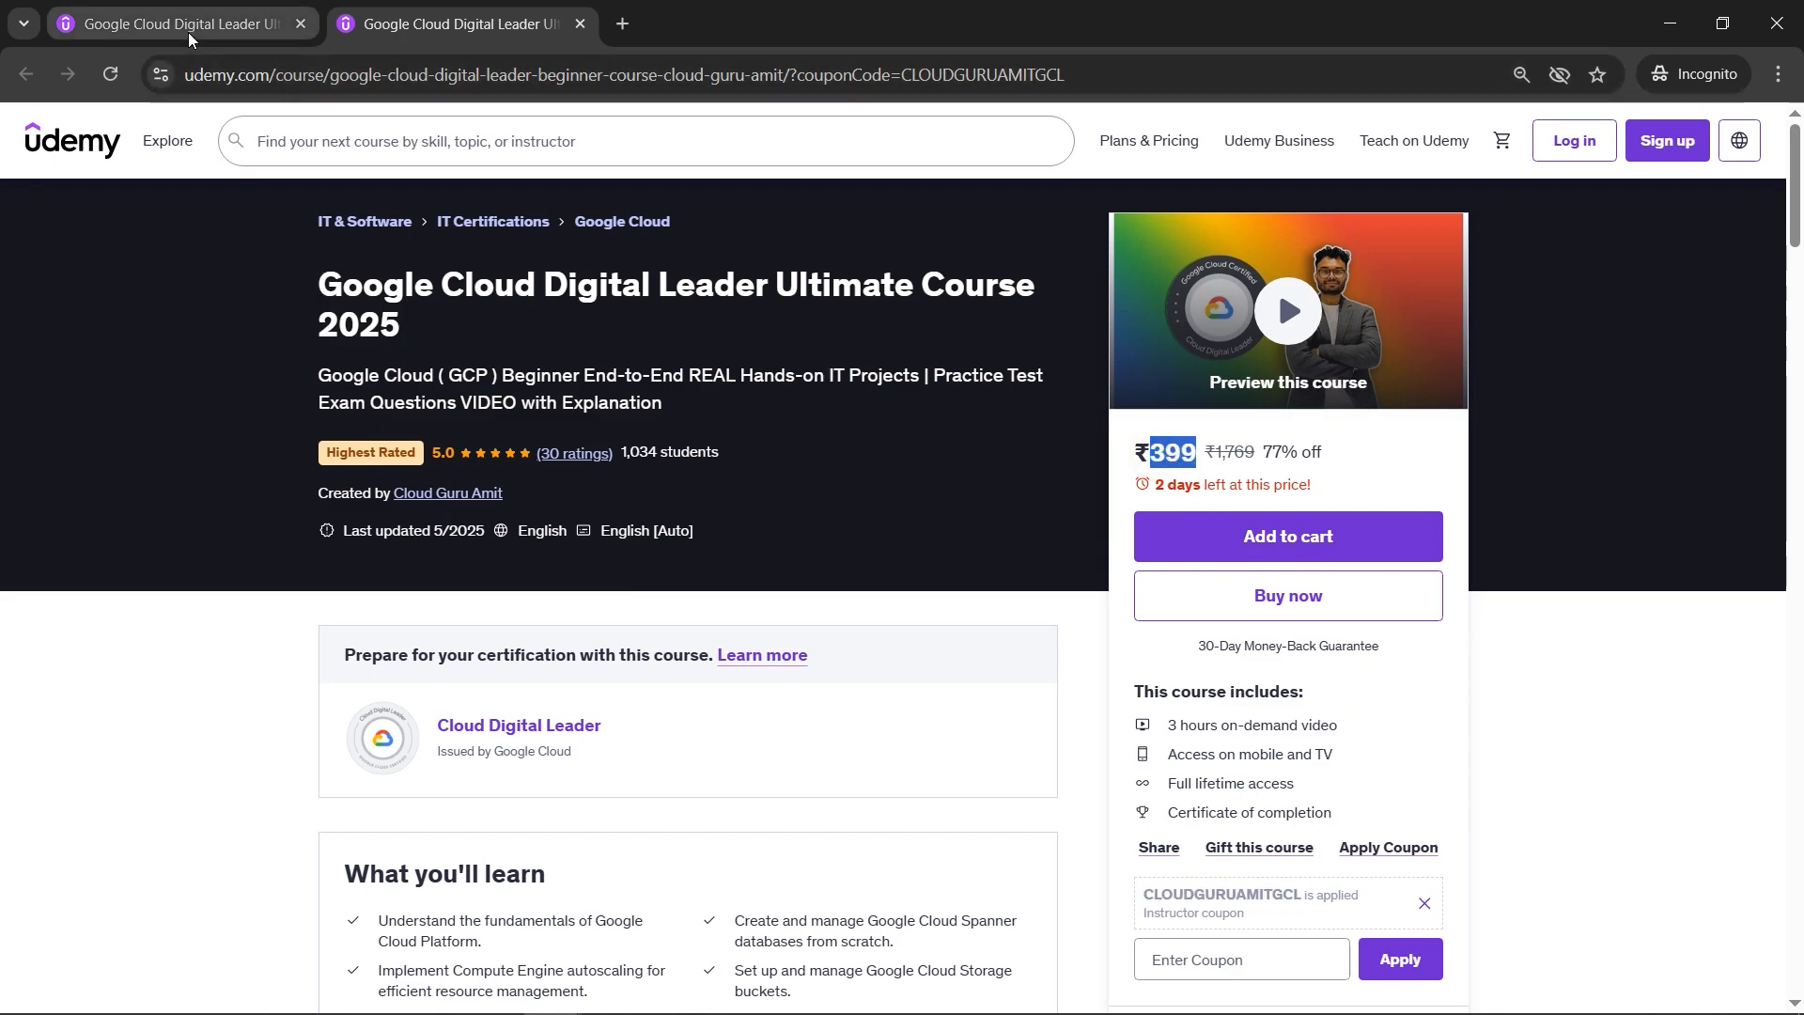
Apply coupon CLOUDGURUAMITGCL on the first tab, dropping the price from ₹519 to ₹399
left_click(172, 23)
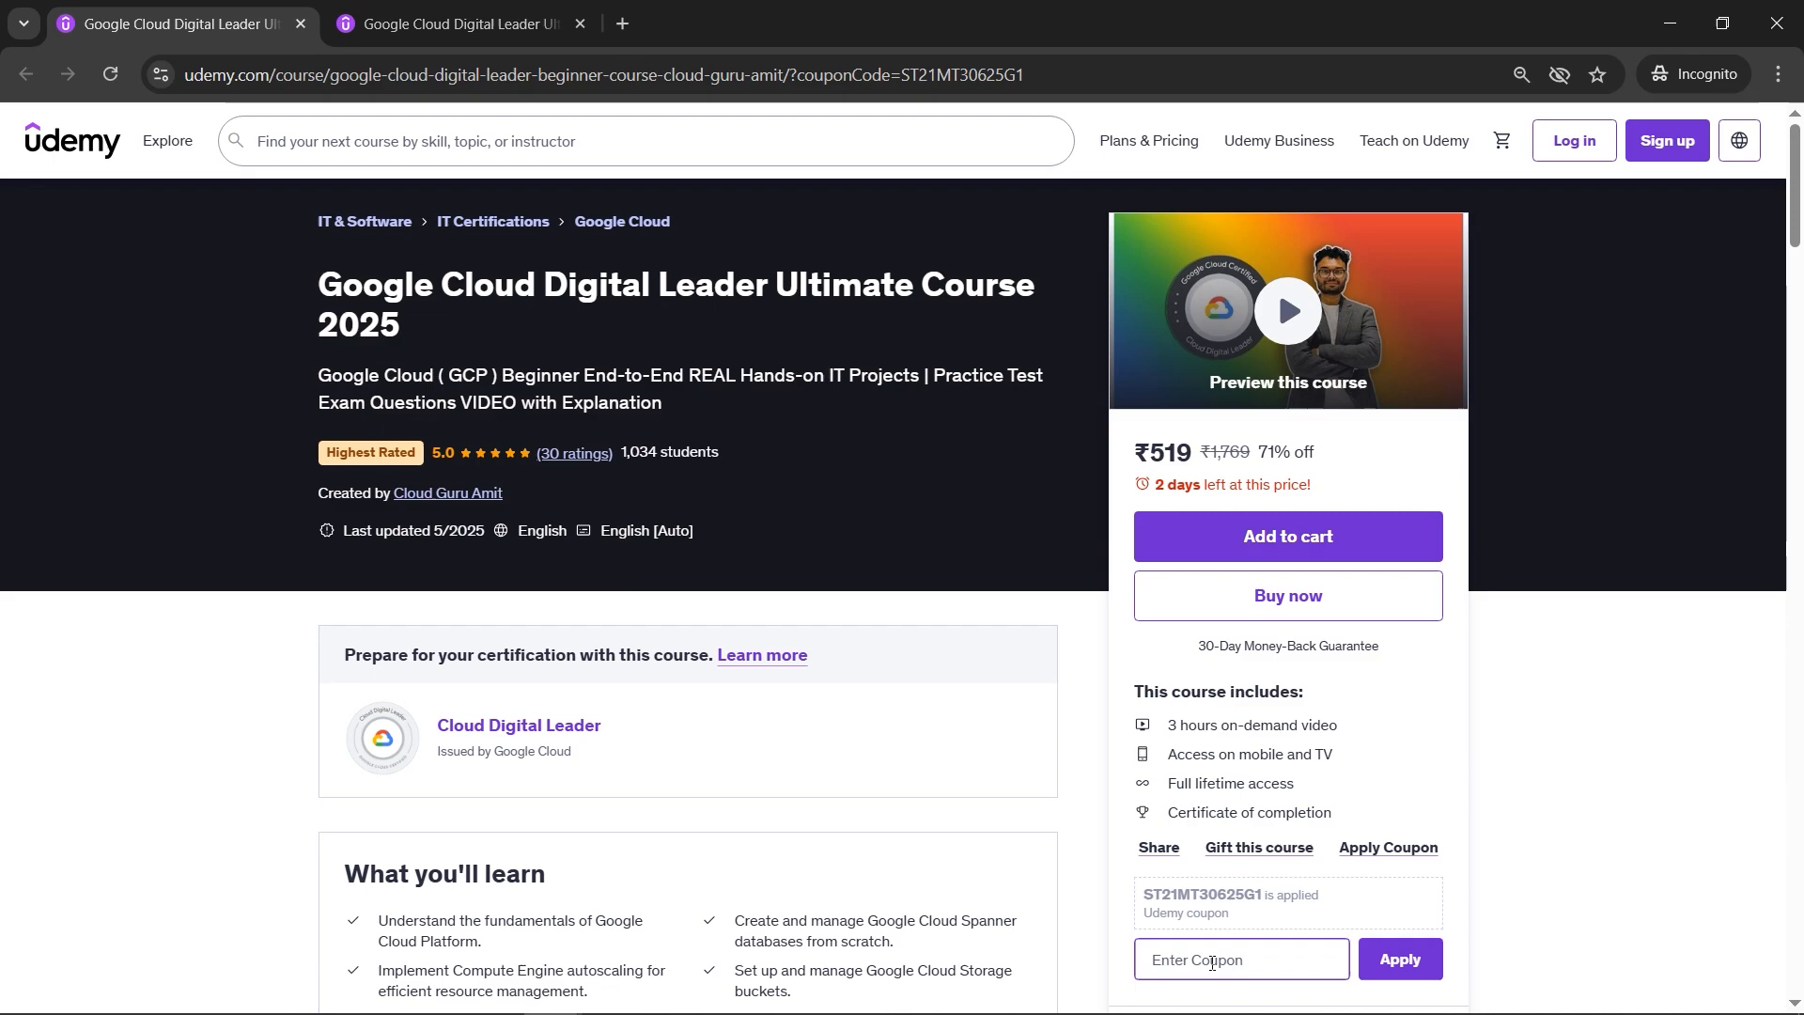
type("CLOUDGURUAMITGCL")
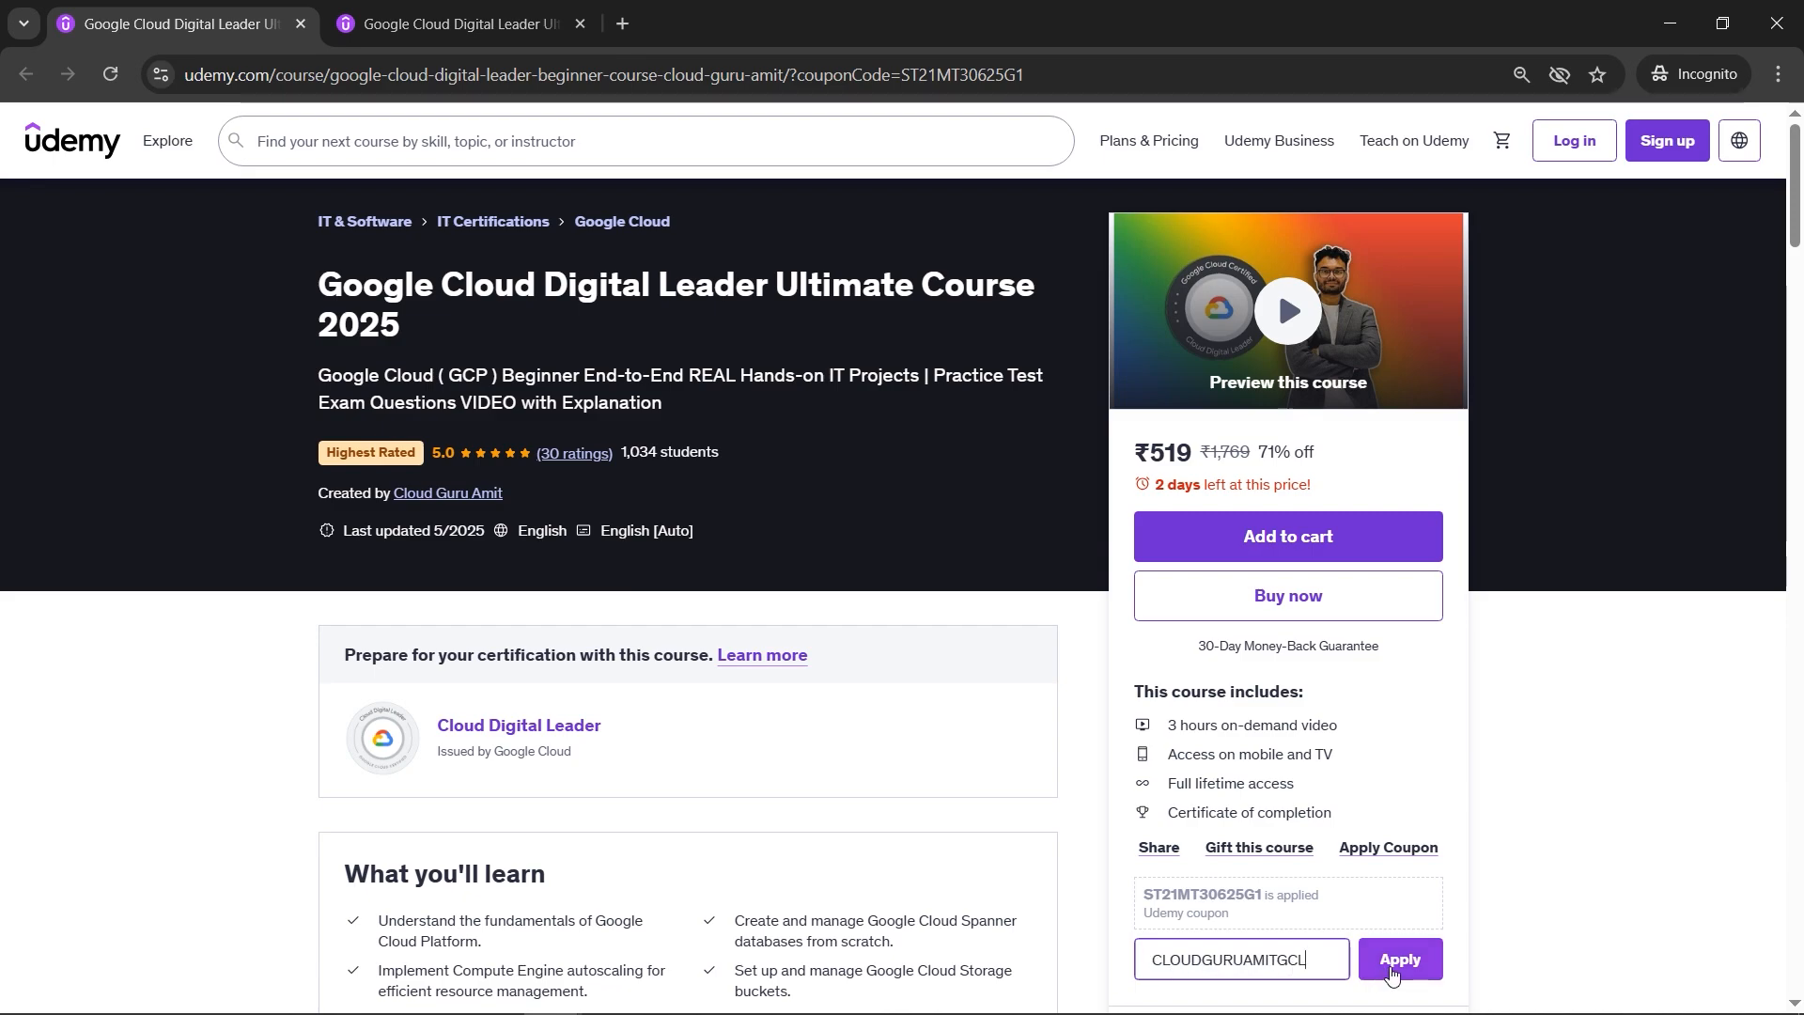
left_click(1399, 959)
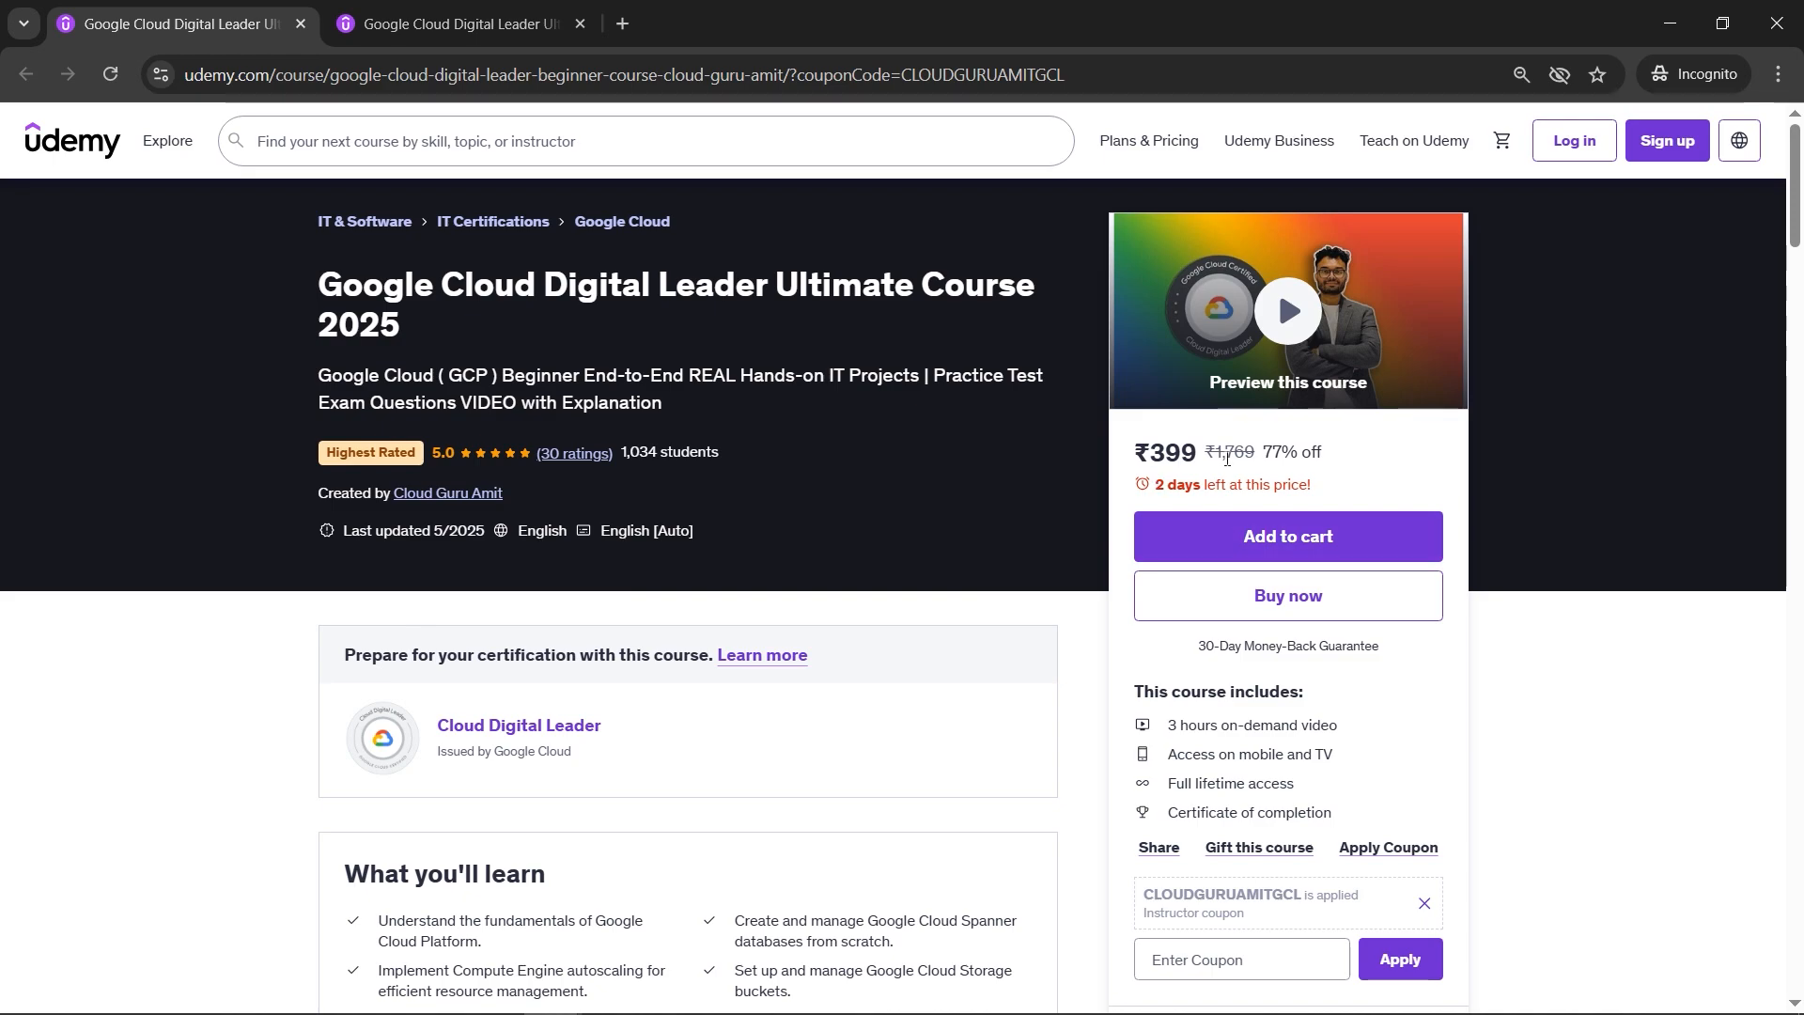
mouse_move(1348, 458)
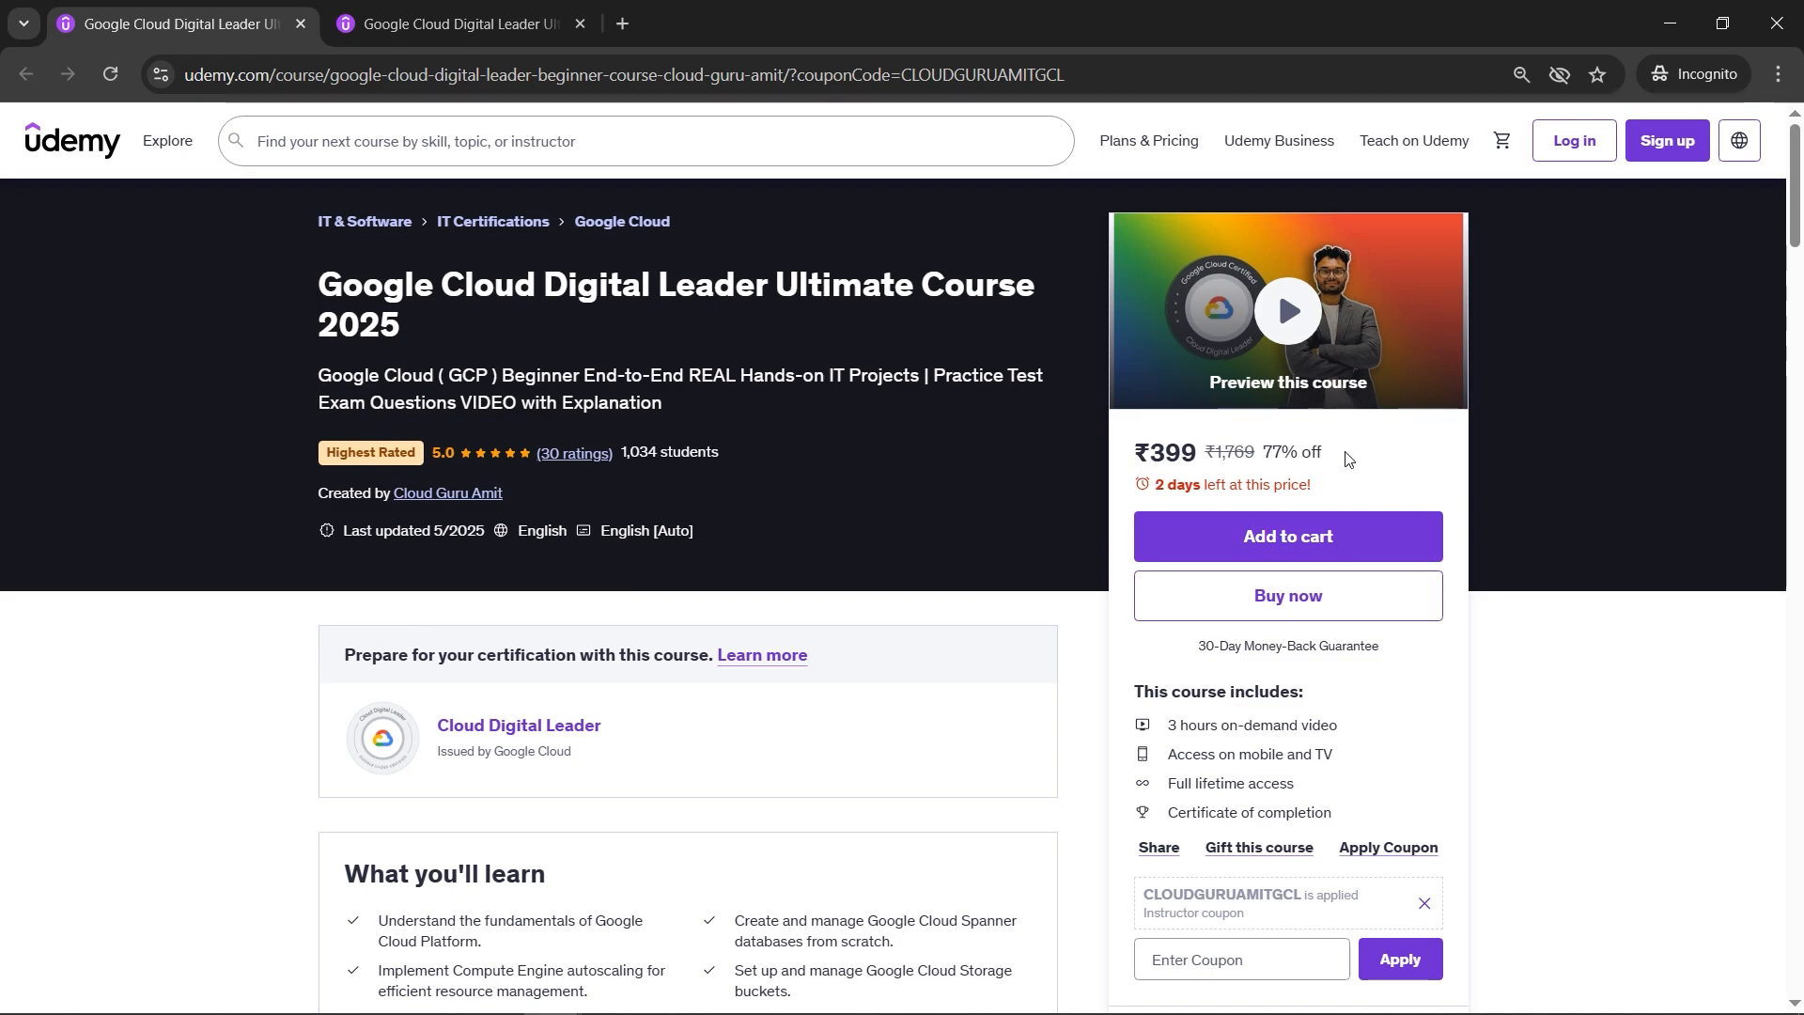
mouse_move(1349, 460)
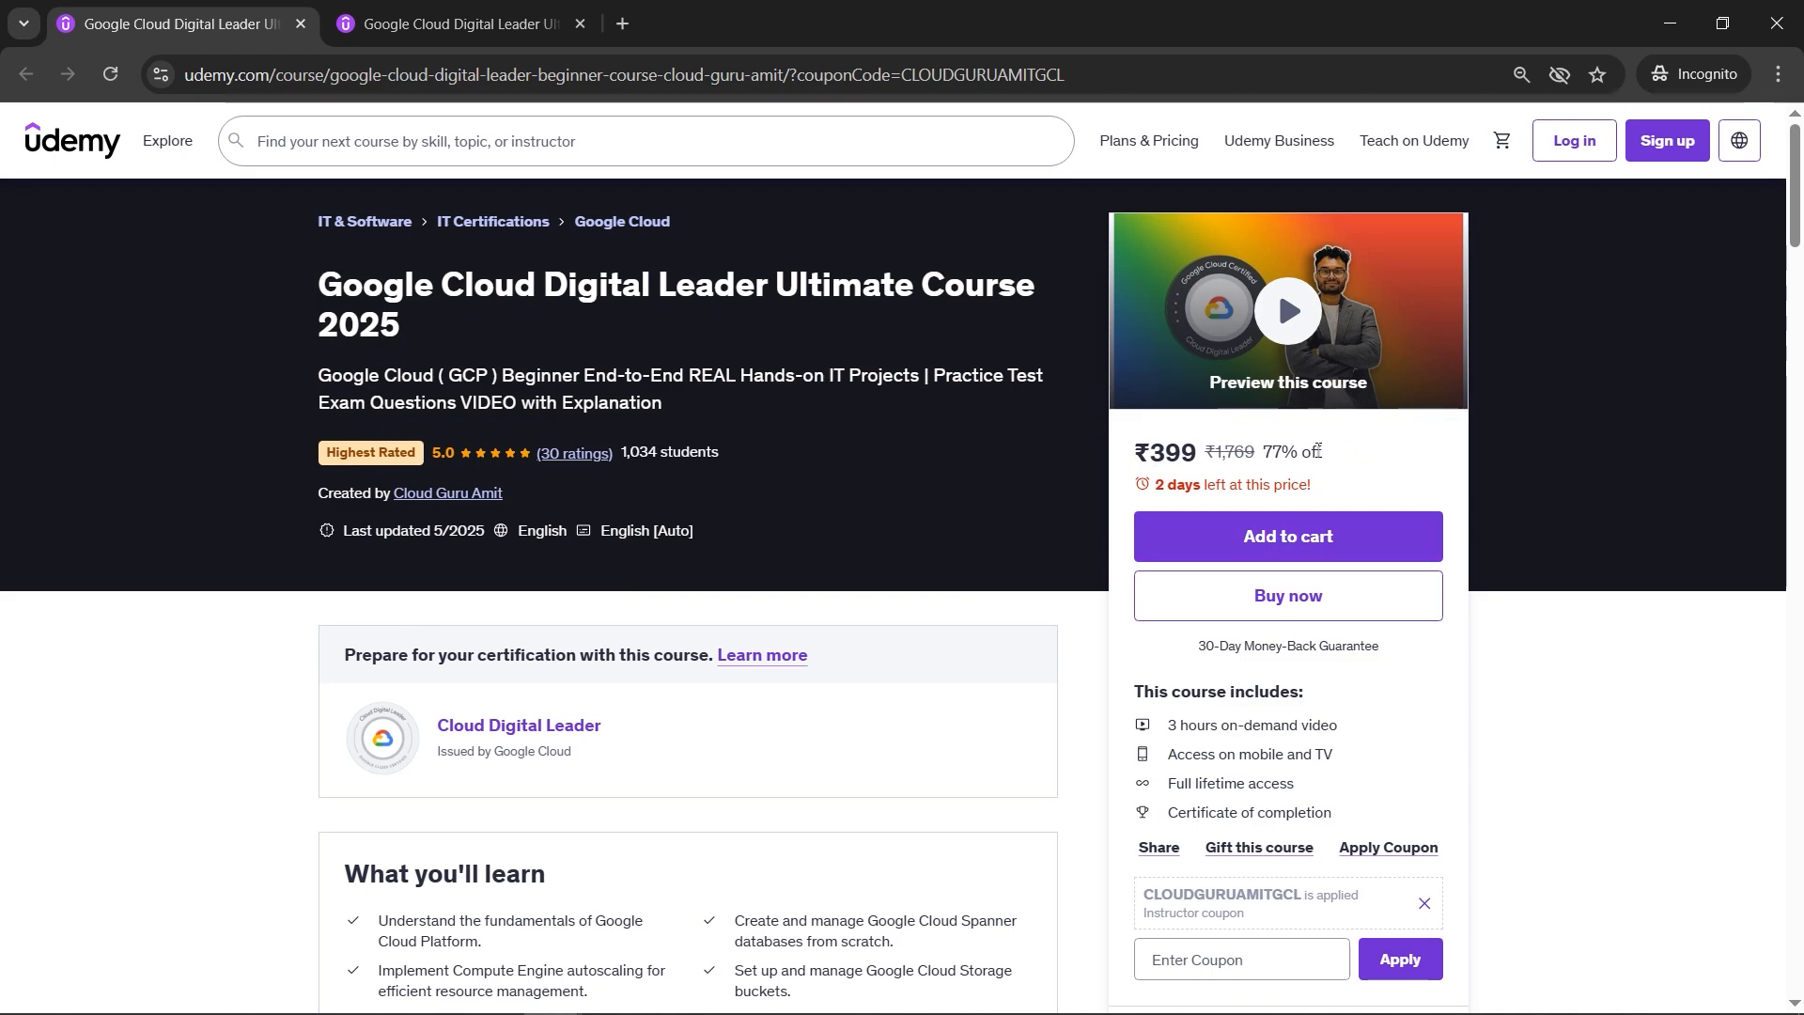
mouse_move(451, 471)
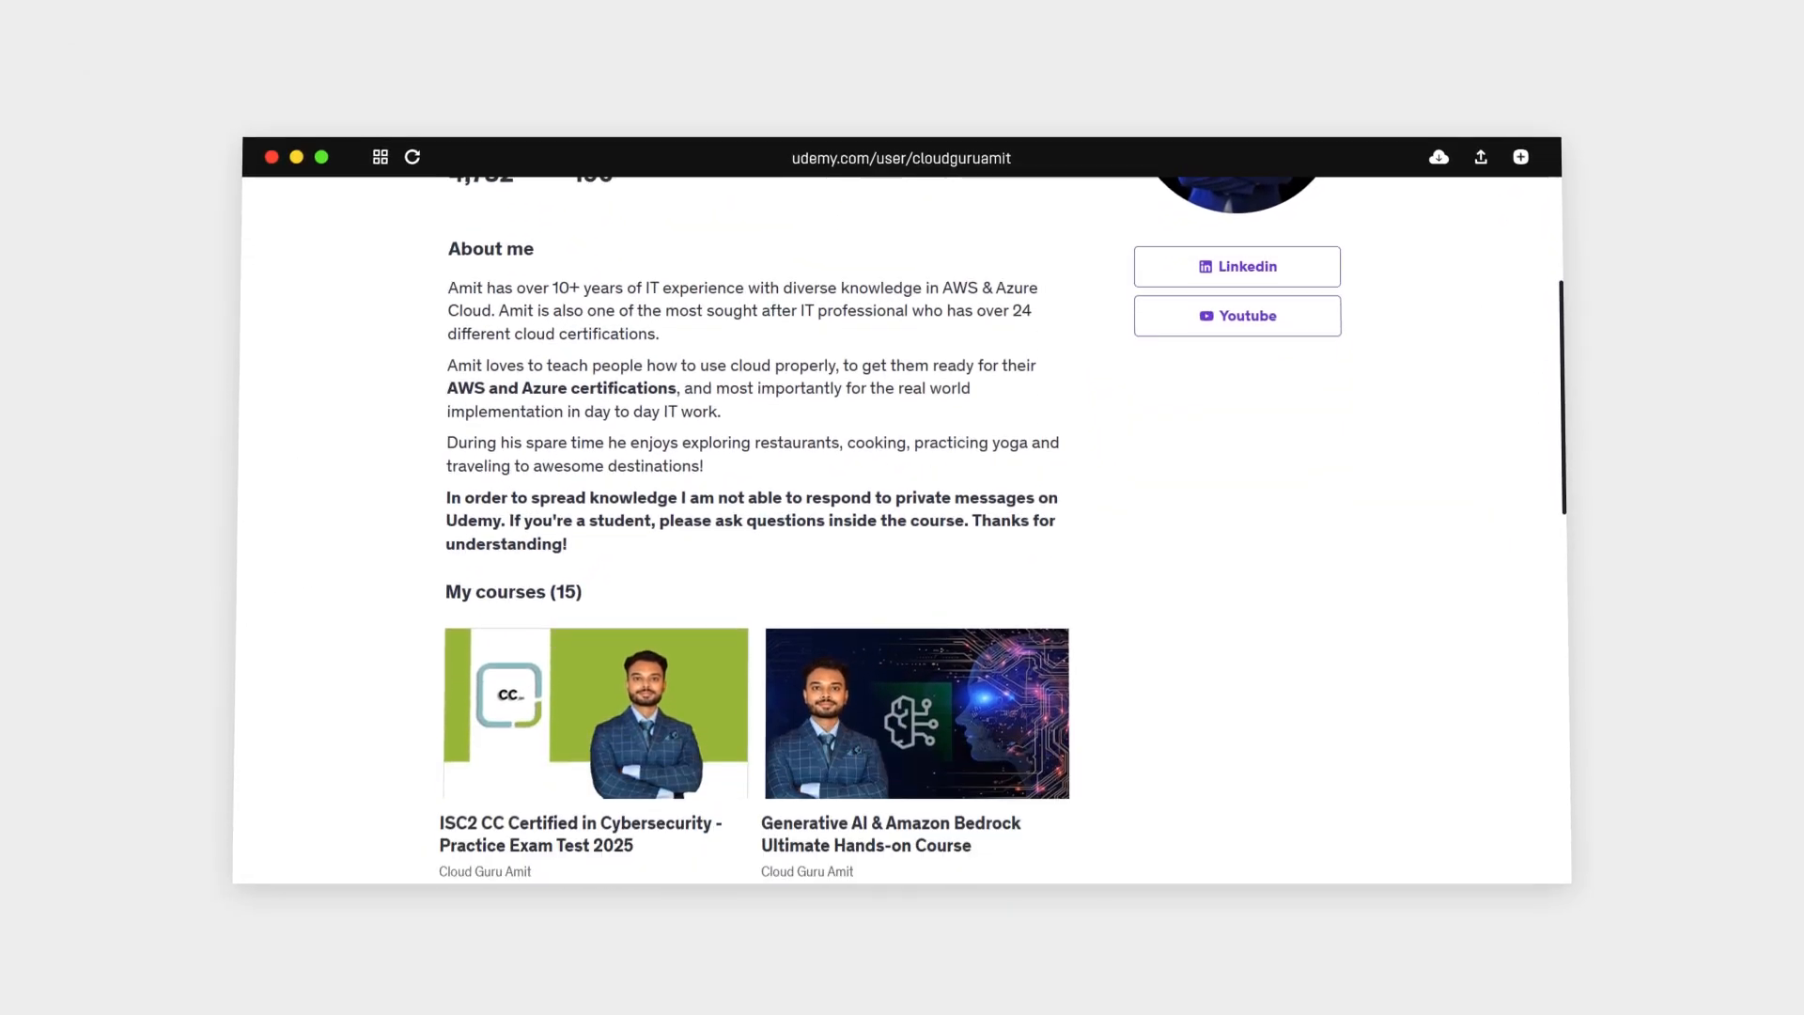
scroll("down", 3)
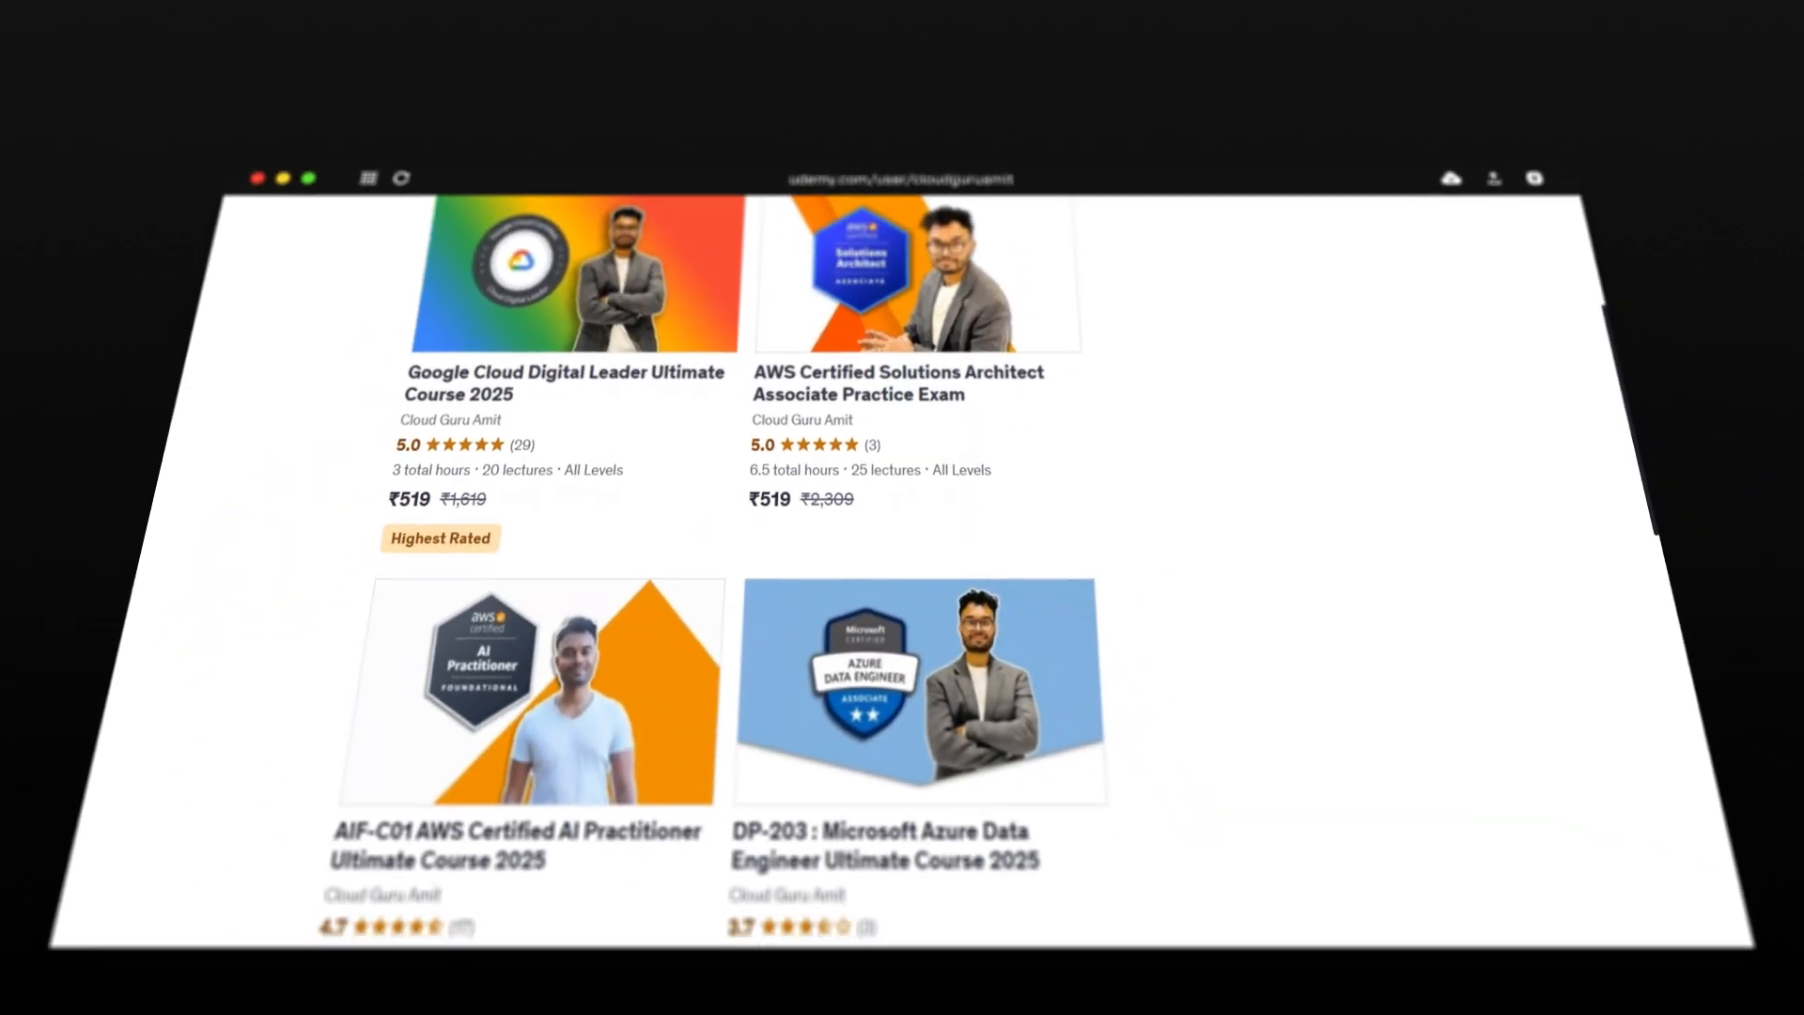
scroll("down", 3)
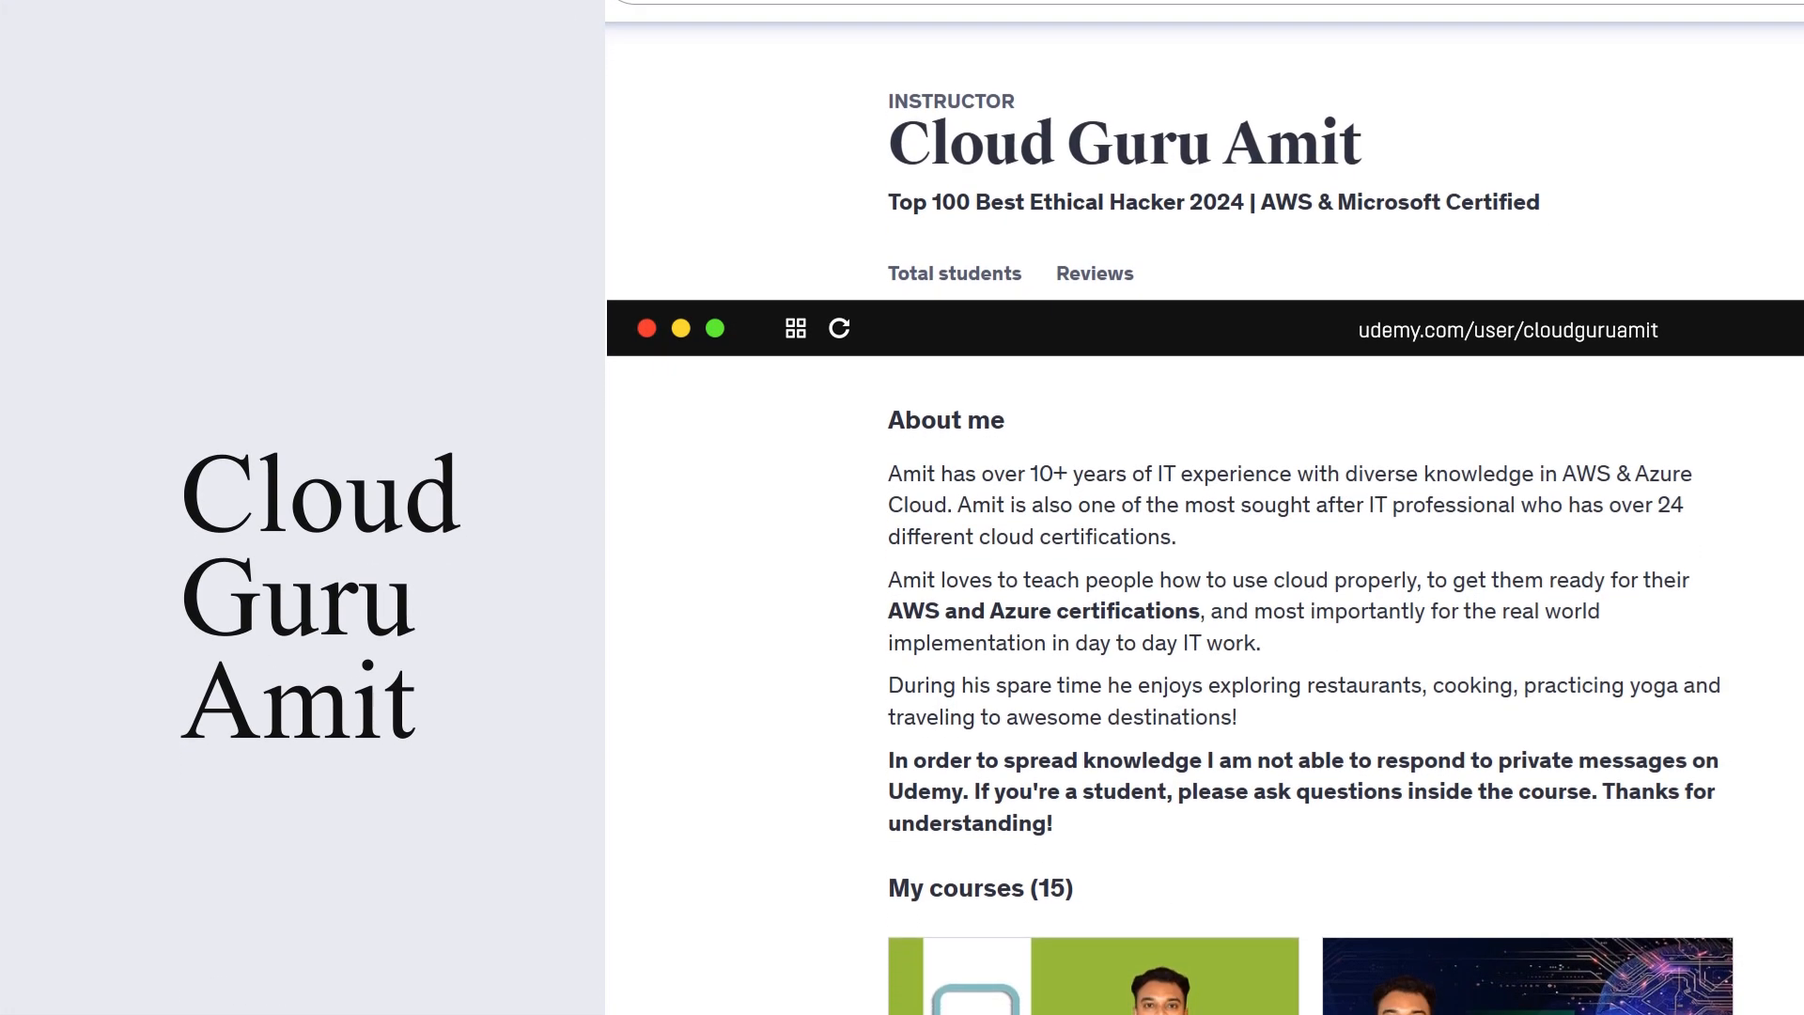
scroll("down", 3)
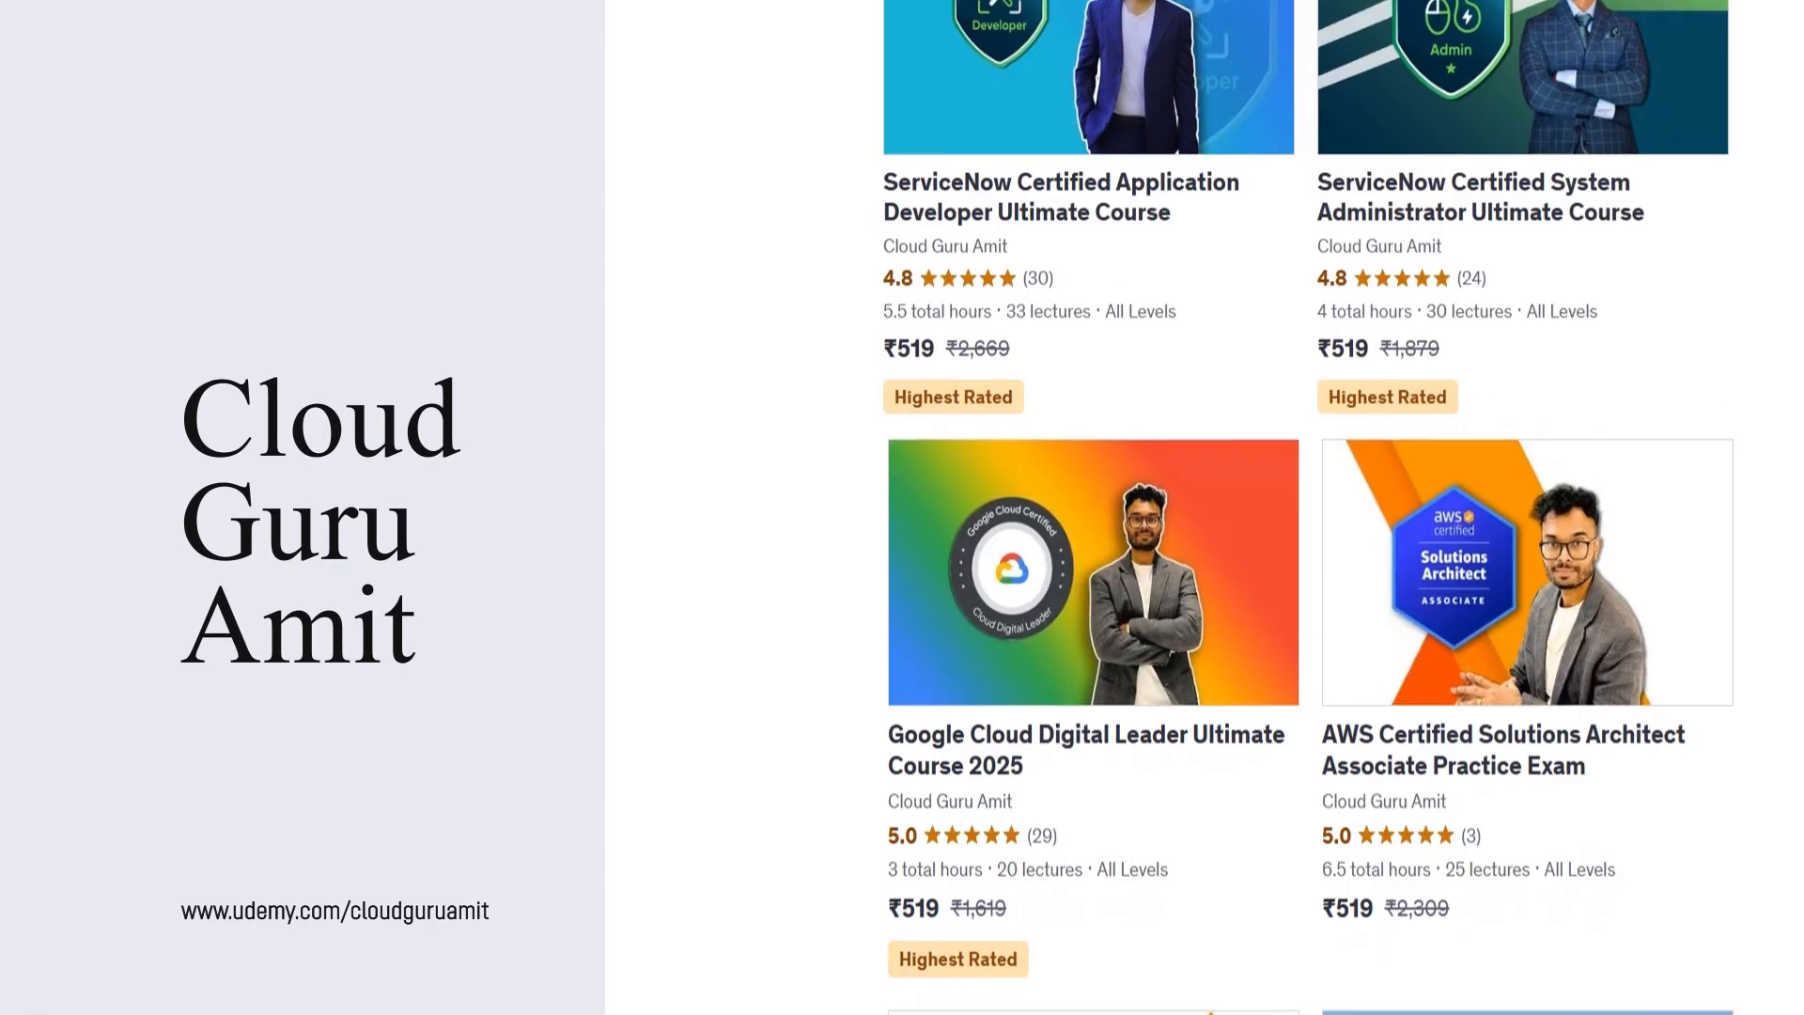
scroll("down", 3)
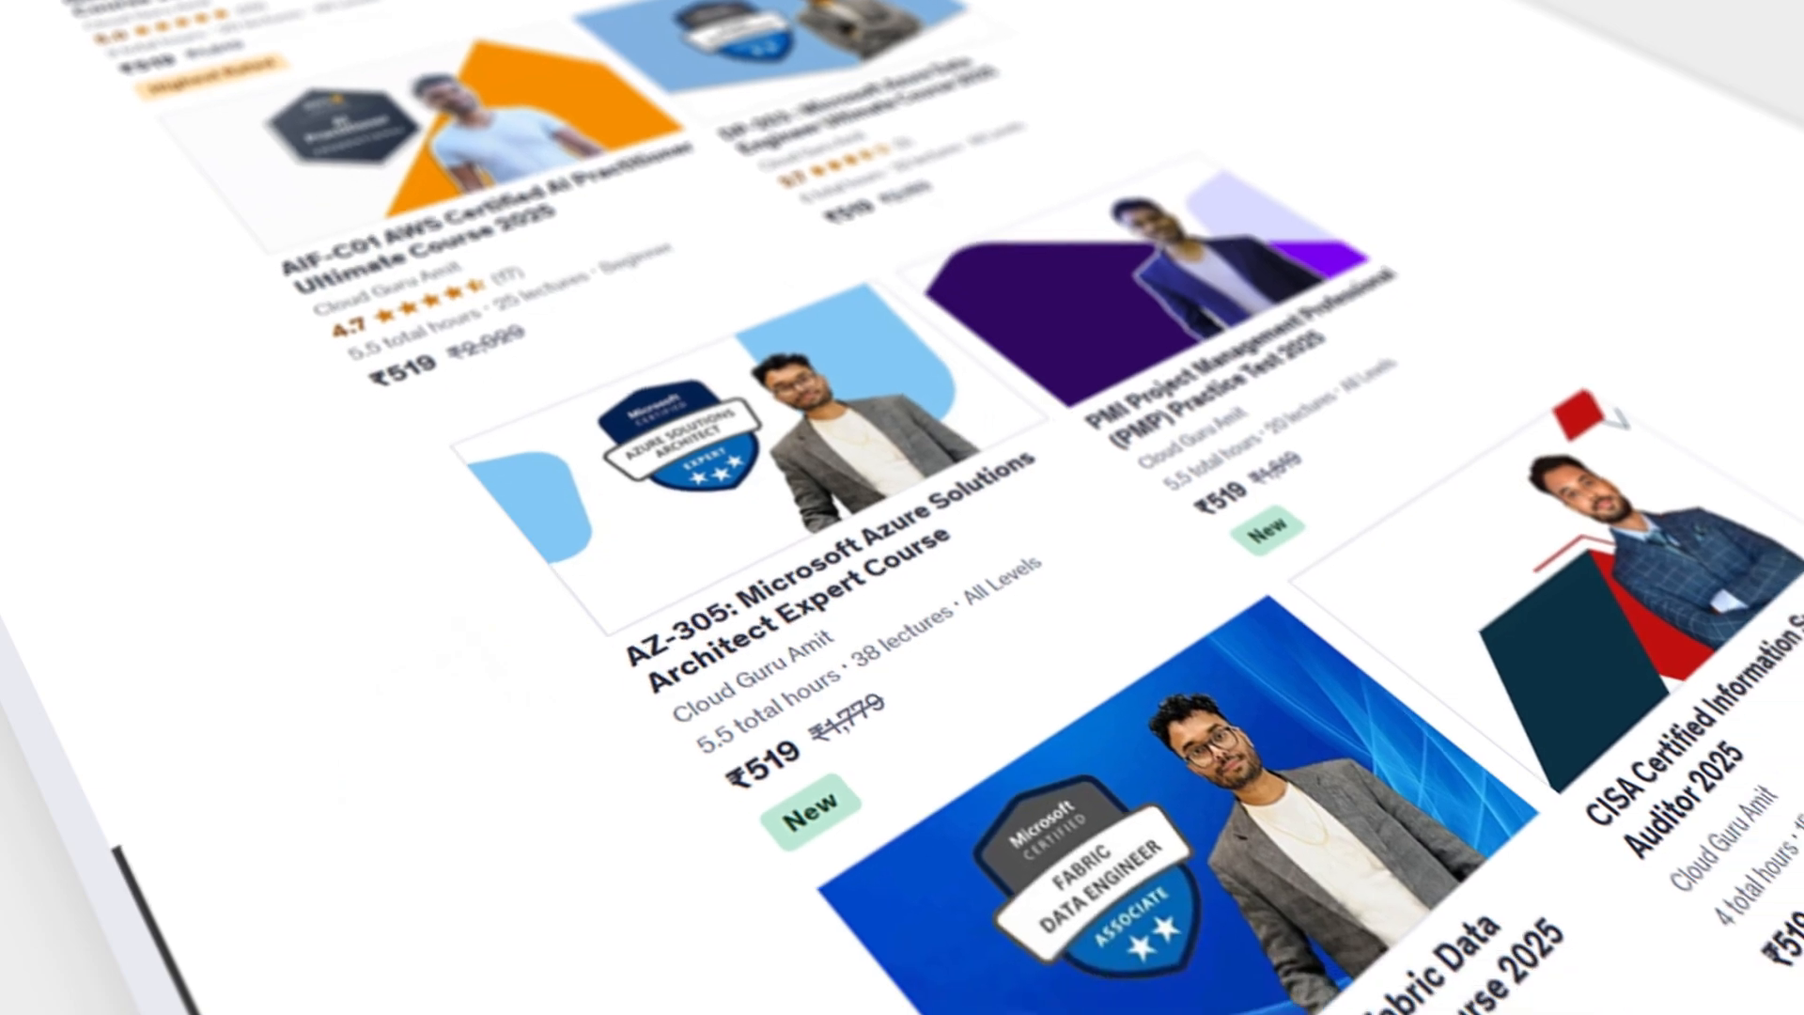
scroll("down", 3)
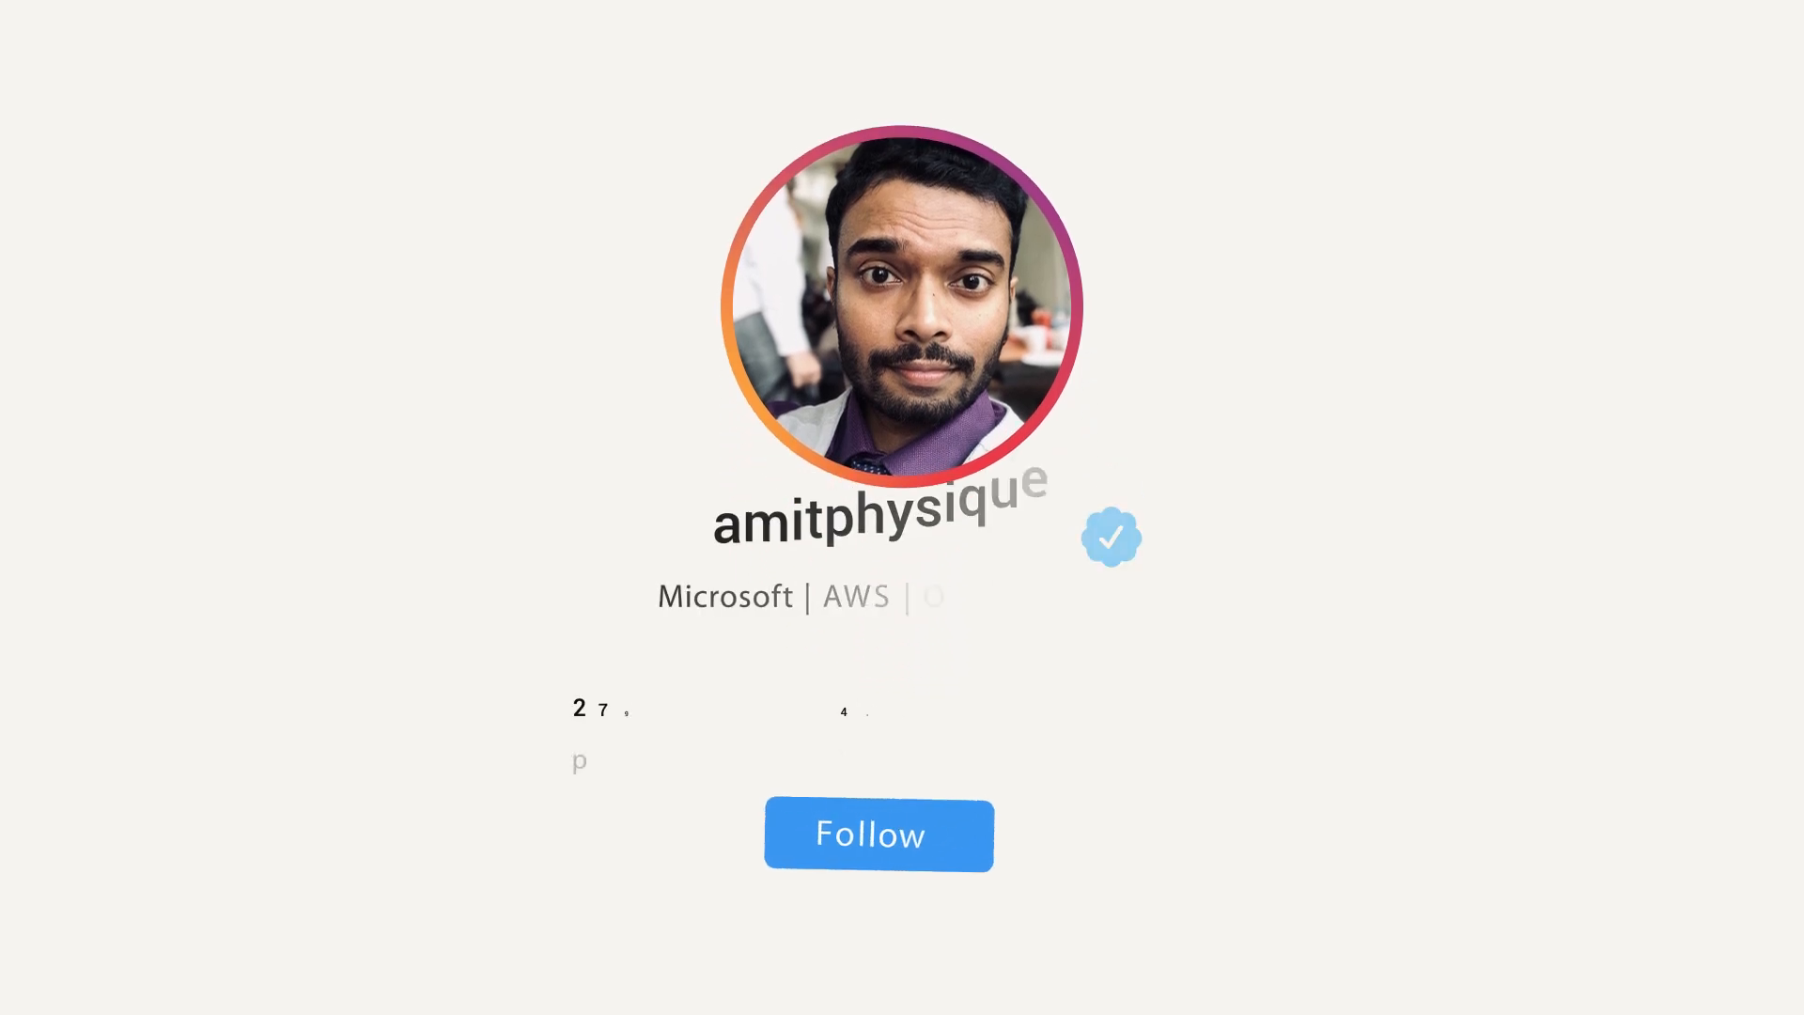
left_click(877, 833)
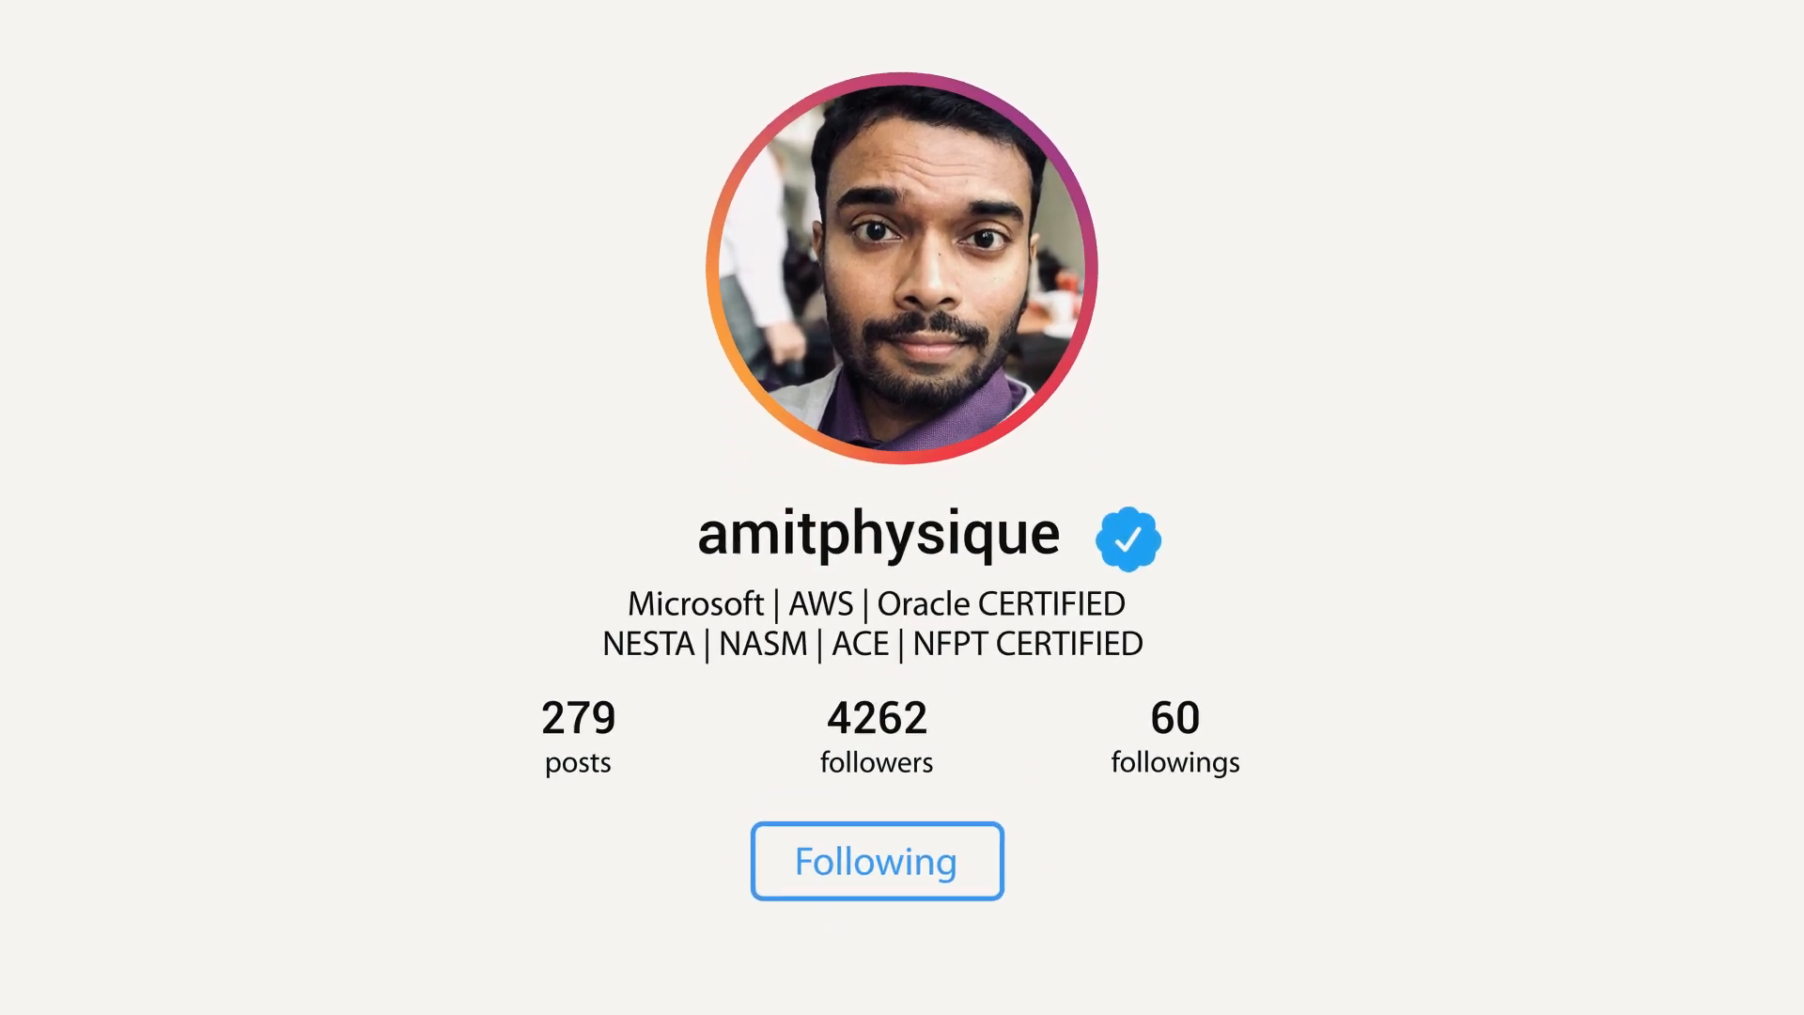